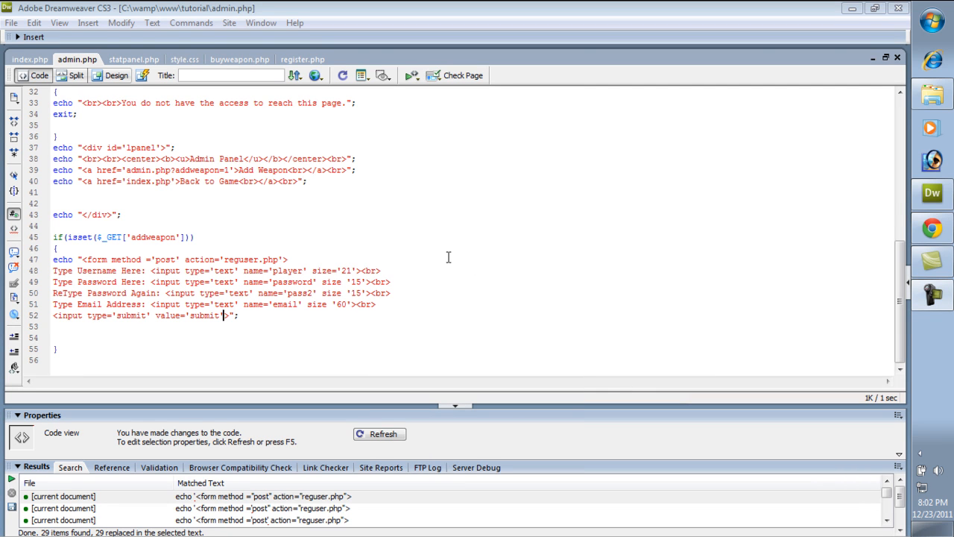
pyautogui.moveTo(447, 259)
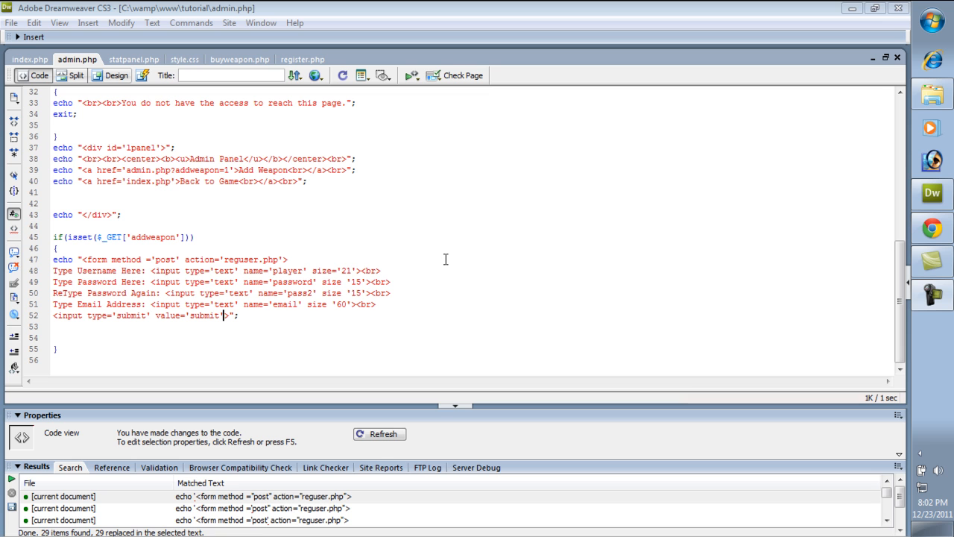
pyautogui.moveTo(223, 259)
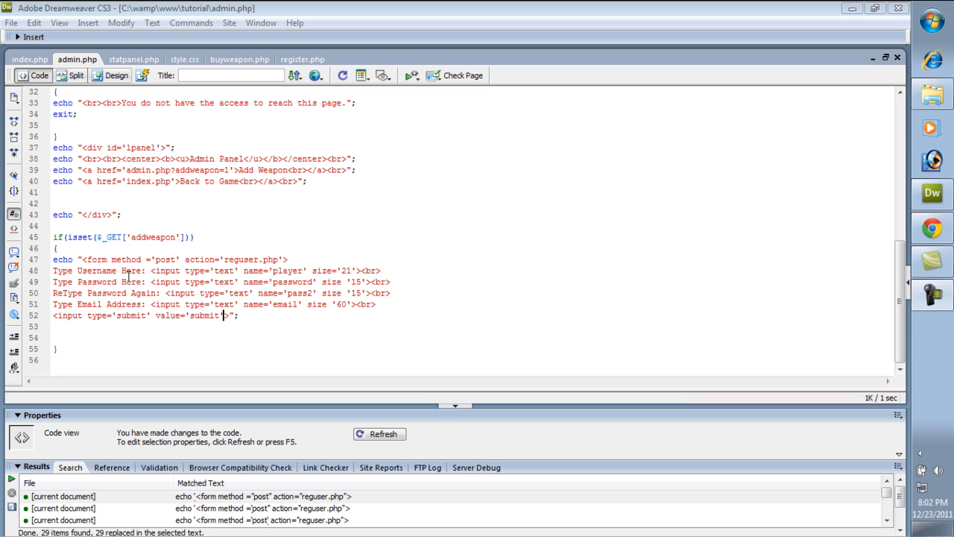
pyautogui.moveTo(68, 232)
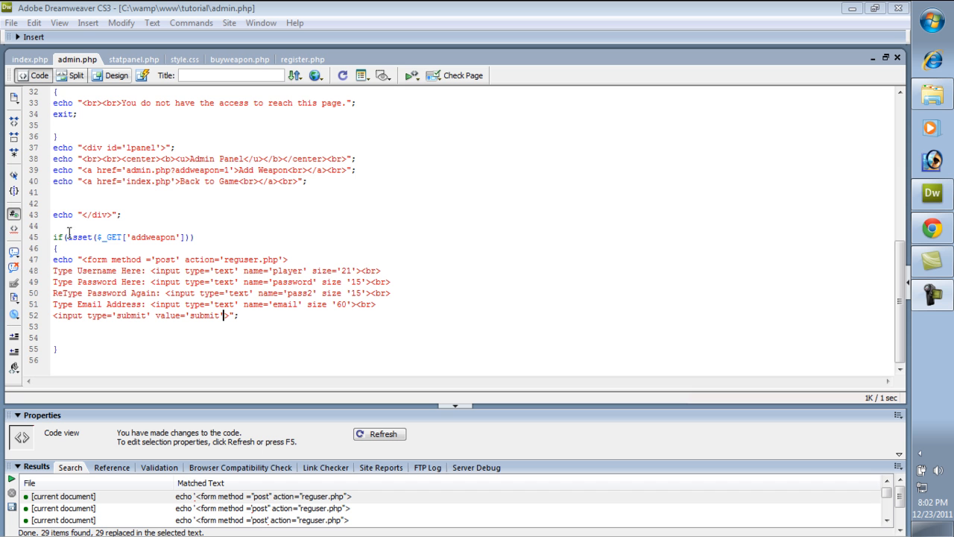
pyautogui.moveTo(137, 170)
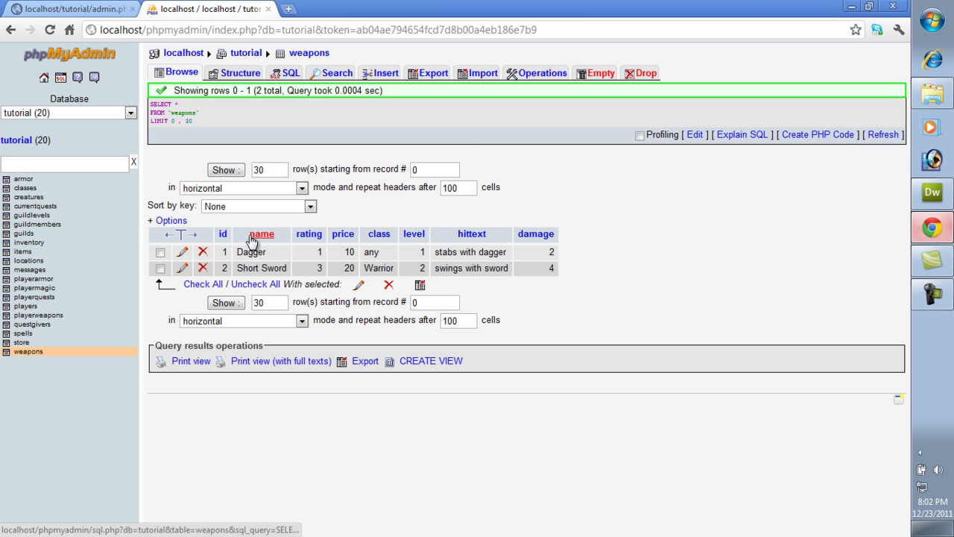
# Step: Bring up the admin.php panel page with the Add Weapon link in Chrome
pyautogui.click(72, 9)
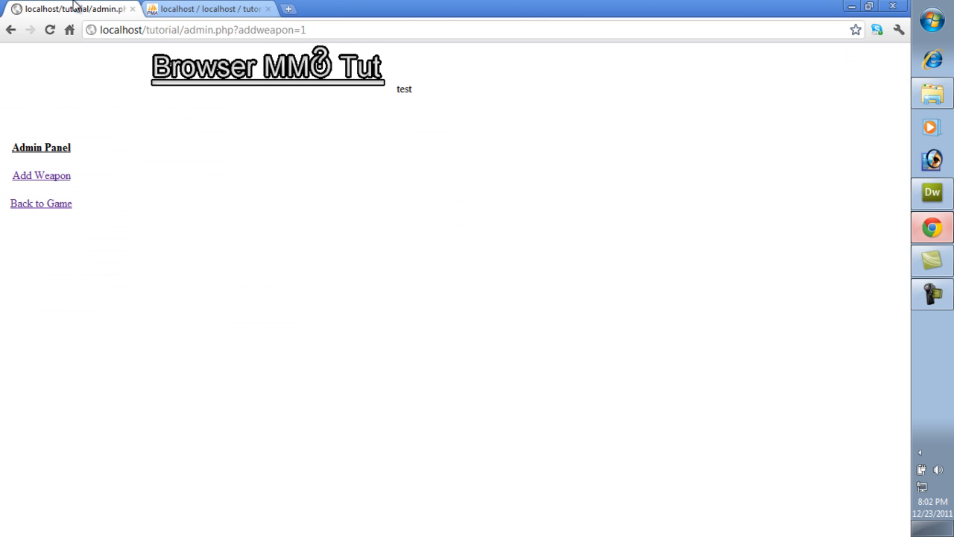
pyautogui.moveTo(932, 193)
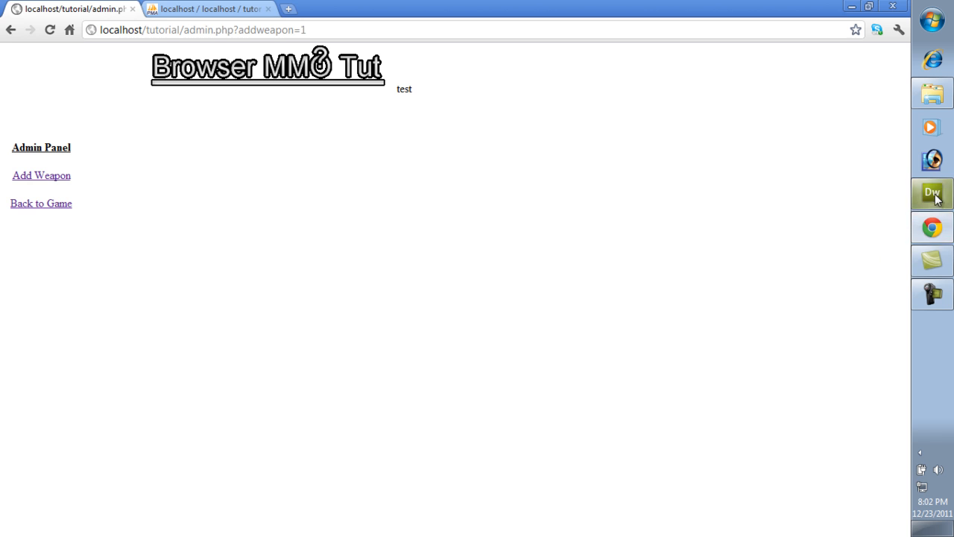
# Step: Relabel the copied form's first fields as Name, Rating and Price and rename the player input to name
pyautogui.click(931, 193)
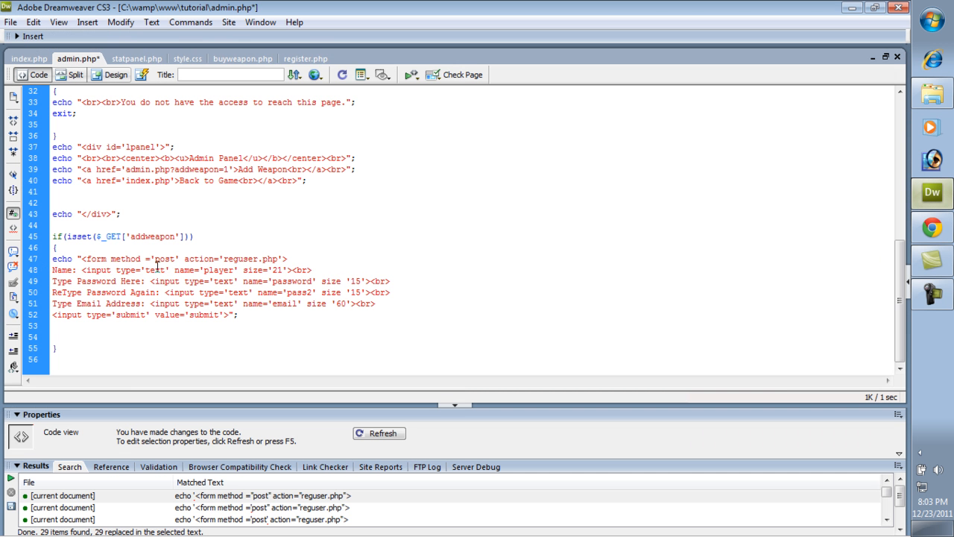
pyautogui.doubleClick(97, 280)
pyautogui.write('Rating')
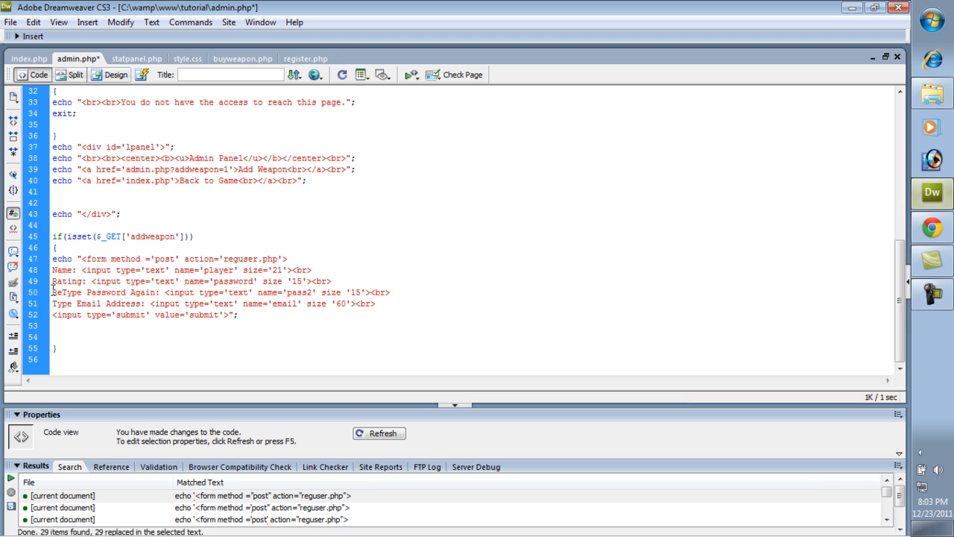
pyautogui.write('Price:')
pyautogui.click(191, 280)
pyautogui.write('rat')
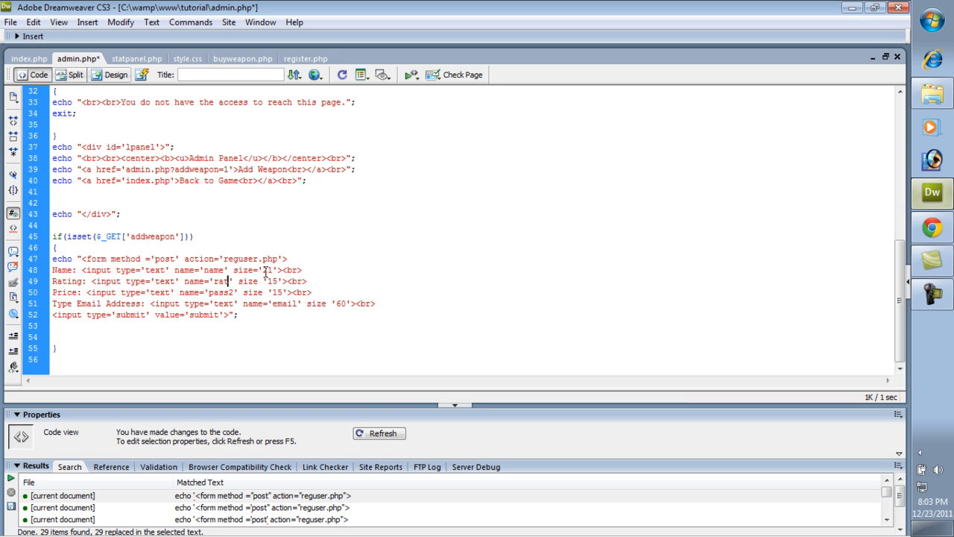
pyautogui.doubleClick(220, 293)
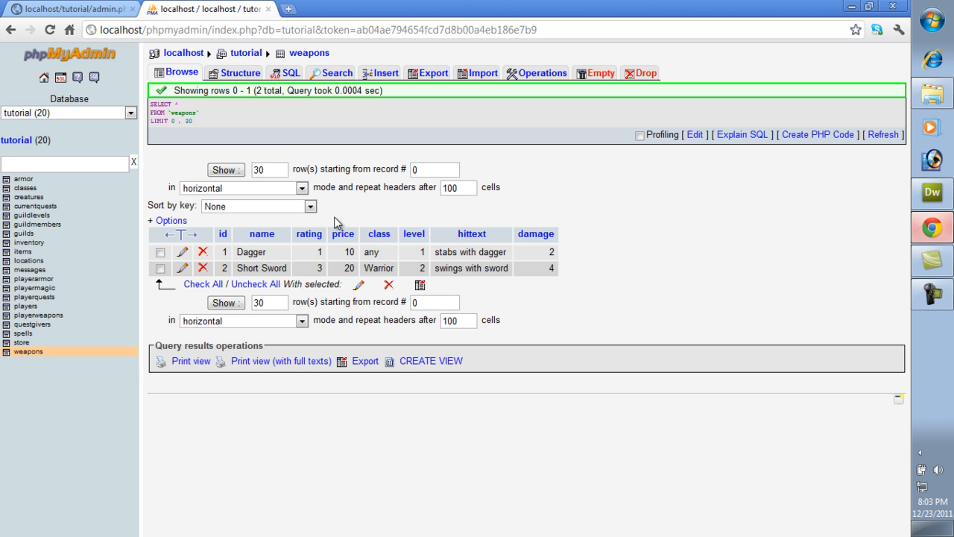
# Step: Add Class and Level labels to the form, naming the Class input class
pyautogui.click(72, 9)
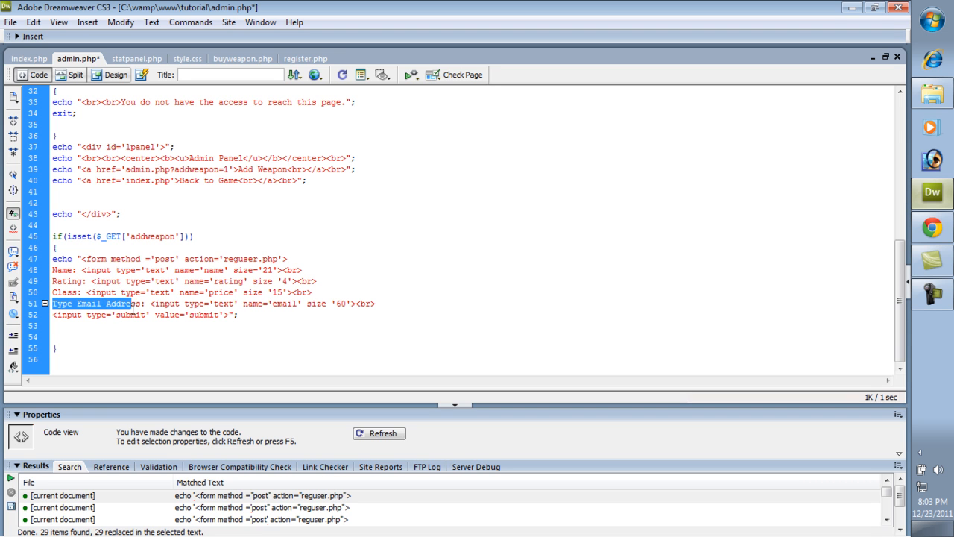
pyautogui.write('Level')
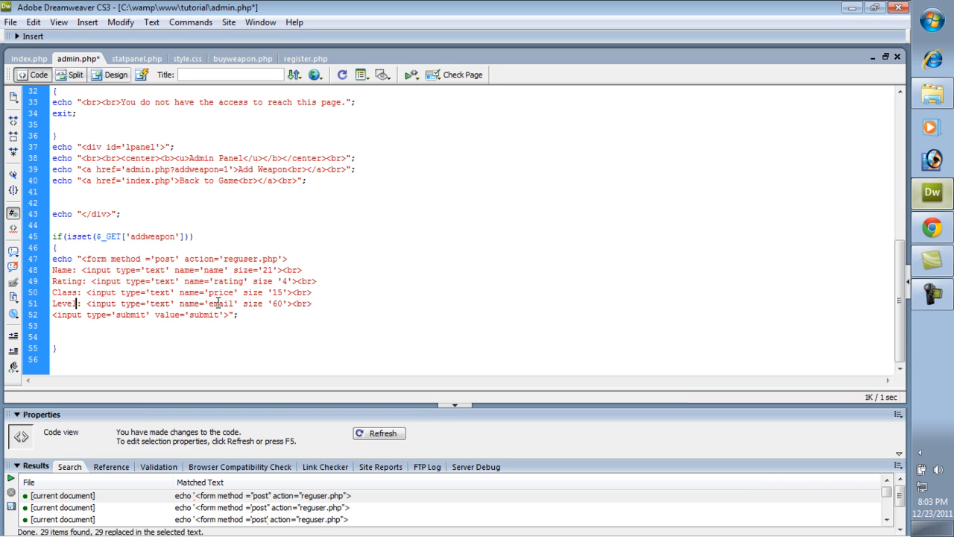
pyautogui.doubleClick(221, 291)
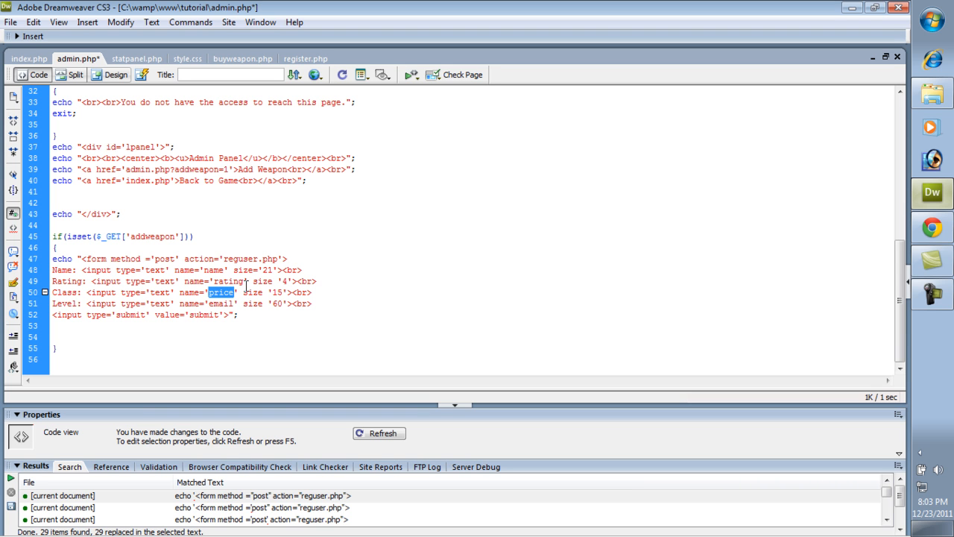
pyautogui.write('class')
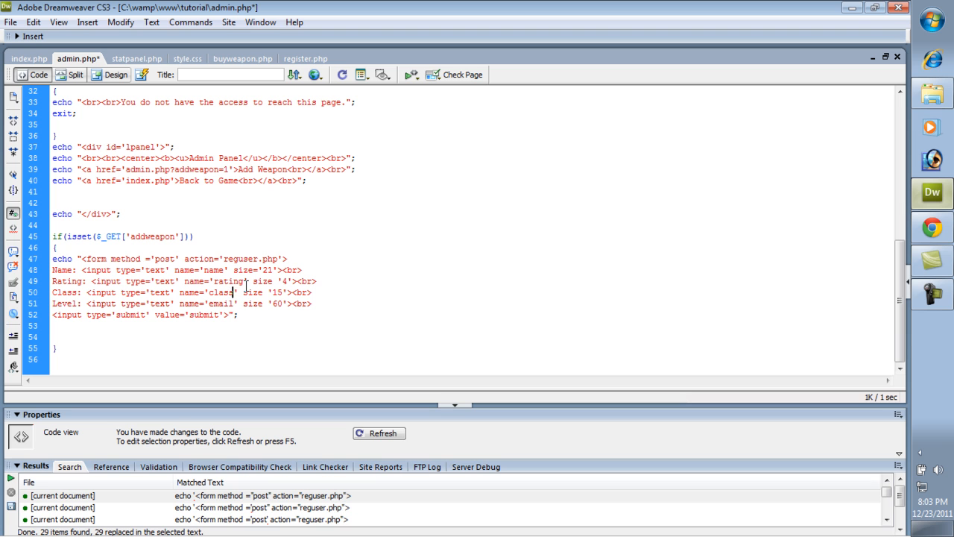
pyautogui.doubleClick(220, 290)
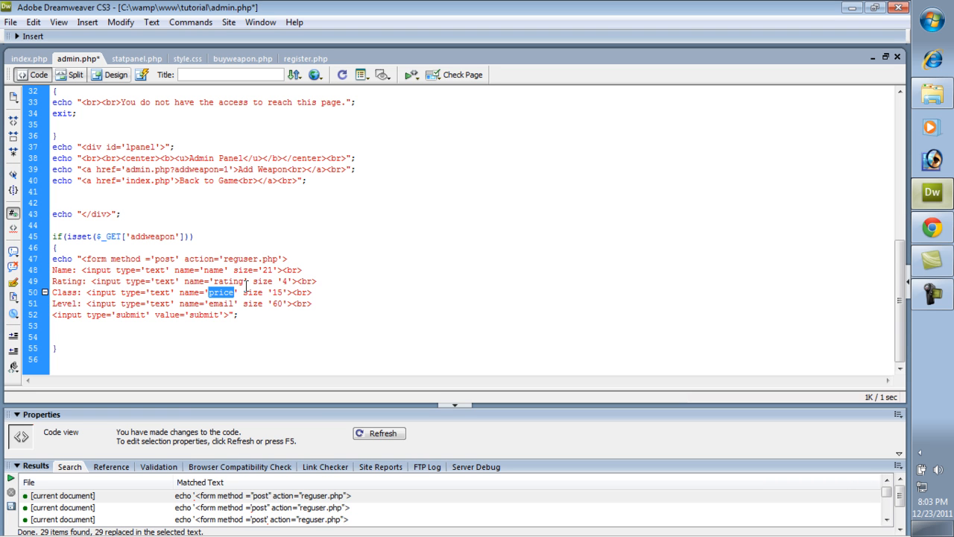
pyautogui.doubleClick(63, 290)
pyautogui.write('Price')
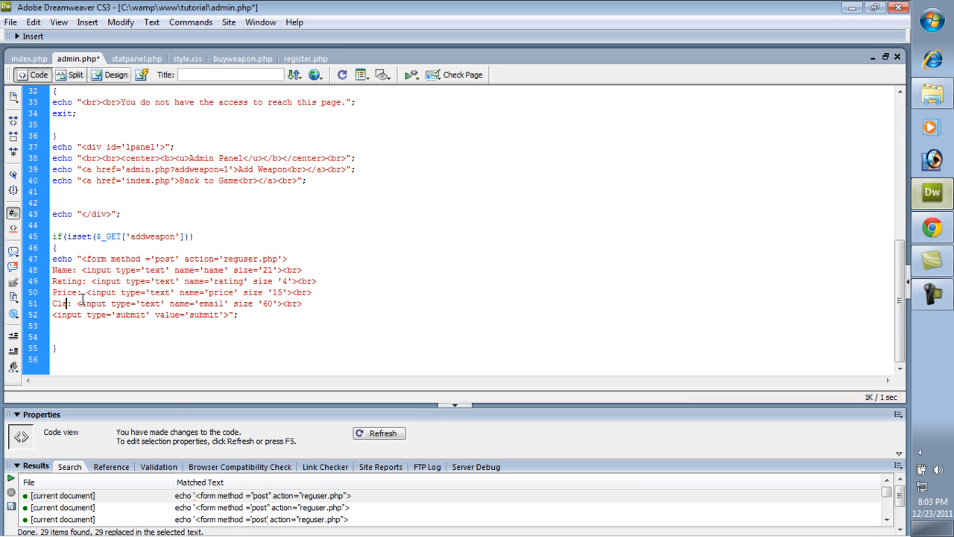
# Step: Name the Level and Hit Text inputs level and hittext, adjust Hit Text's size, then view the admin page
pyautogui.doubleClick(219, 304)
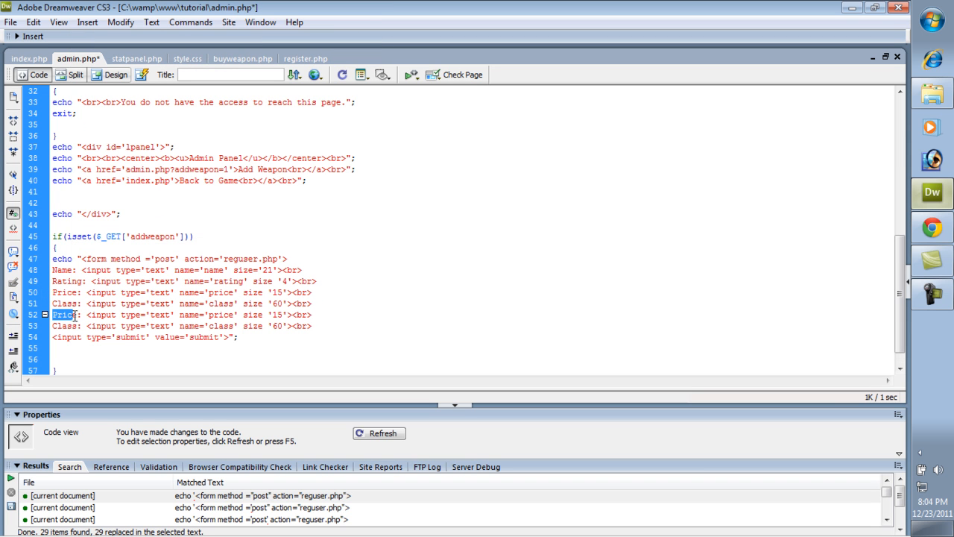
pyautogui.write('Level')
pyautogui.click(181, 325)
pyautogui.write('Hit Text')
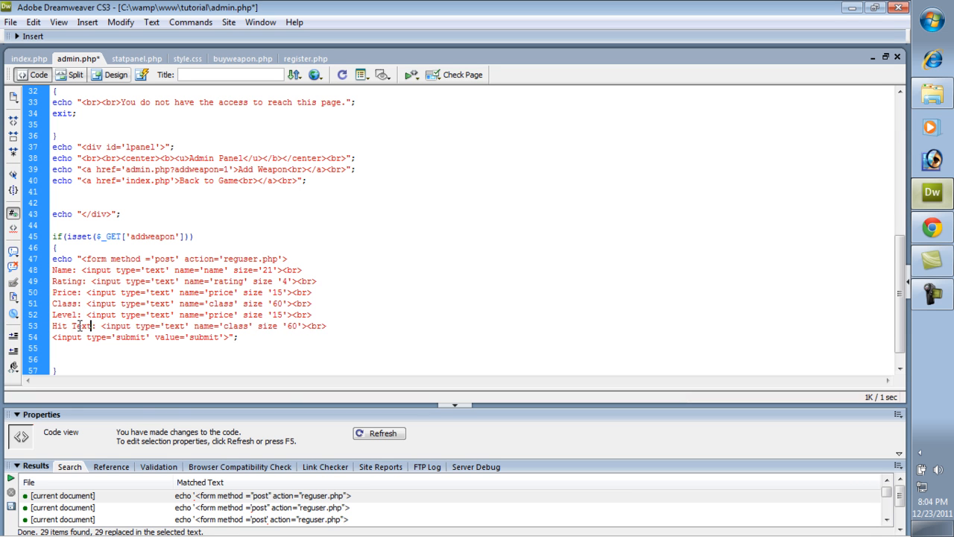
pyautogui.doubleClick(218, 313)
pyautogui.write('level')
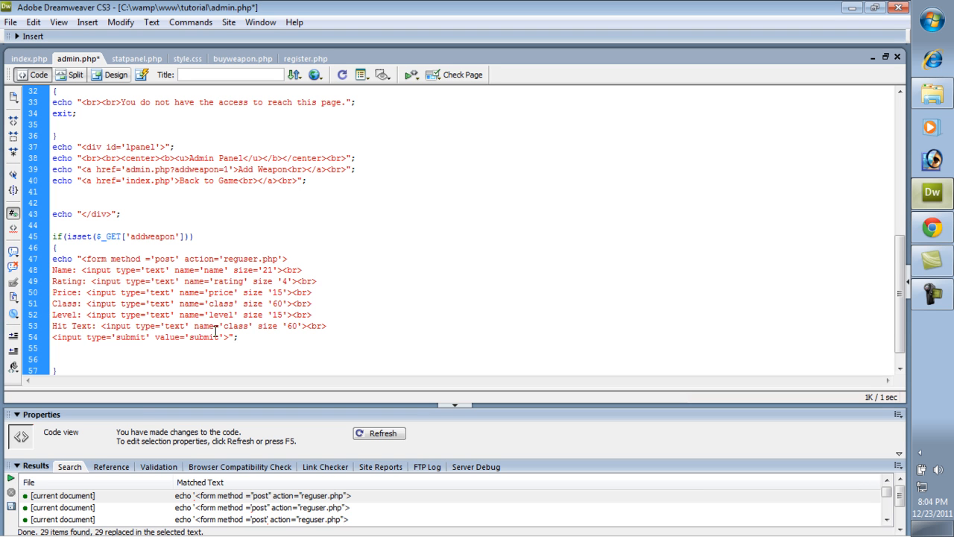
pyautogui.doubleClick(235, 325)
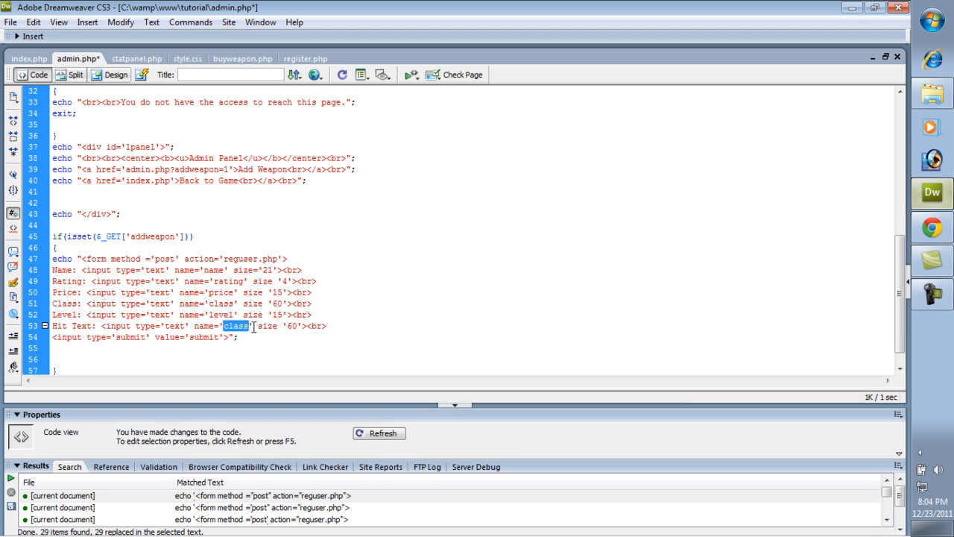
pyautogui.write('hittext')
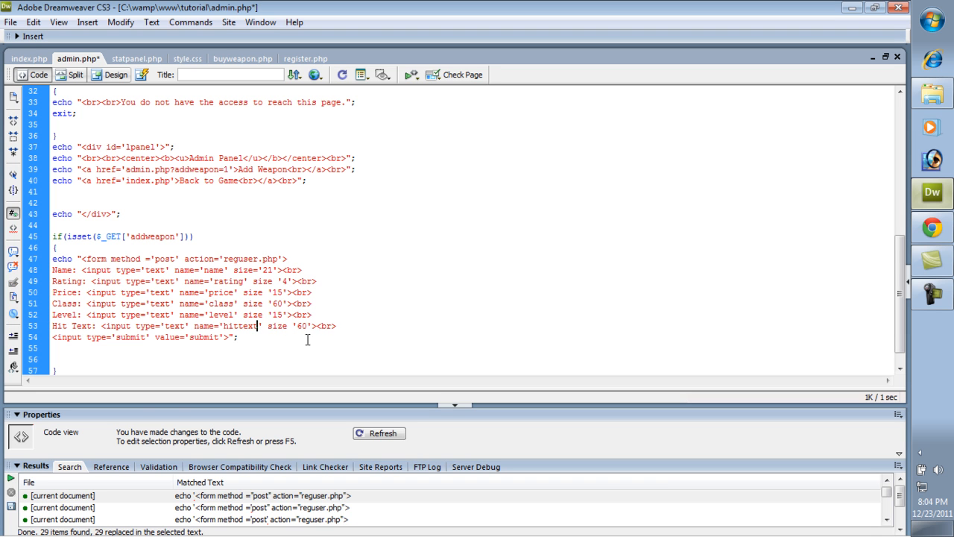
pyautogui.doubleClick(301, 325)
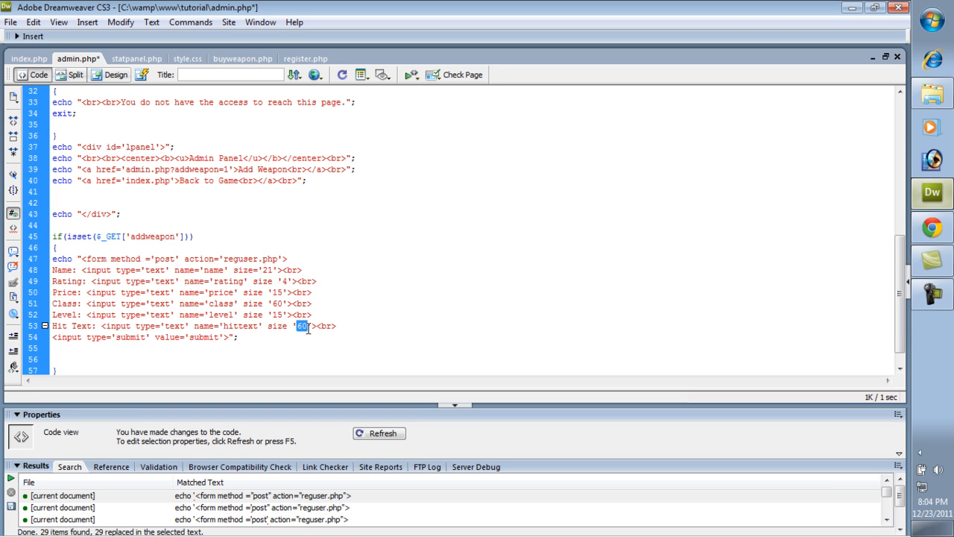
pyautogui.click(250, 240)
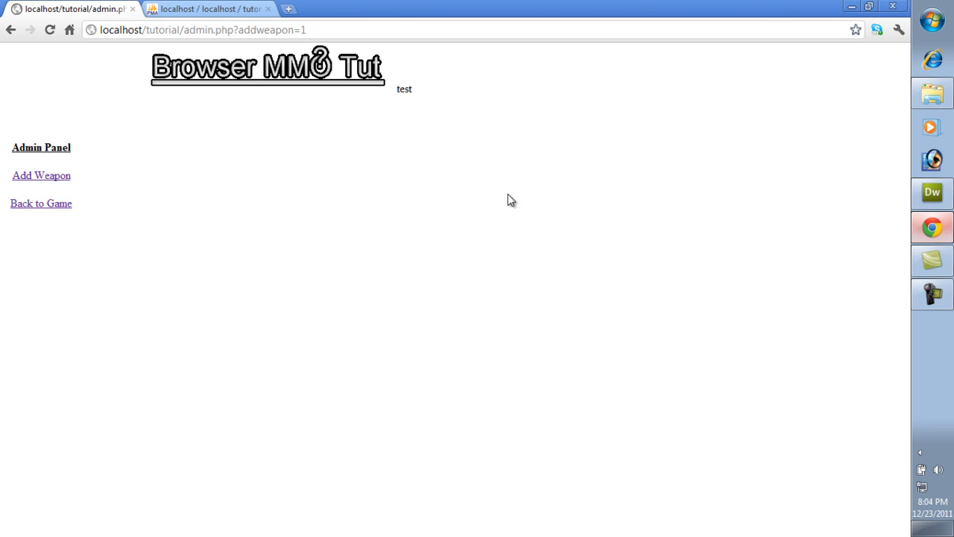
# Step: View the weapons table's Structure in phpMyAdmin to read the class and hittext column sizes
pyautogui.click(208, 9)
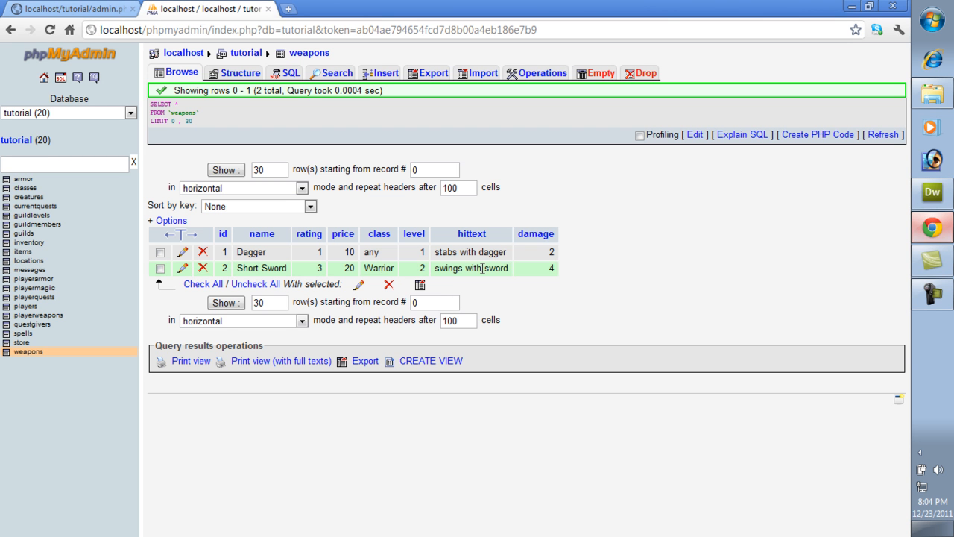
pyautogui.click(234, 72)
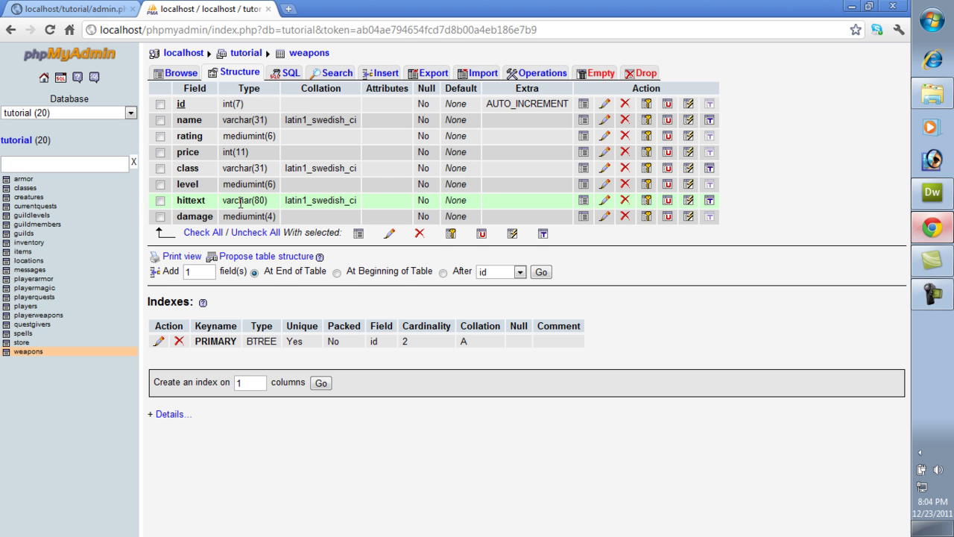
pyautogui.moveTo(932, 202)
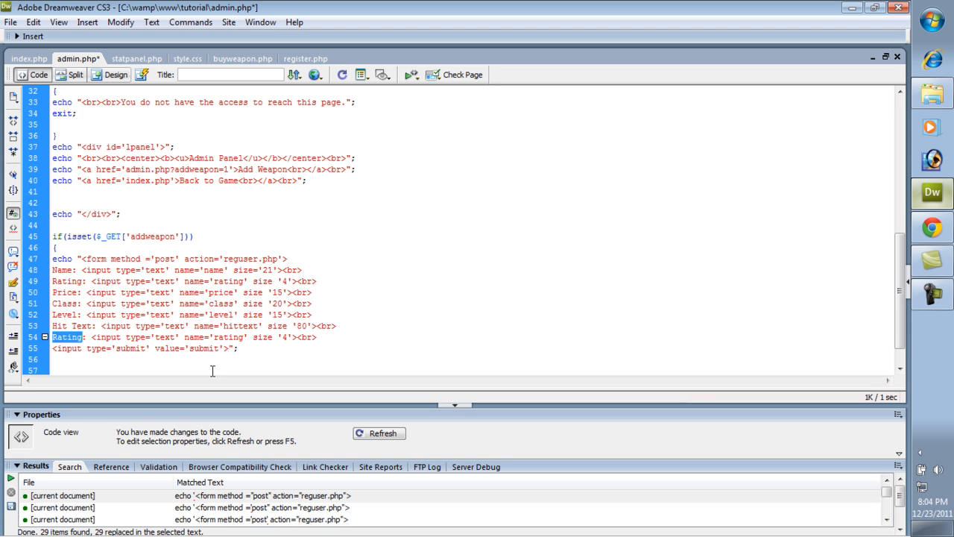
# Step: Add a Damage field named damage to the form and load the Add Weapon page showing all seven inputs
pyautogui.write('Damage')
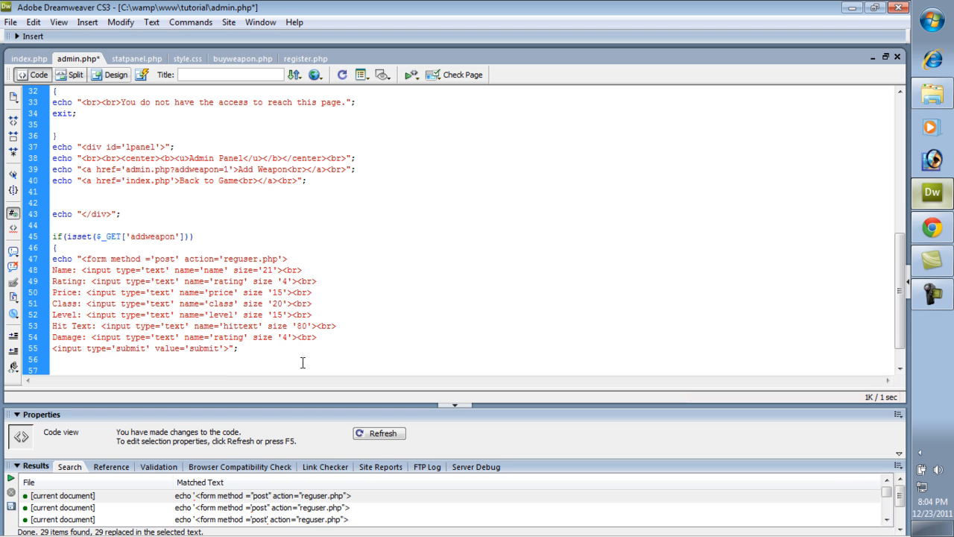
pyautogui.doubleClick(230, 337)
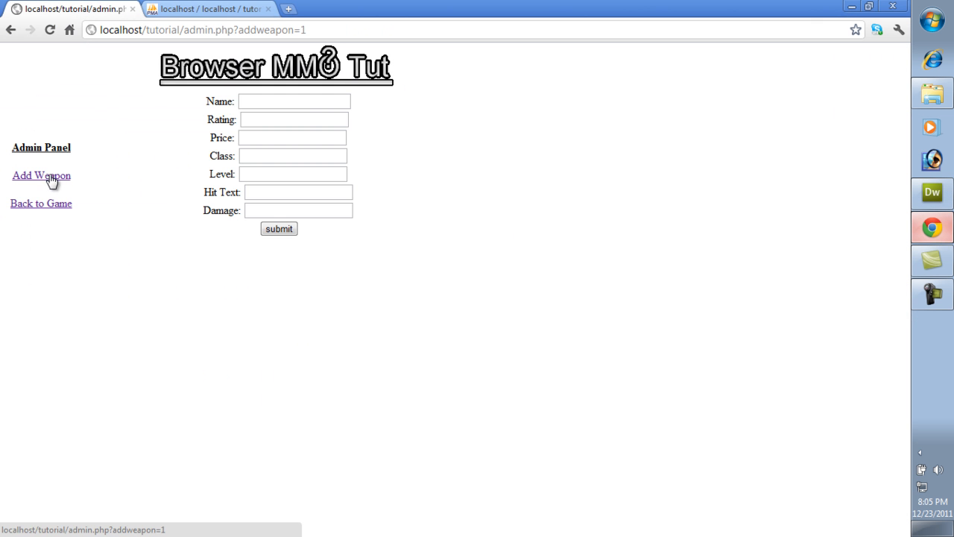
pyautogui.click(295, 101)
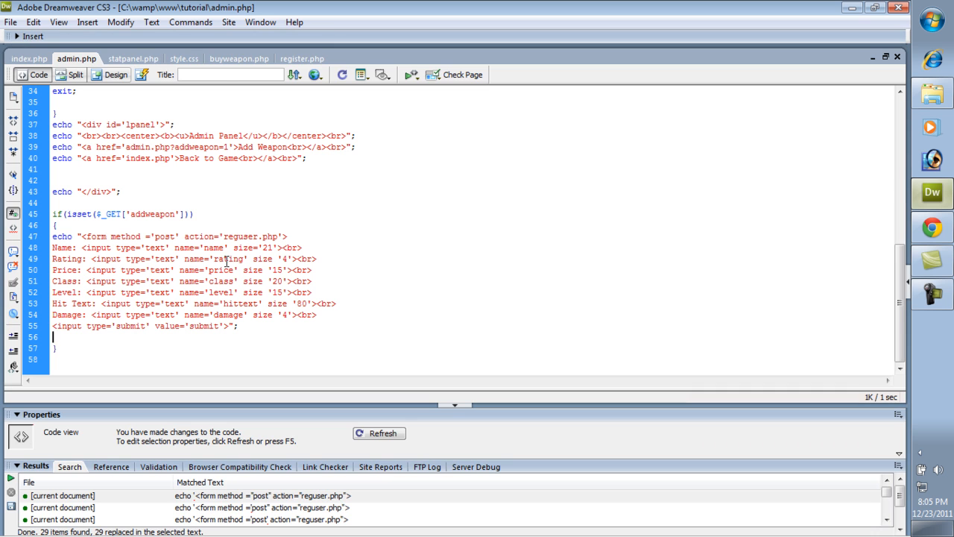
# Step: Add an empty if(isset($_GET['addweapon2'])) block below the form, then bring up index.php
pyautogui.scroll(3)
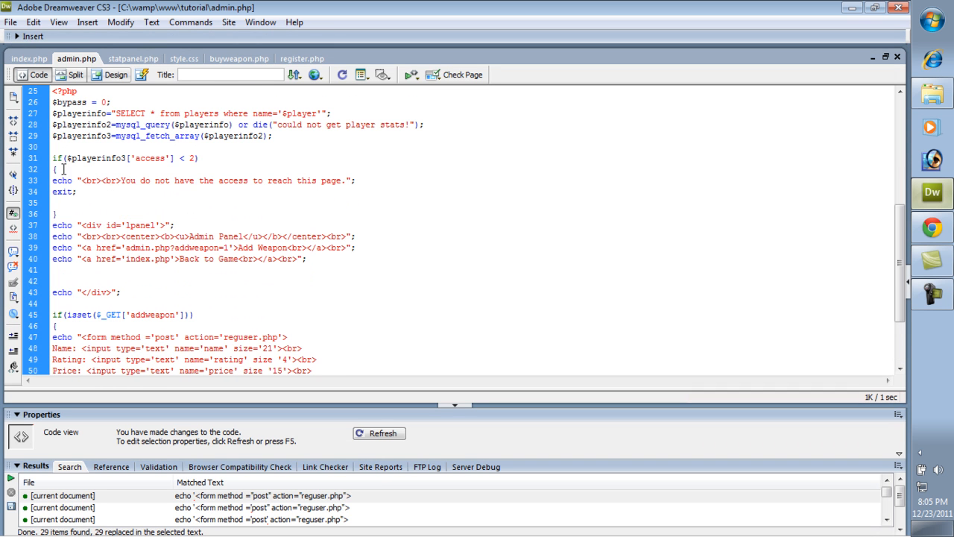
pyautogui.scroll(-3)
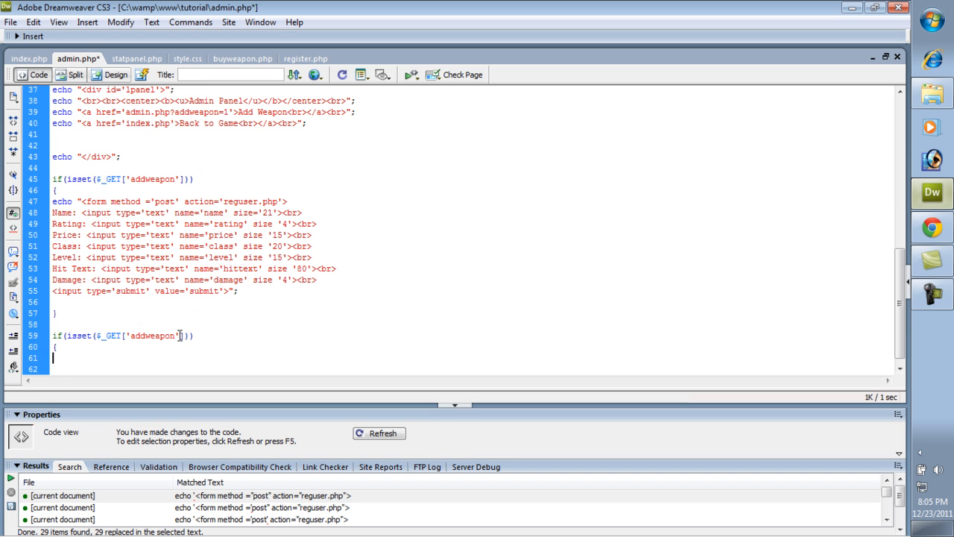
pyautogui.write('2')
pyautogui.write('}')
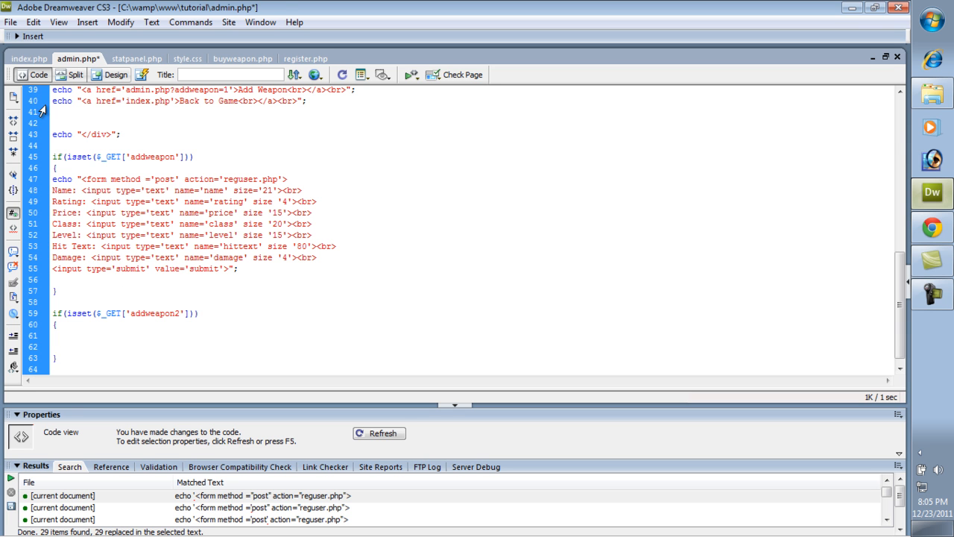
pyautogui.click(28, 58)
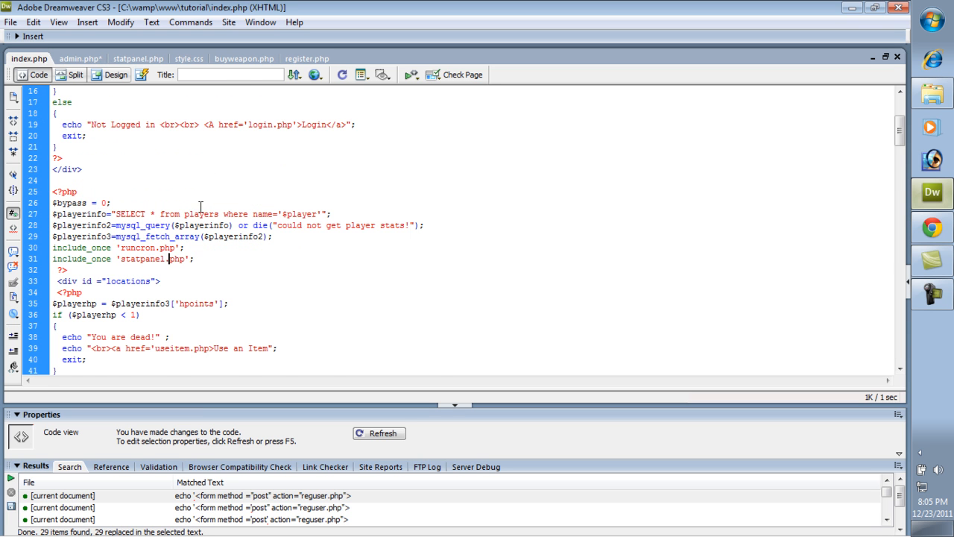
# Step: Copy the playerweapons INSERT query and mysql_query call from buyweapon.php
pyautogui.scroll(-3)
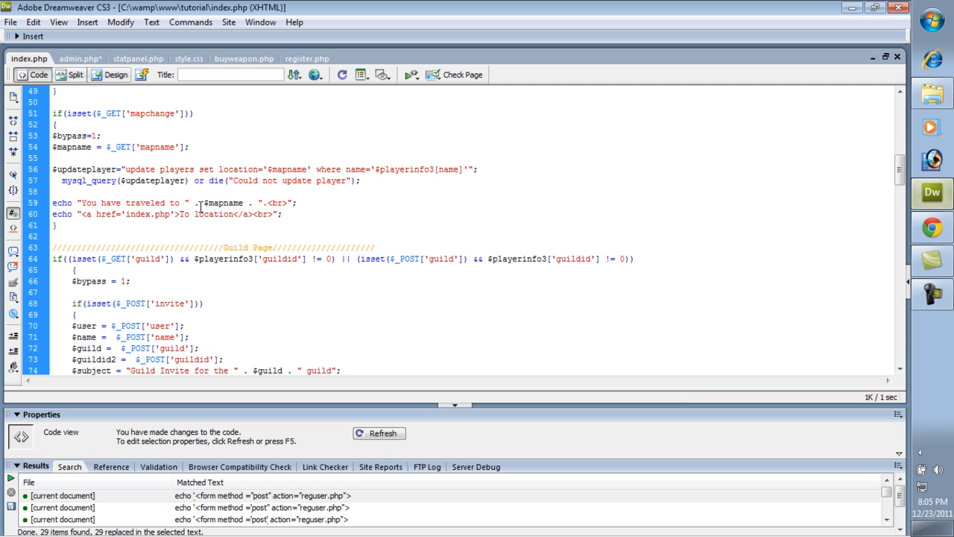
pyautogui.scroll(-3)
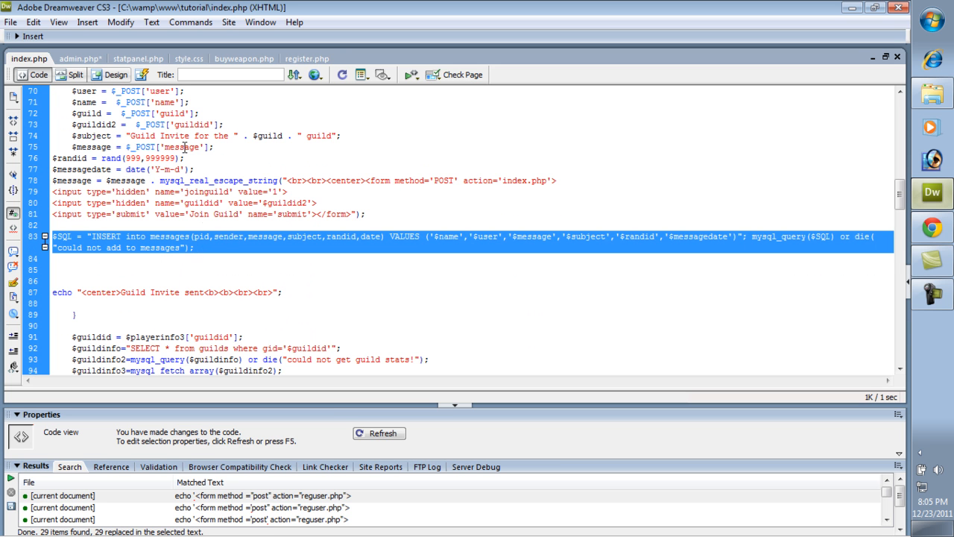
pyautogui.click(241, 58)
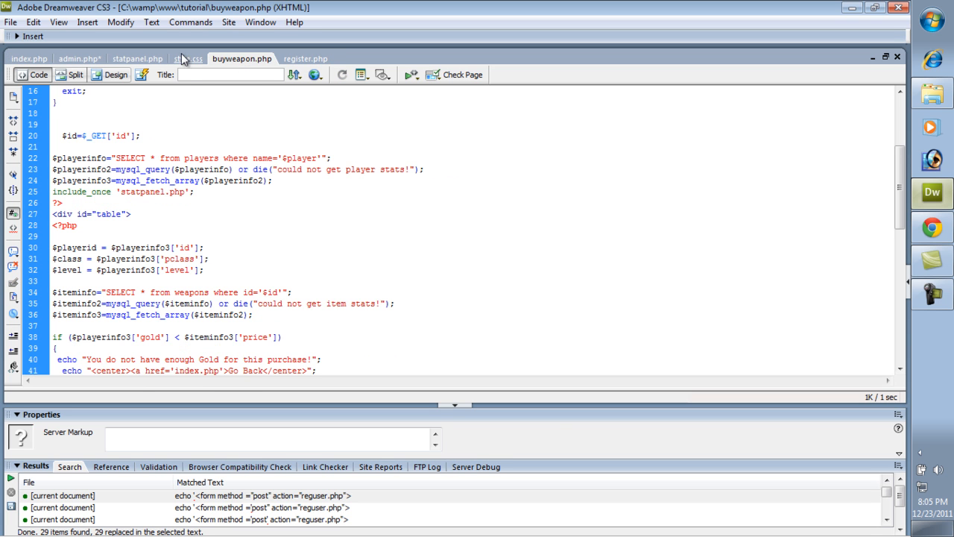
pyautogui.click(77, 58)
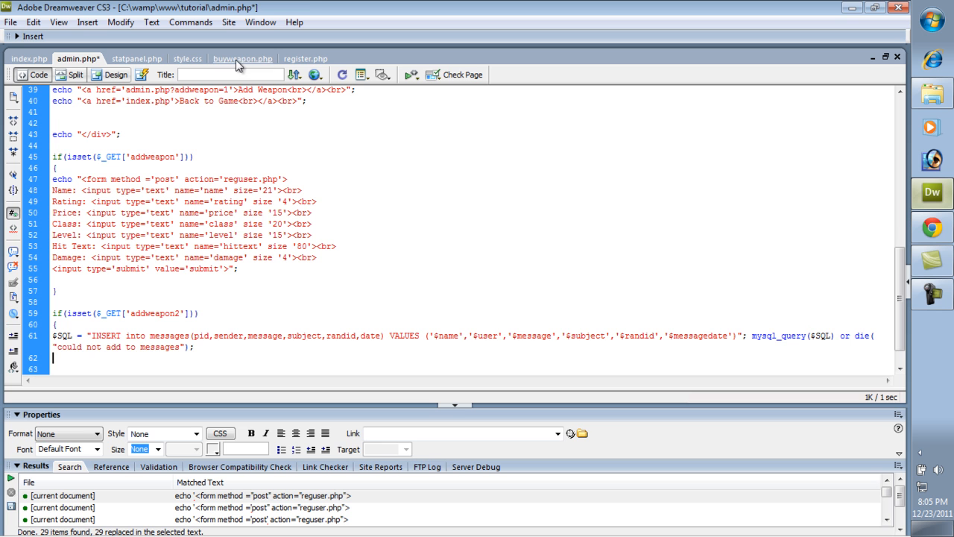
pyautogui.click(242, 58)
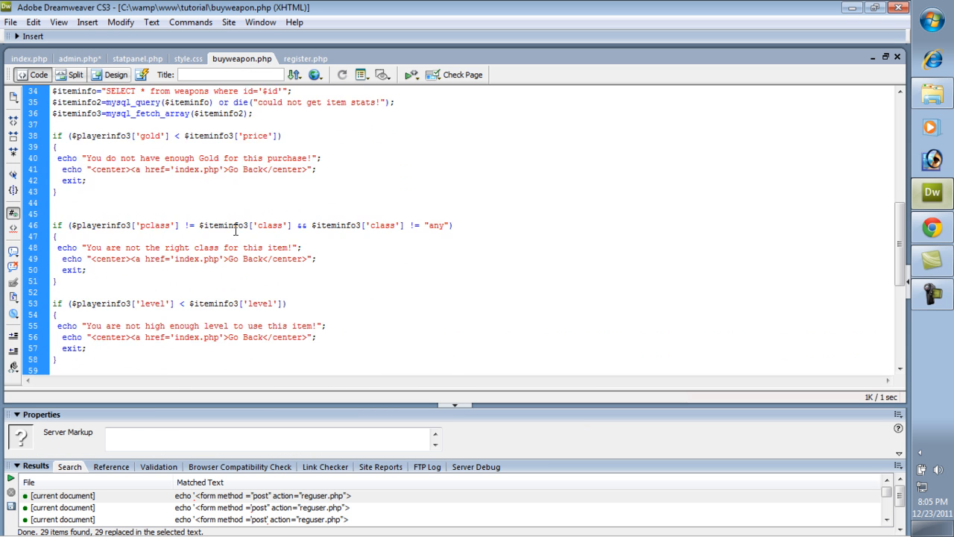
pyautogui.scroll(-3)
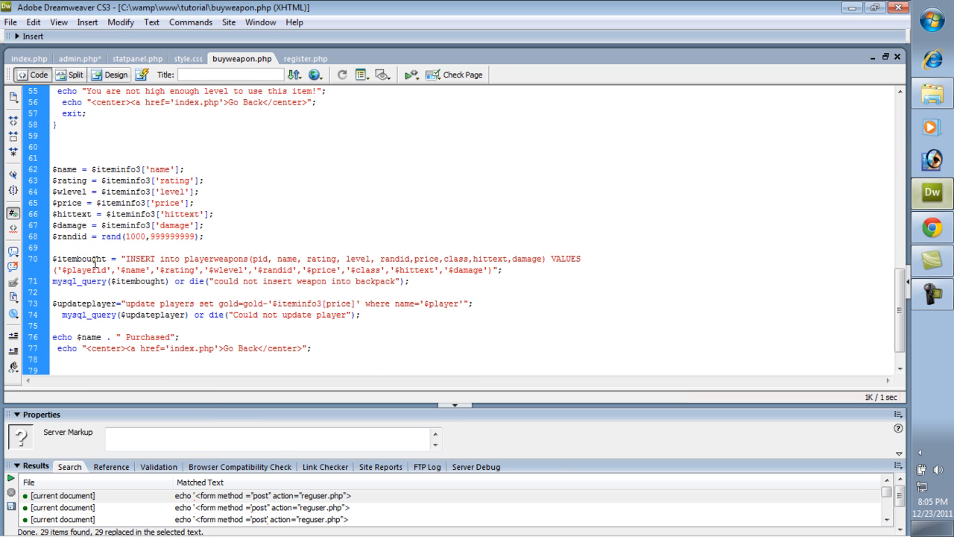
pyautogui.moveTo(52, 260); pyautogui.dragTo(408, 280)
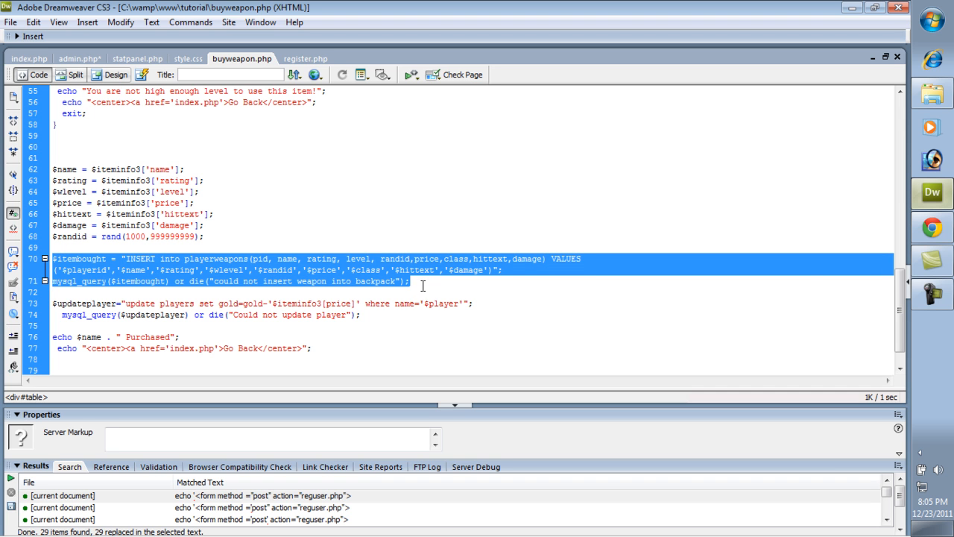
pyautogui.moveTo(72, 60)
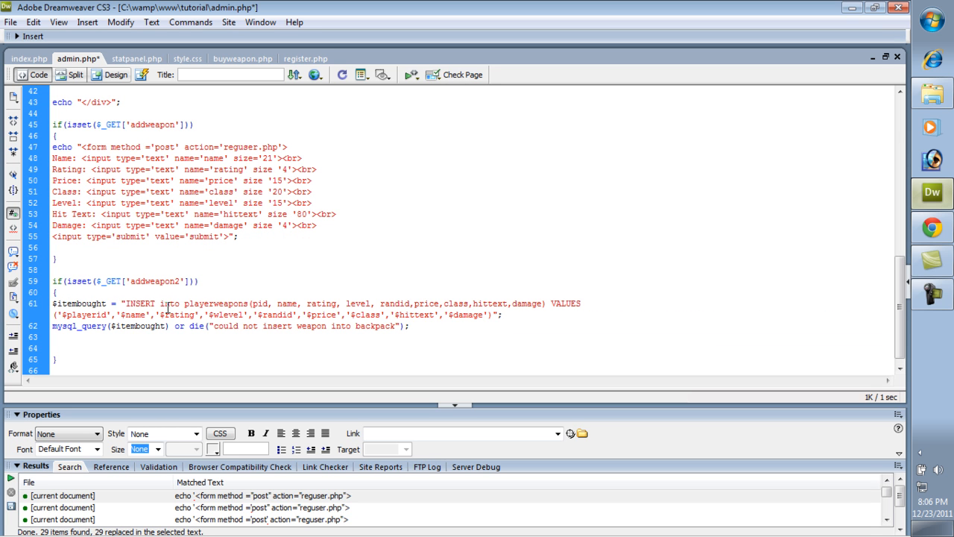
# Step: In admin.php's addweapon2 block, rename the table to weapons and remove the pid column
pyautogui.doubleClick(200, 304)
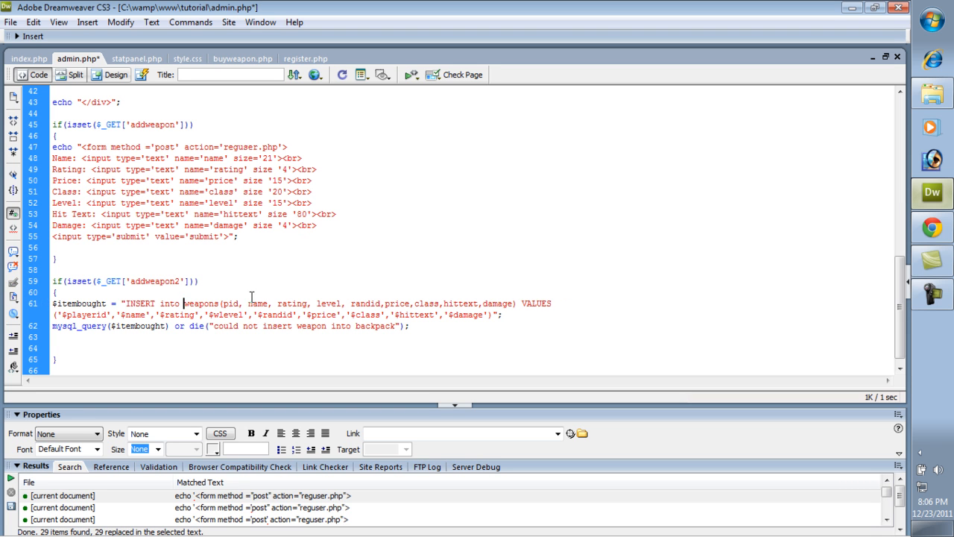
pyautogui.doubleClick(231, 304)
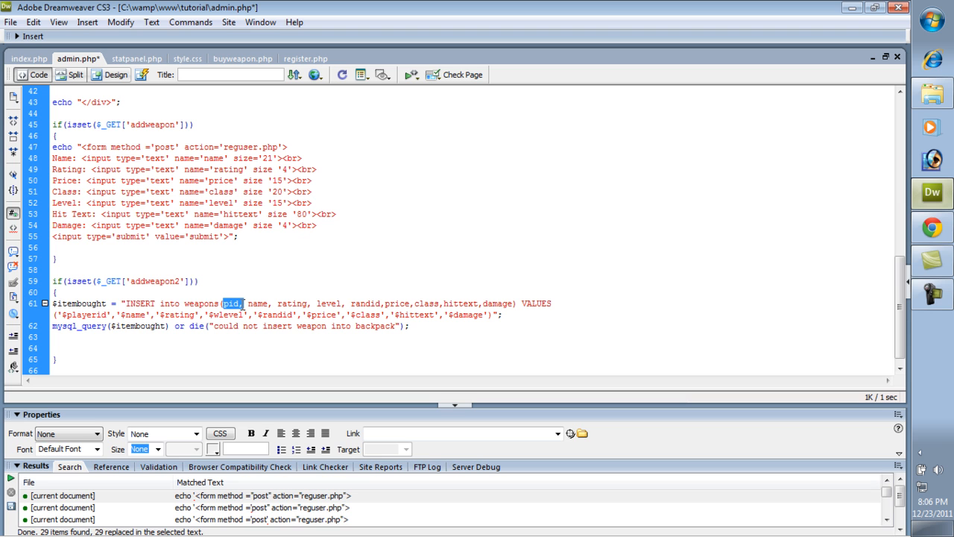
pyautogui.moveTo(246, 309)
pyautogui.write('$')
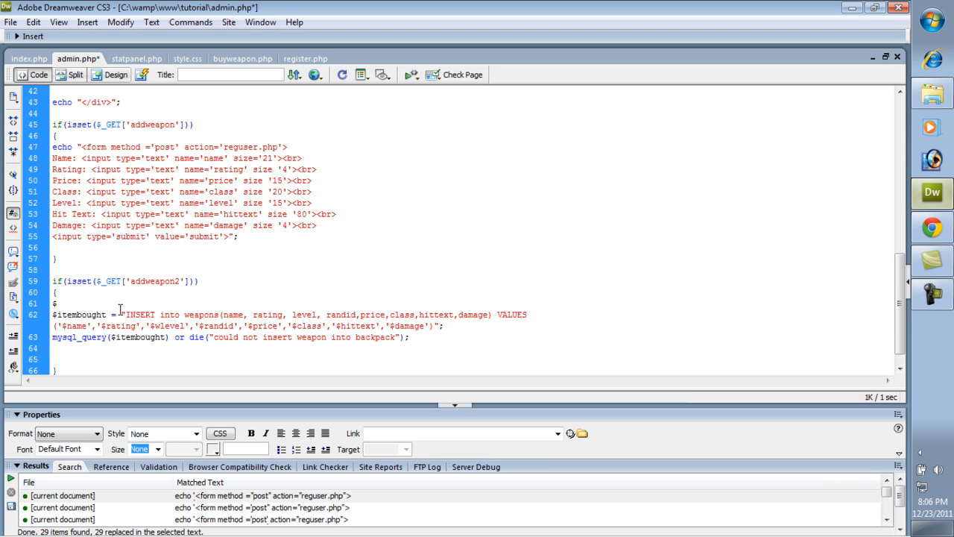
# Step: Read name, rating and level from POST into variables and drop randid from the INSERT columns
pyautogui.write('name =')
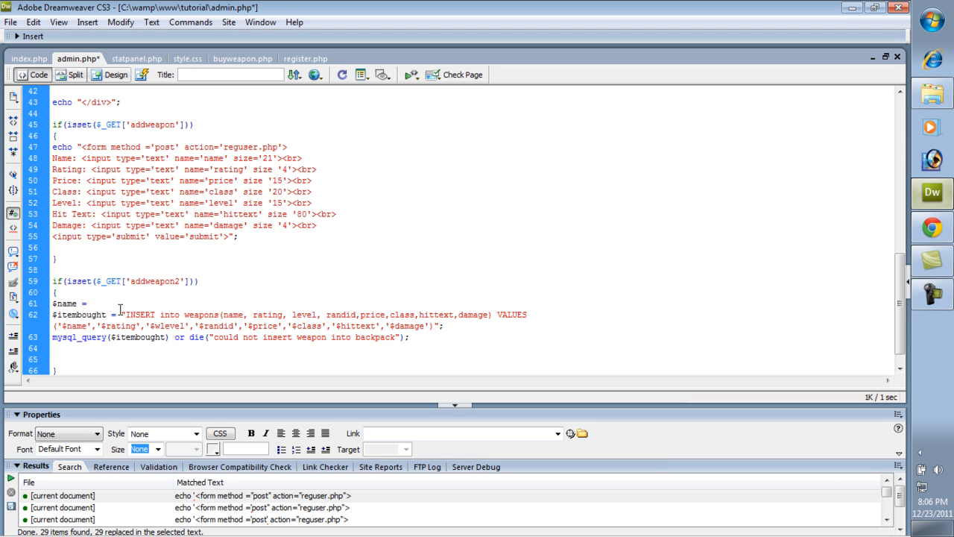
pyautogui.write("$_POST['name'];")
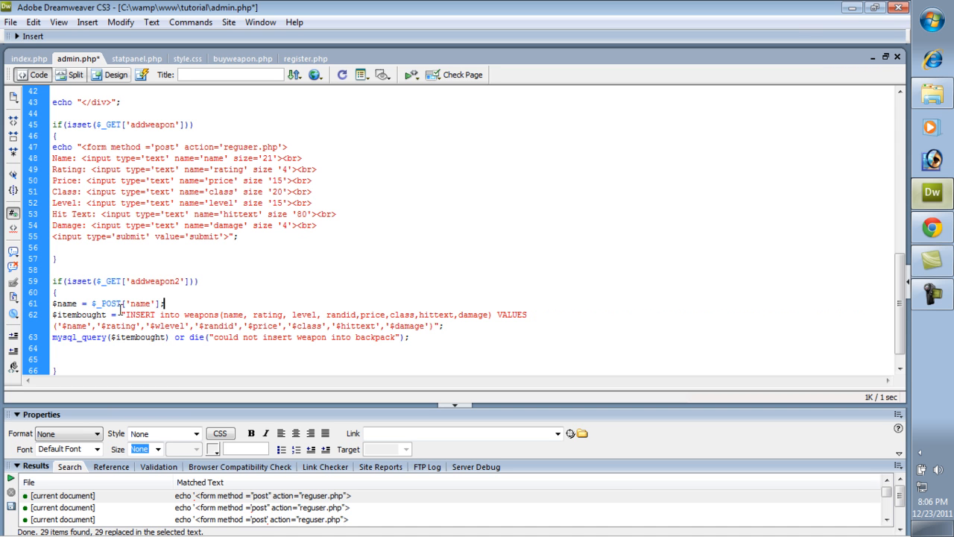
pyautogui.tripleClick(107, 304)
pyautogui.write("$rating = $_POST['name'];")
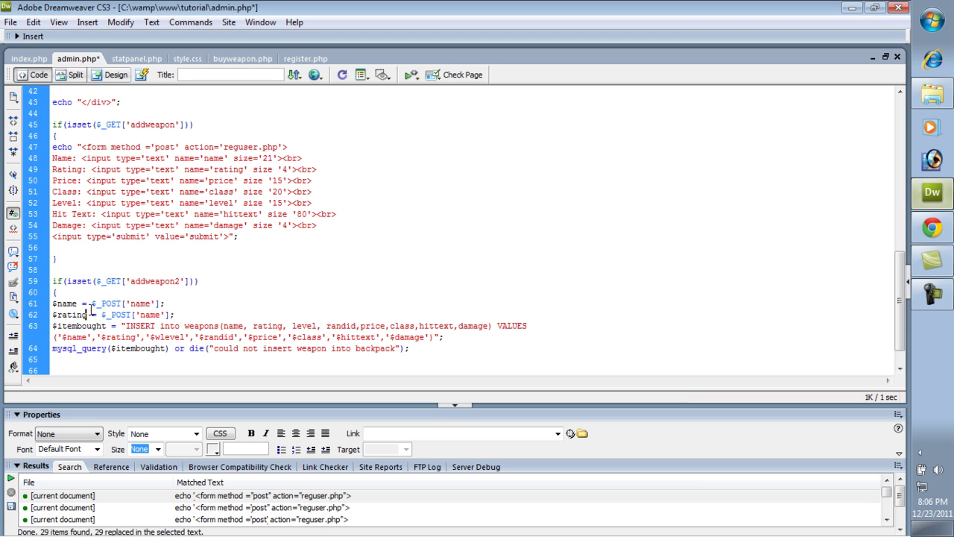
pyautogui.doubleClick(149, 313)
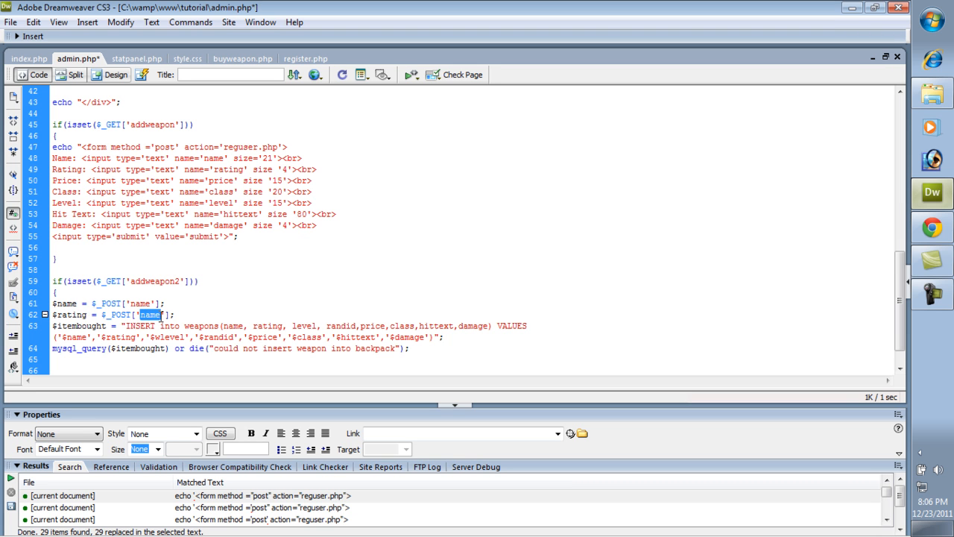
pyautogui.moveTo(218, 306)
pyautogui.write('rating')
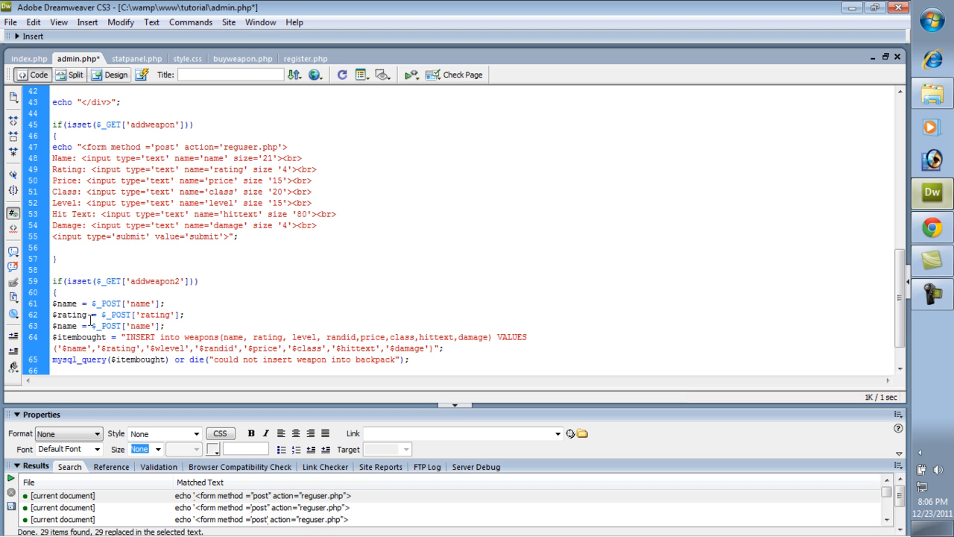
pyautogui.doubleClick(65, 325)
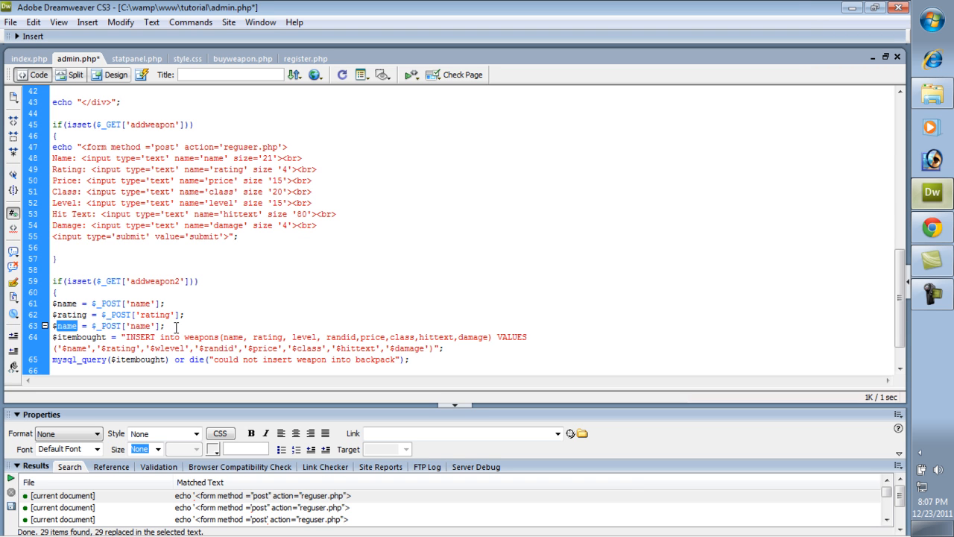
pyautogui.write('level')
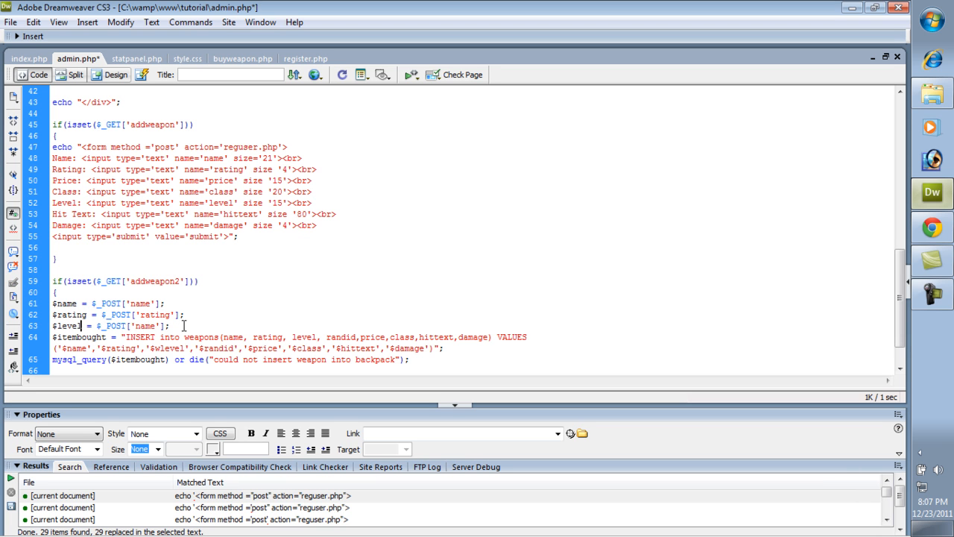
pyautogui.doubleClick(146, 325)
pyautogui.write('level')
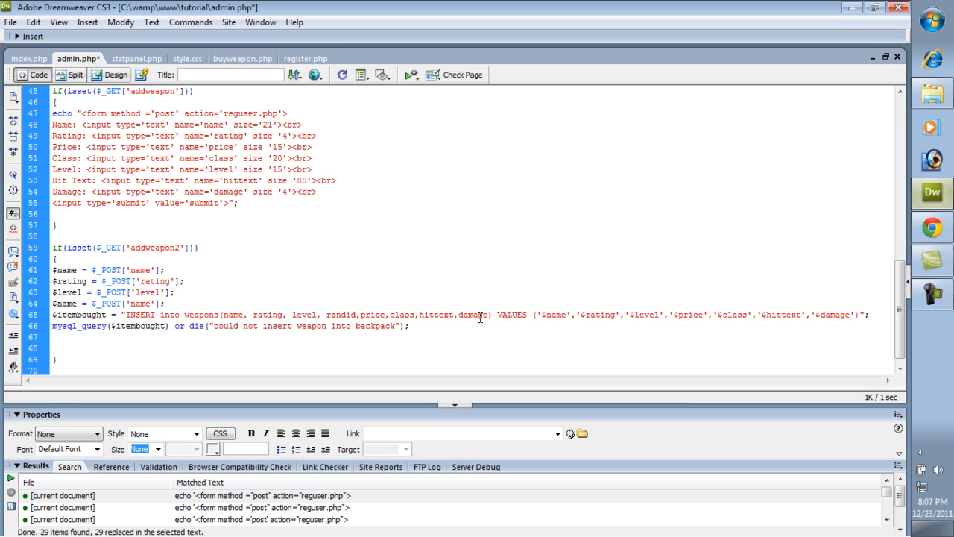
pyautogui.doubleClick(340, 313)
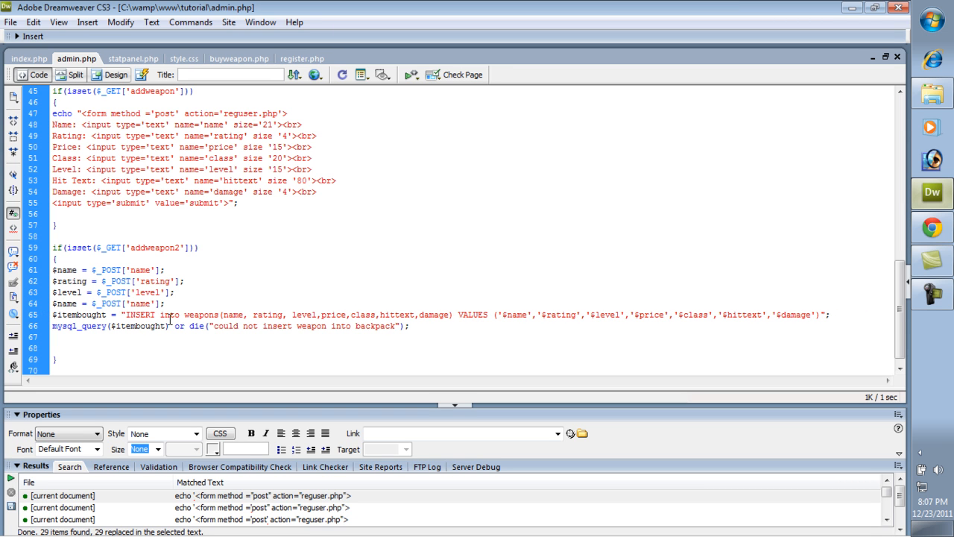
# Step: Add $price, $hittext and $damage POST assignments feeding the seven-column weapons INSERT
pyautogui.doubleClick(140, 304)
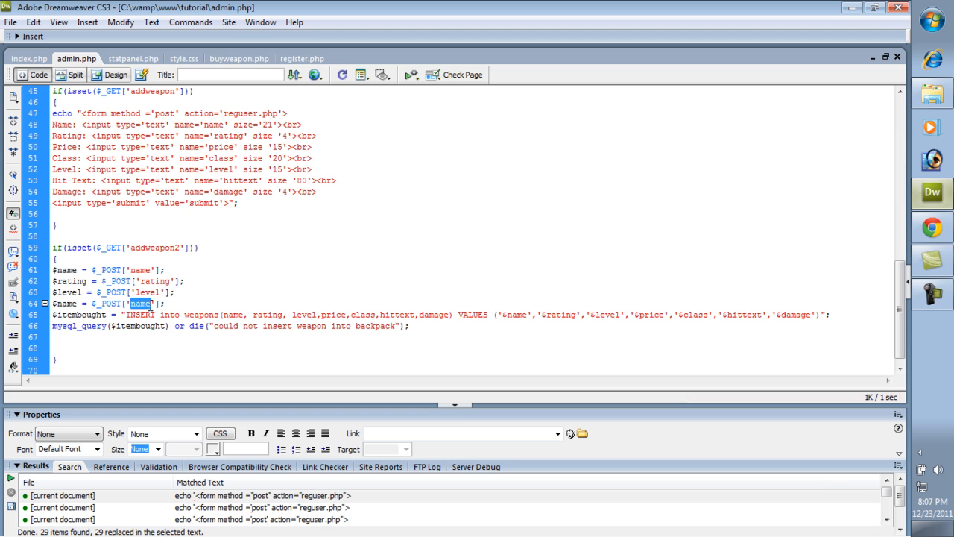
pyautogui.write('price')
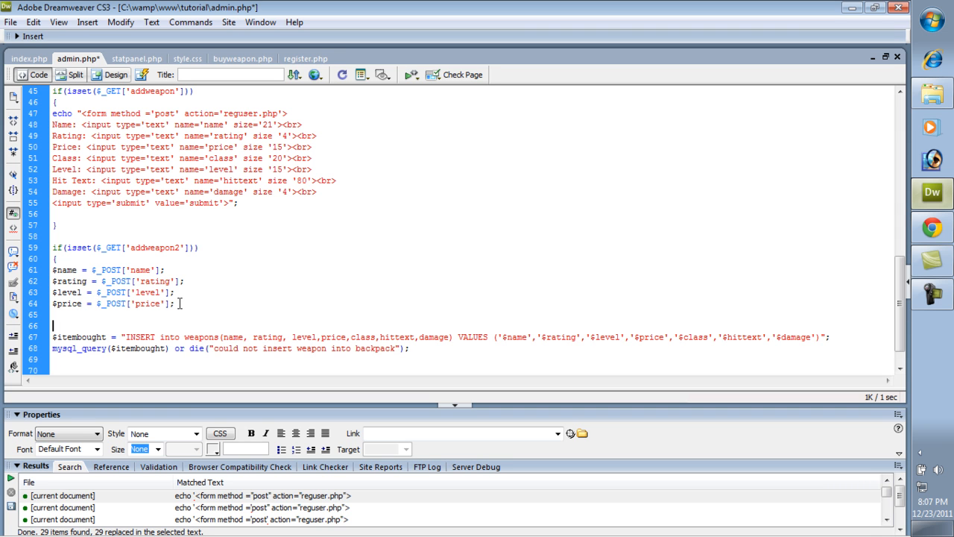
pyautogui.write("$name = $_POST['name'];")
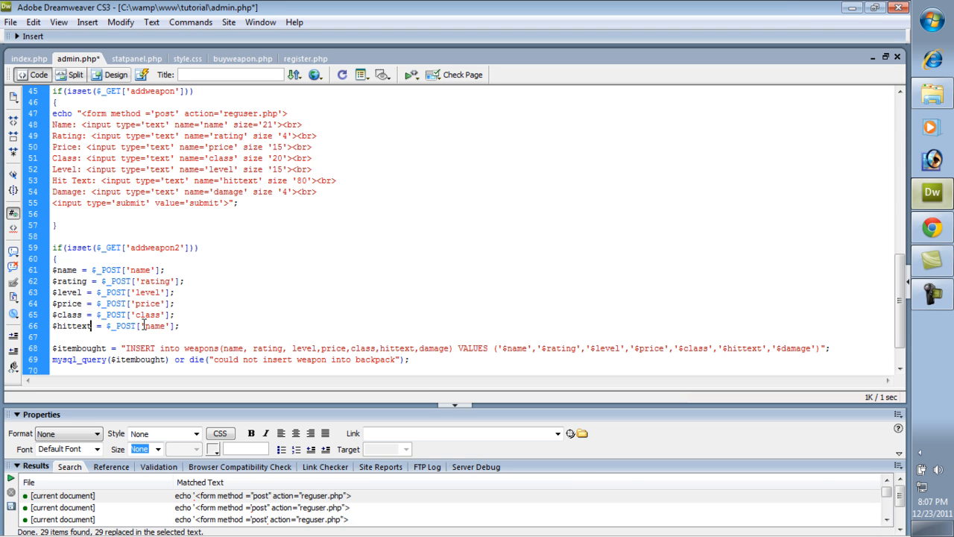
pyautogui.write('hittext')
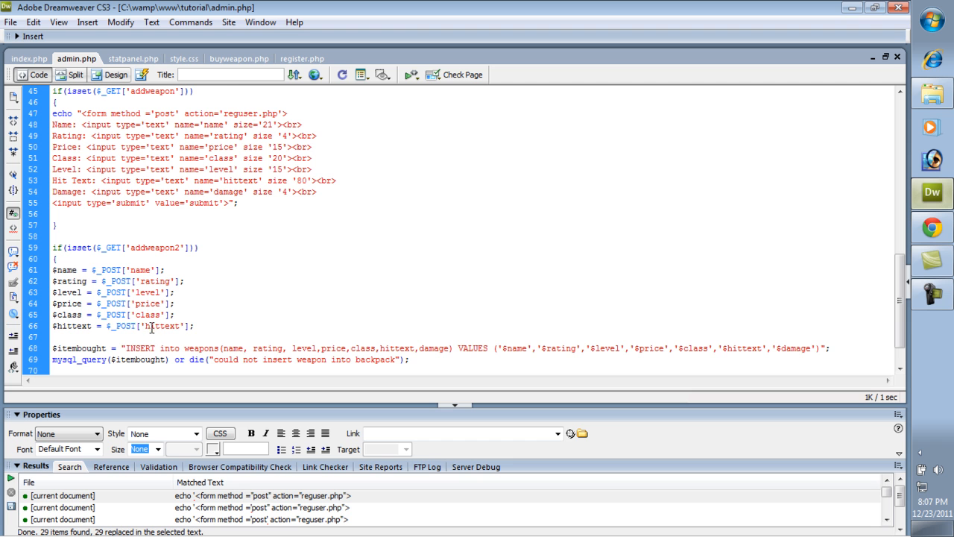
pyautogui.scroll(3)
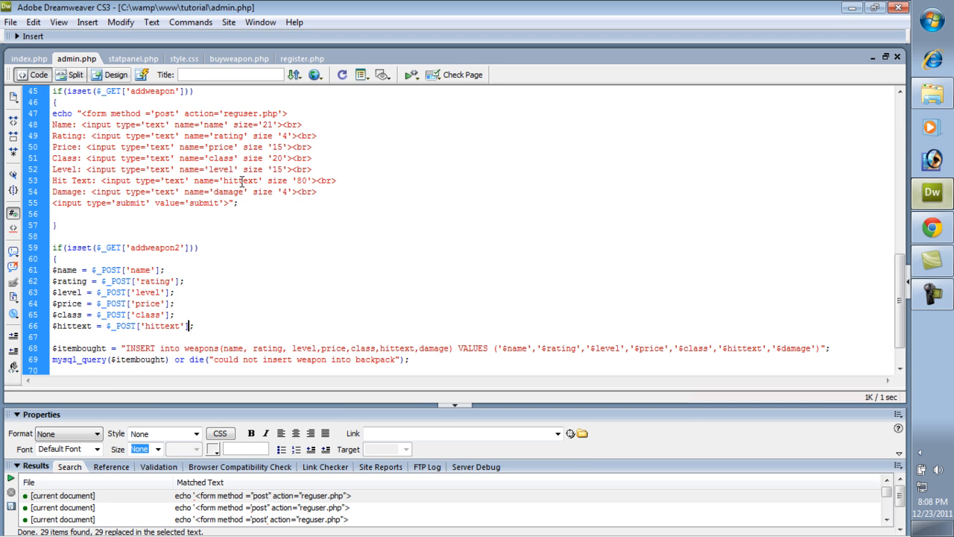
pyautogui.scroll(-3)
pyautogui.write("$name = $_POST['name'];")
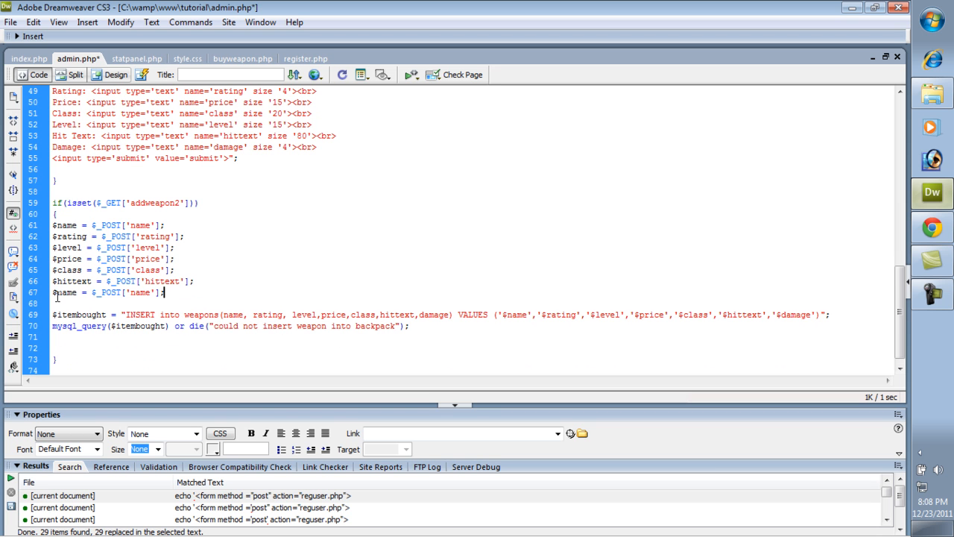
pyautogui.write('damage')
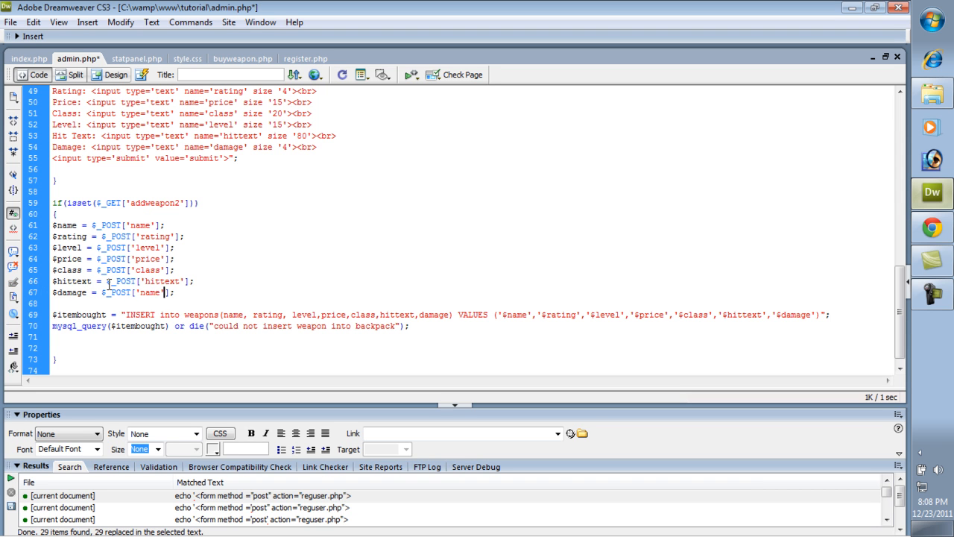
pyautogui.write('damag')
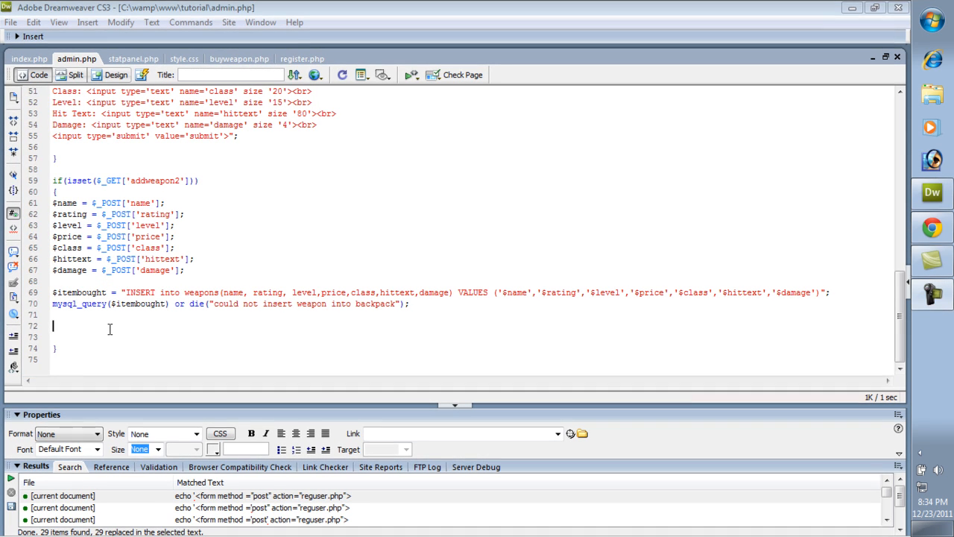
# Step: Echo "<br><br>Weapon Added" after the mysql_query insert line
pyautogui.write('echo')
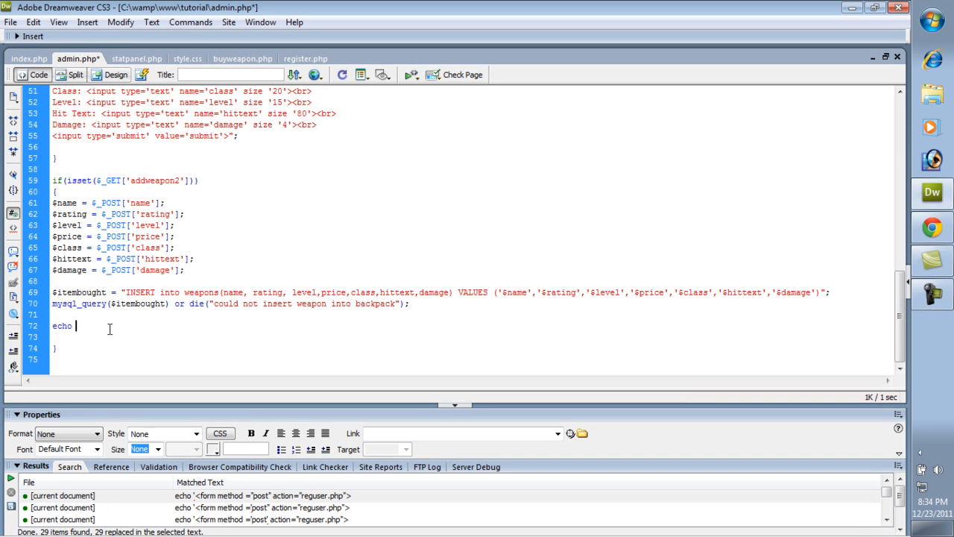
pyautogui.write('"')
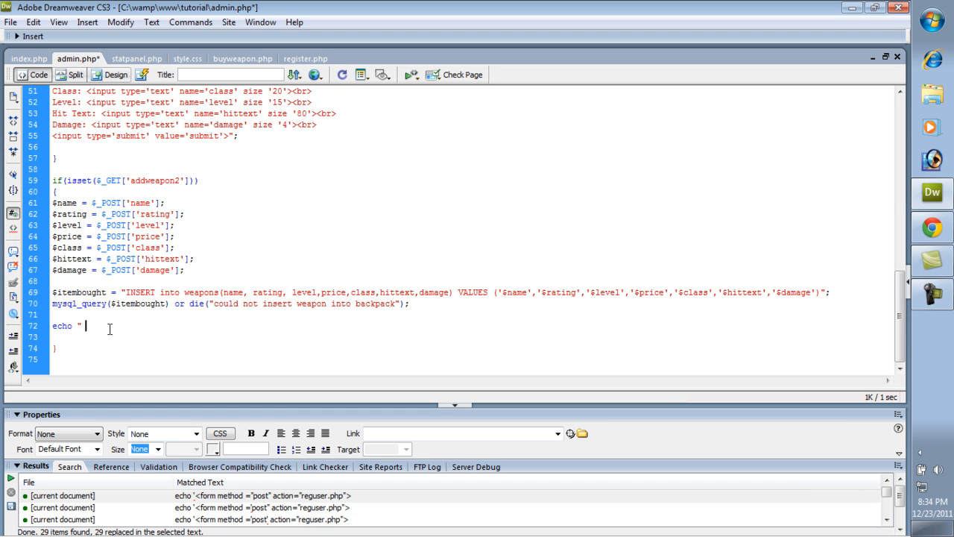
pyautogui.write('Weapon Added')
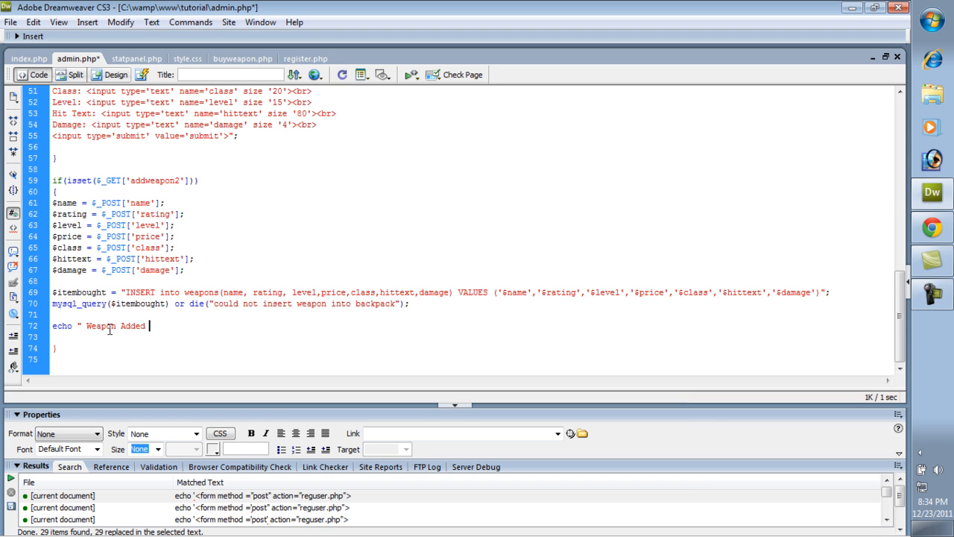
pyautogui.write('";')
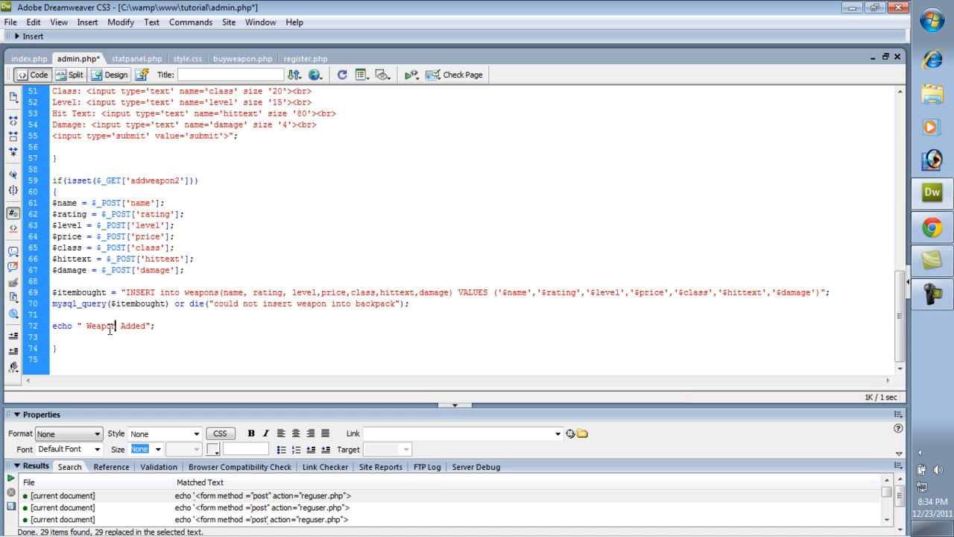
pyautogui.write('<br><br>')
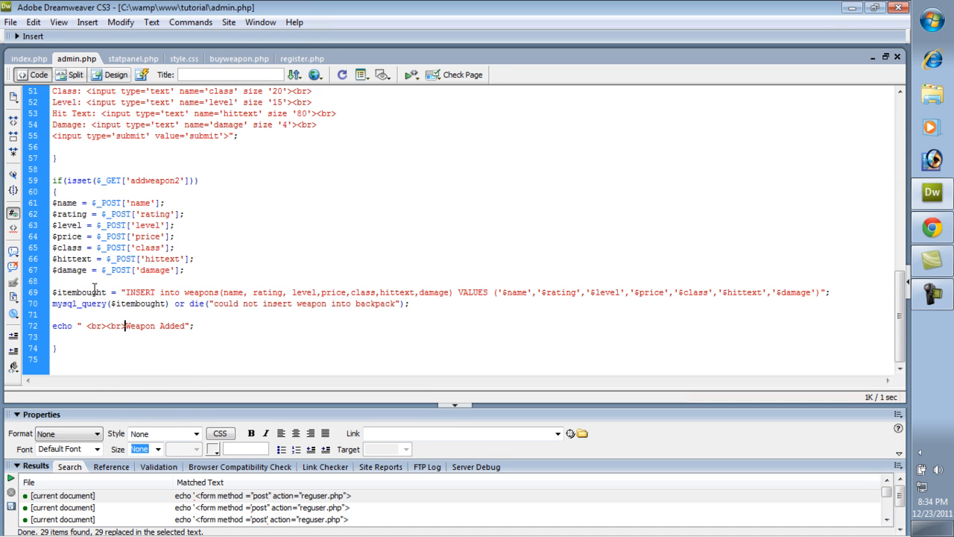
pyautogui.scroll(3)
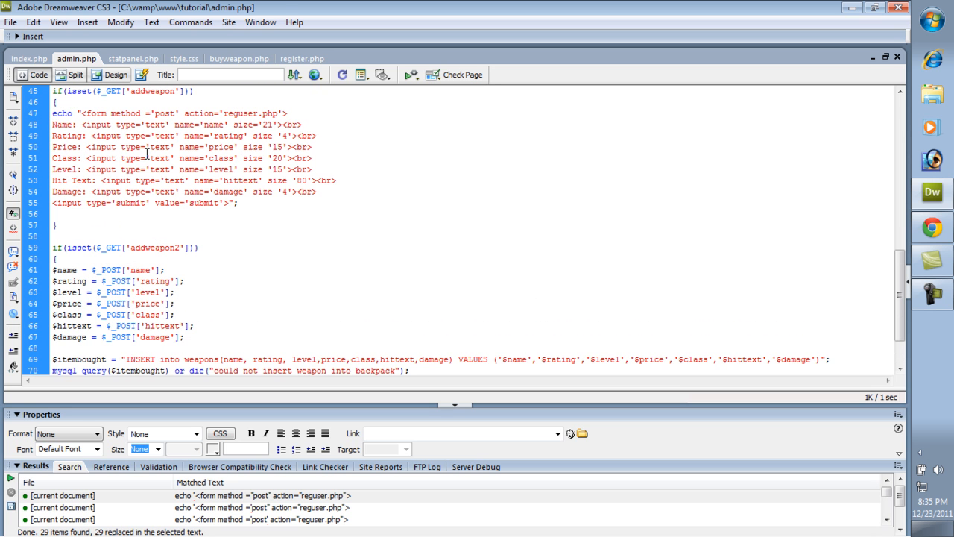
# Step: Paste register.php's classes dropdown over the Class text input and retitle its first option Any
pyautogui.click(301, 58)
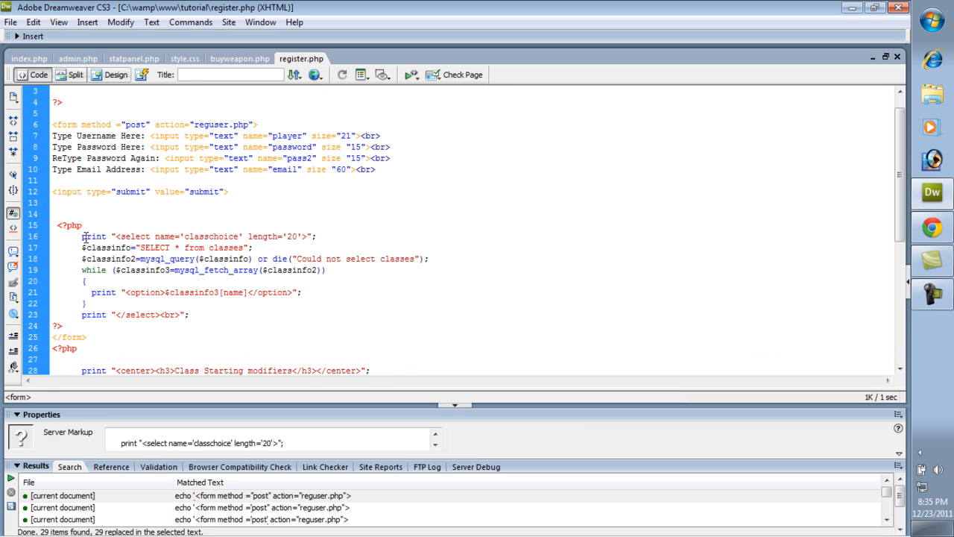
pyautogui.rightClick(149, 276)
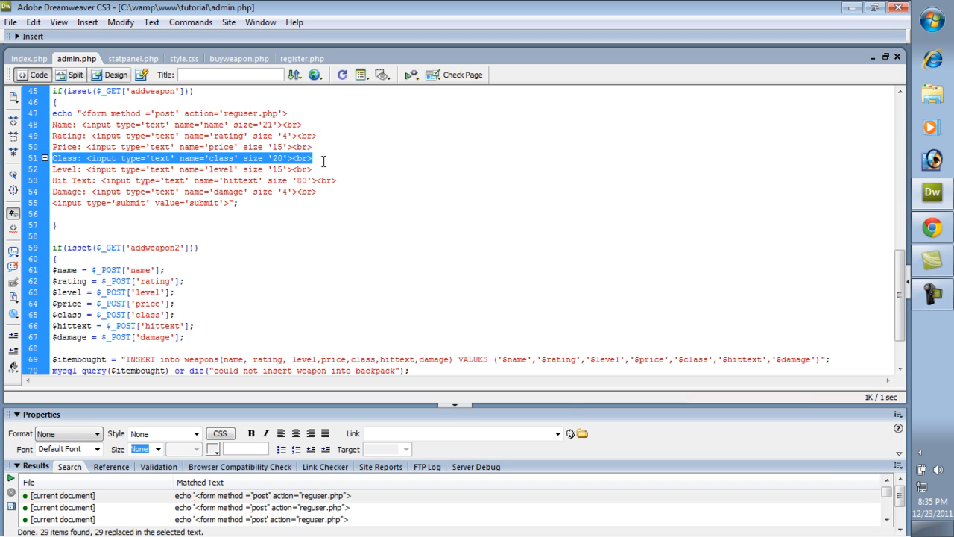
pyautogui.rightClick(323, 161)
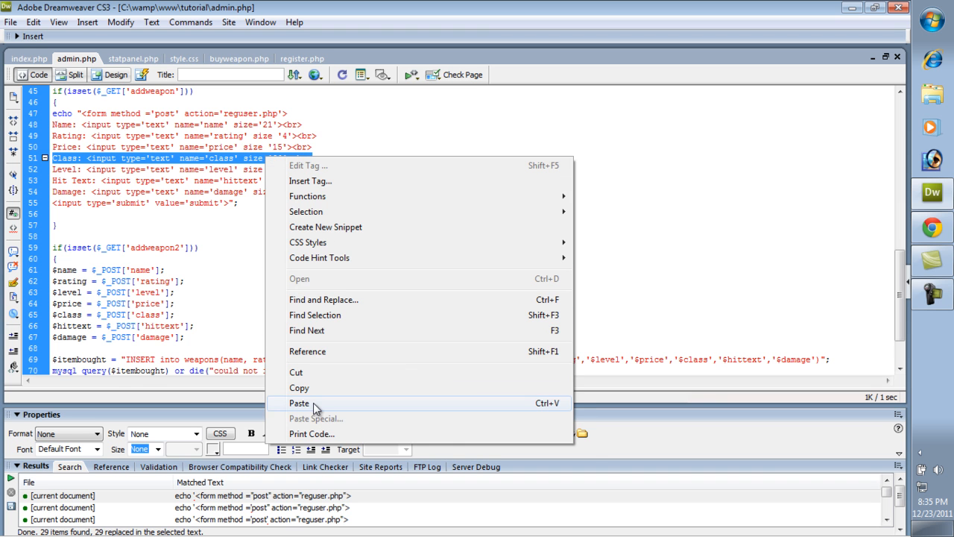
pyautogui.click(298, 402)
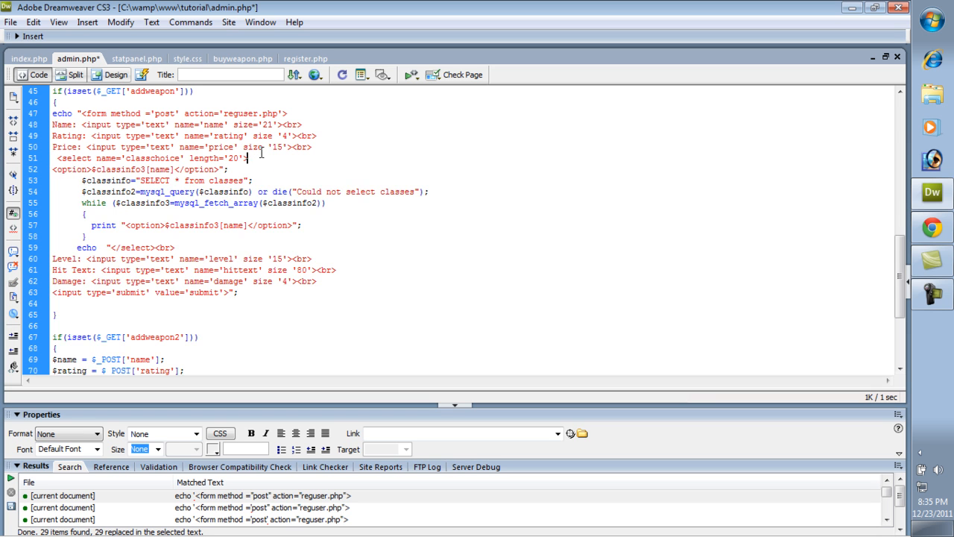
pyautogui.doubleClick(97, 170)
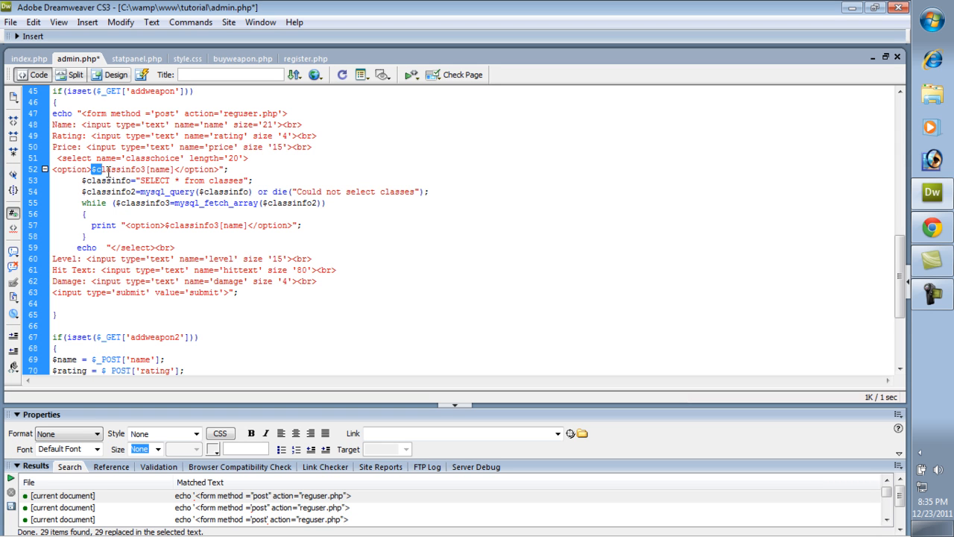
pyautogui.write('Ab')
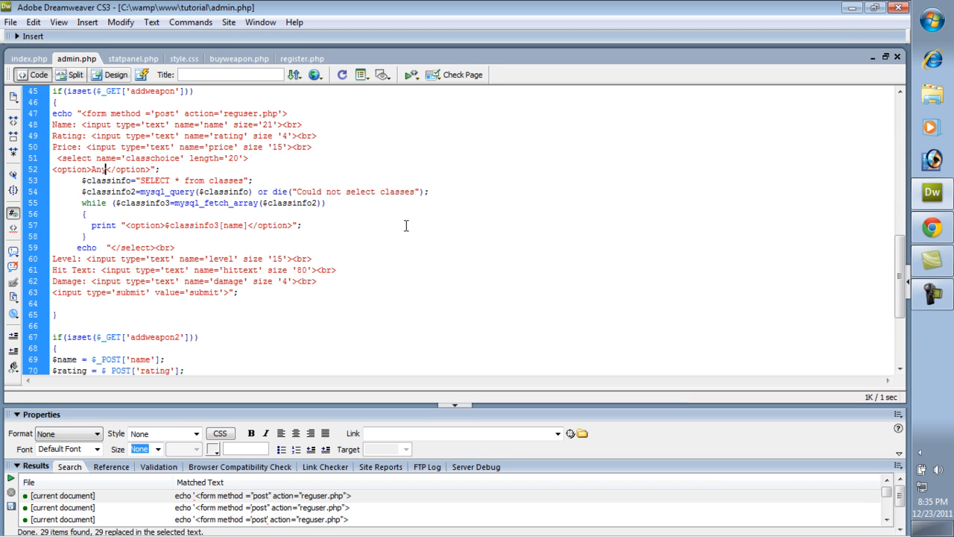
pyautogui.moveTo(931, 226)
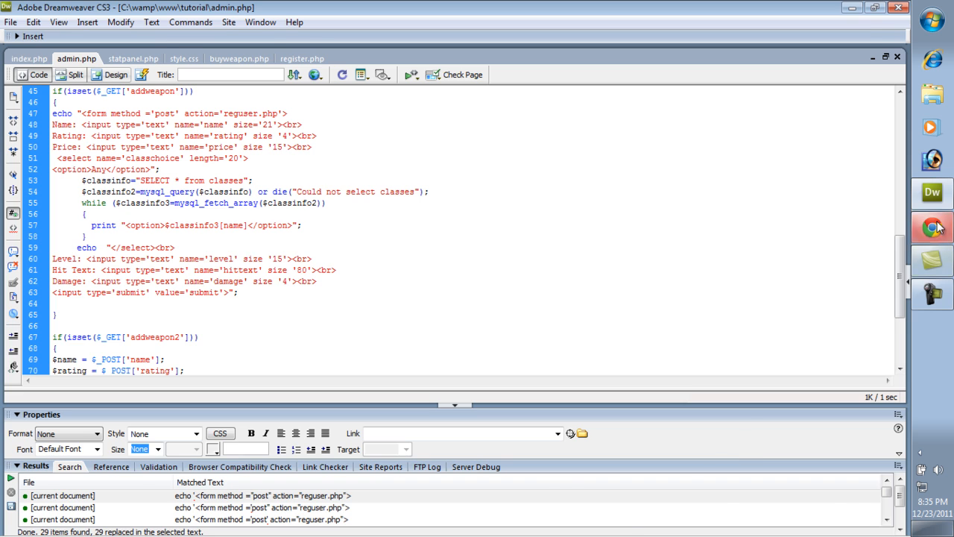
# Step: View the Add Weapon form in Chrome and check the class dropdown lists Any, Warrior, Wizard, Assassin, Knight
pyautogui.click(934, 227)
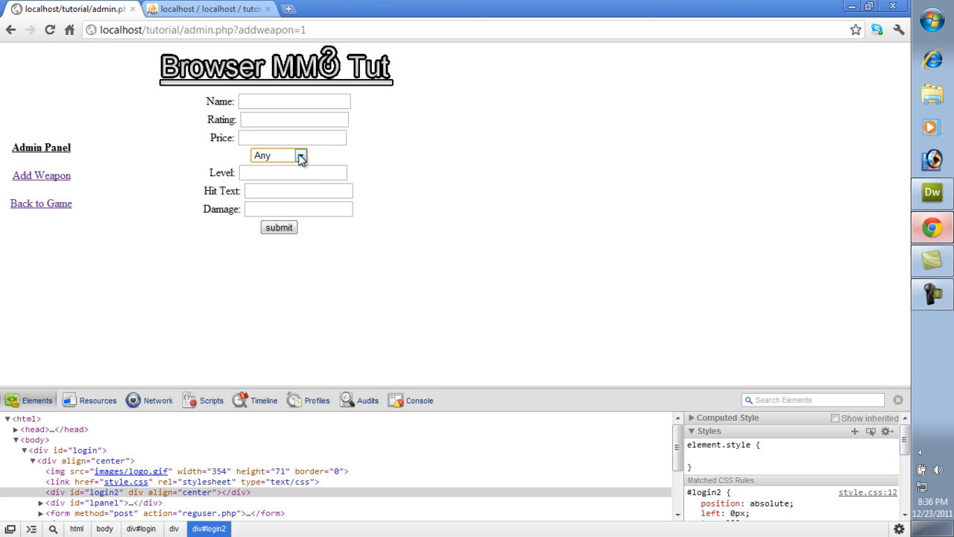
pyautogui.click(277, 155)
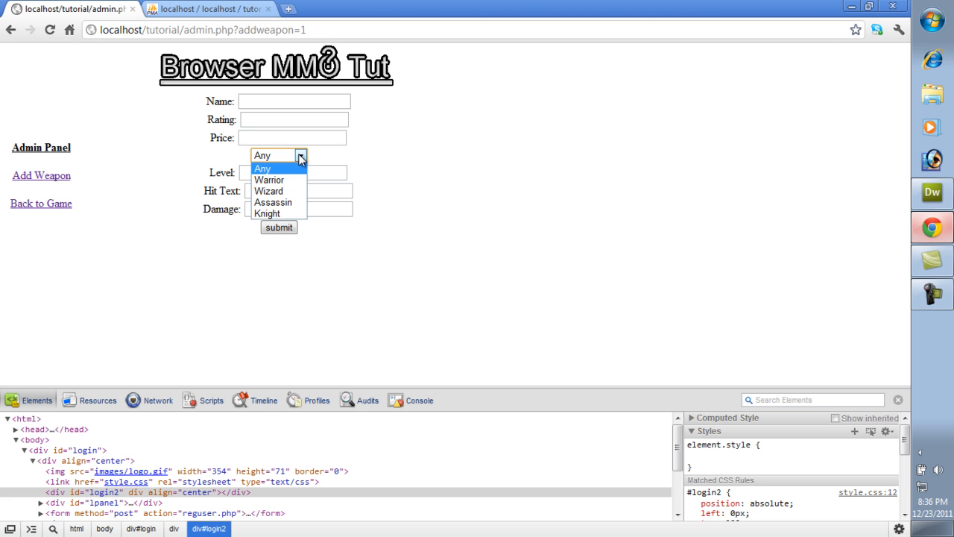
pyautogui.moveTo(276, 203)
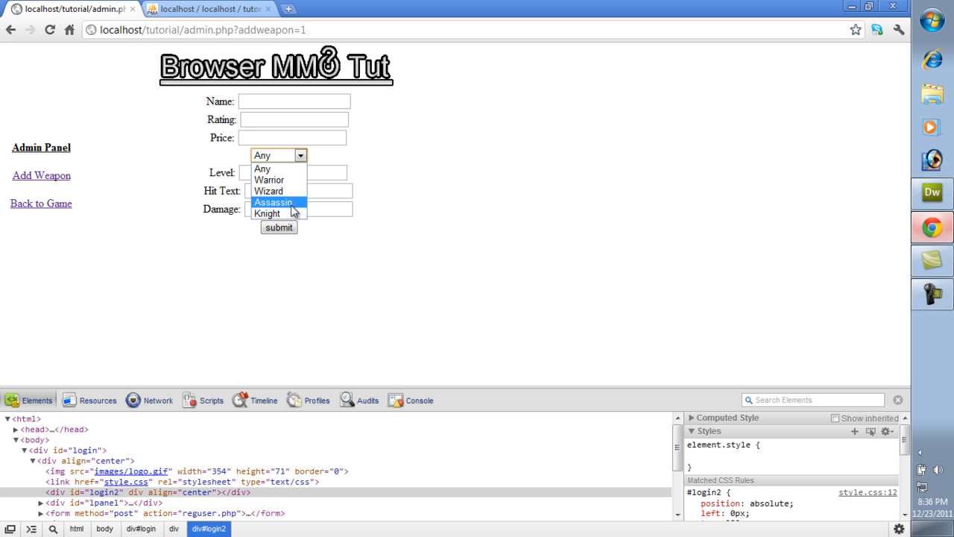
pyautogui.moveTo(280, 215)
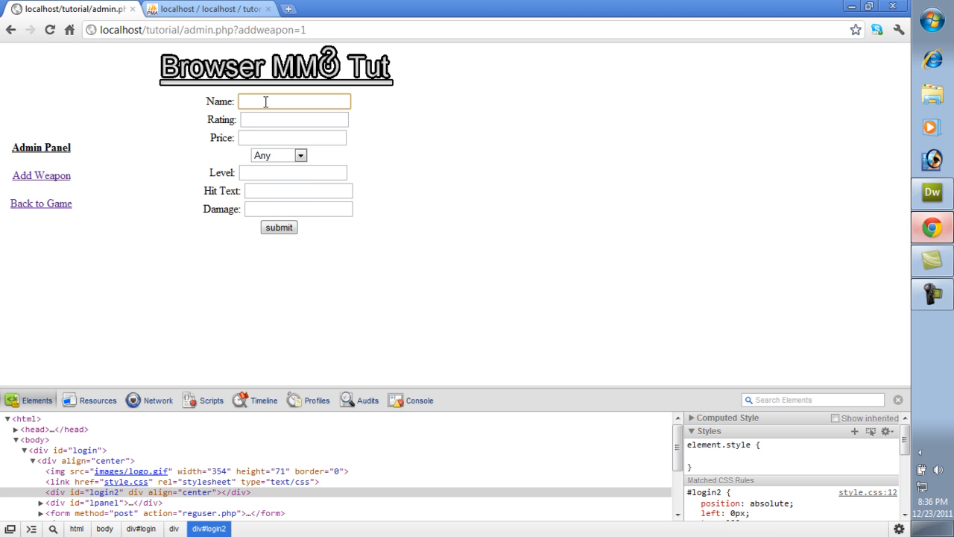
pyautogui.moveTo(276, 195)
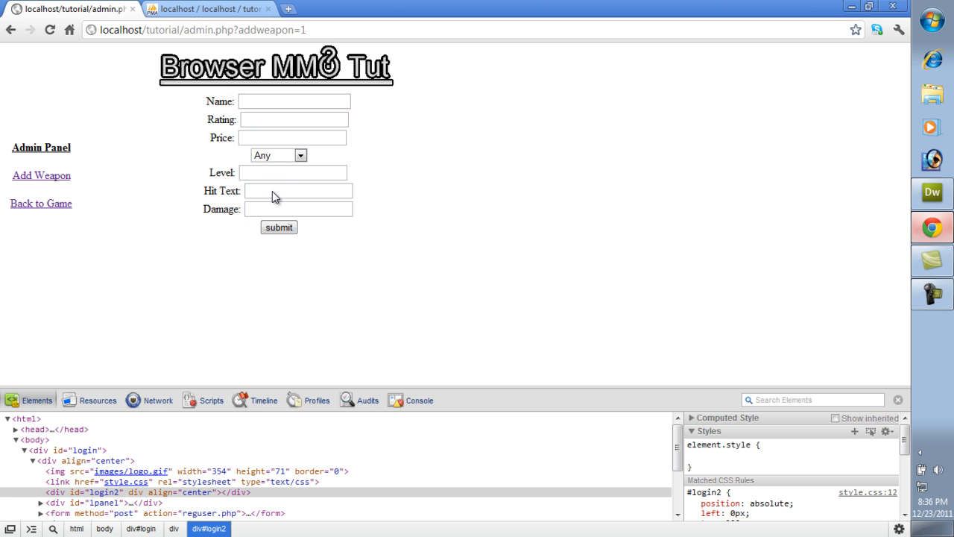
pyautogui.moveTo(280, 178)
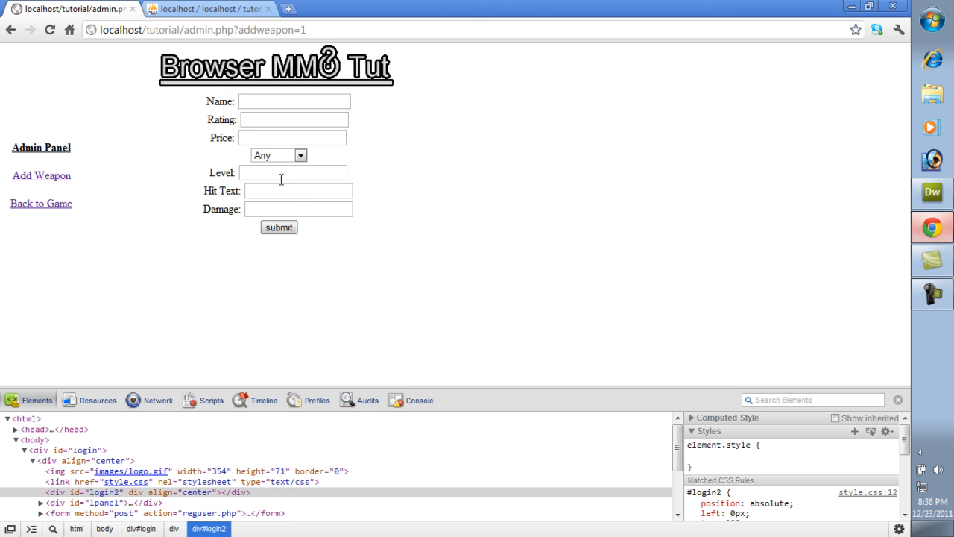
pyautogui.moveTo(298, 190)
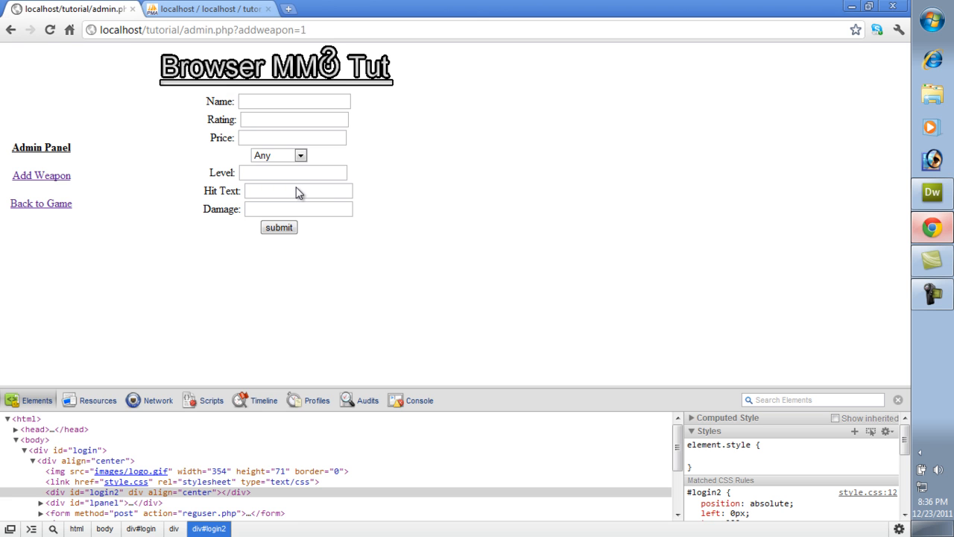
pyautogui.moveTo(252, 197)
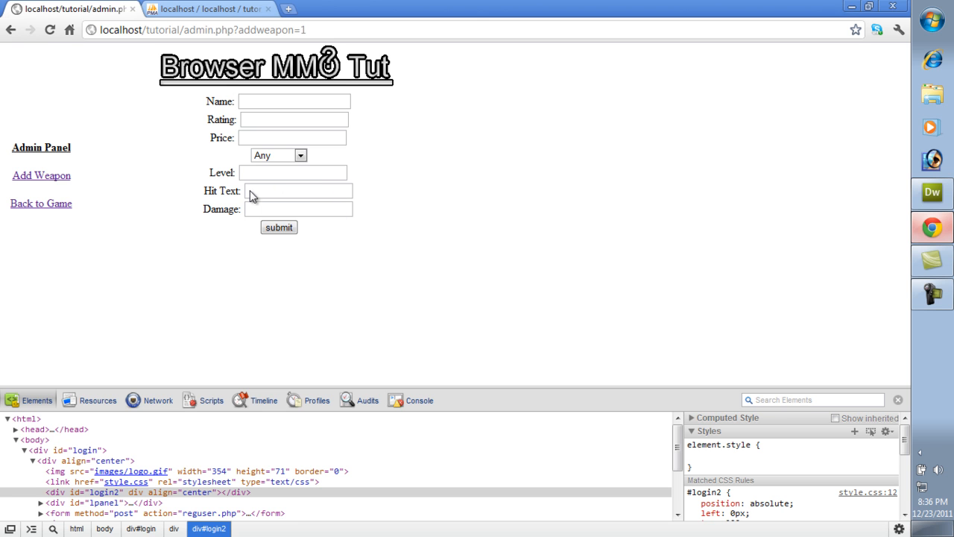
pyautogui.click(292, 173)
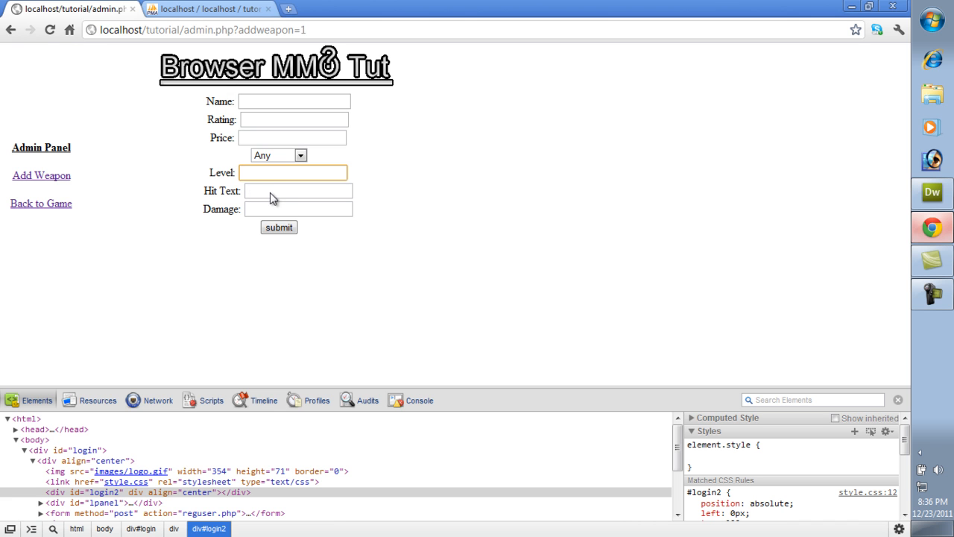
pyautogui.moveTo(146, 179)
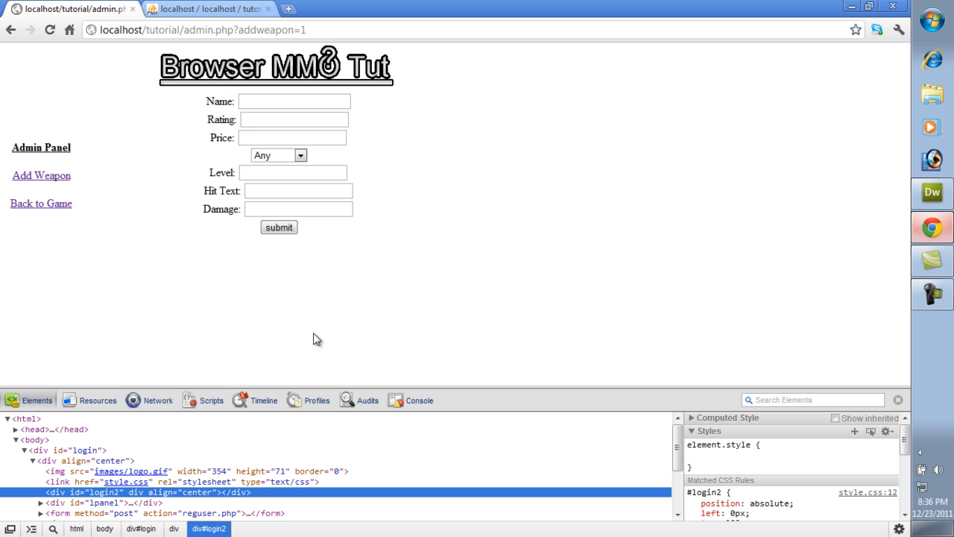
pyautogui.moveTo(225, 263)
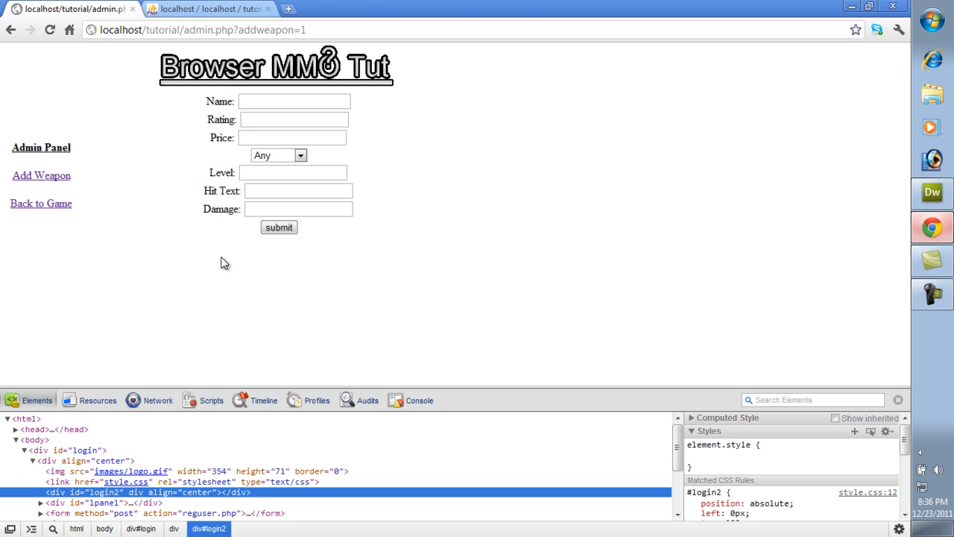
pyautogui.moveTo(227, 270)
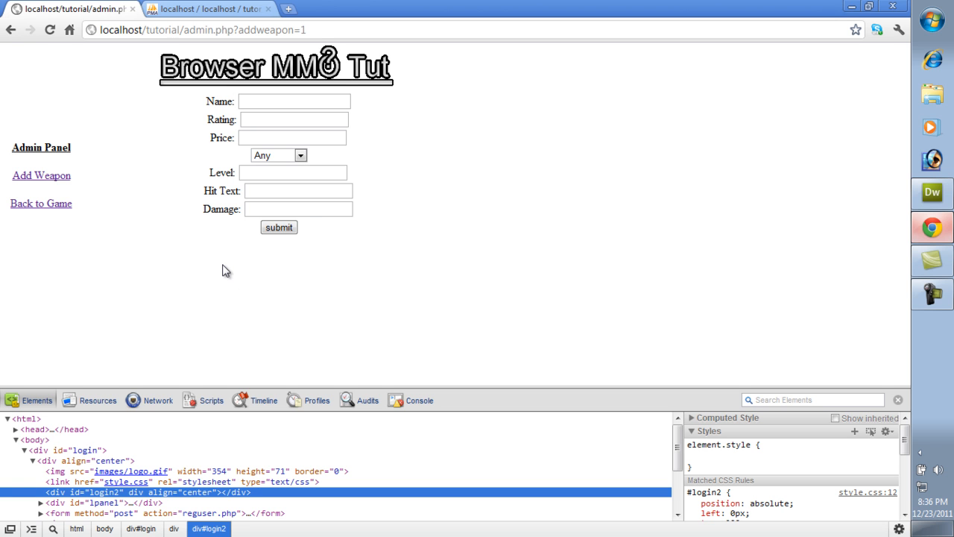
pyautogui.moveTo(214, 263)
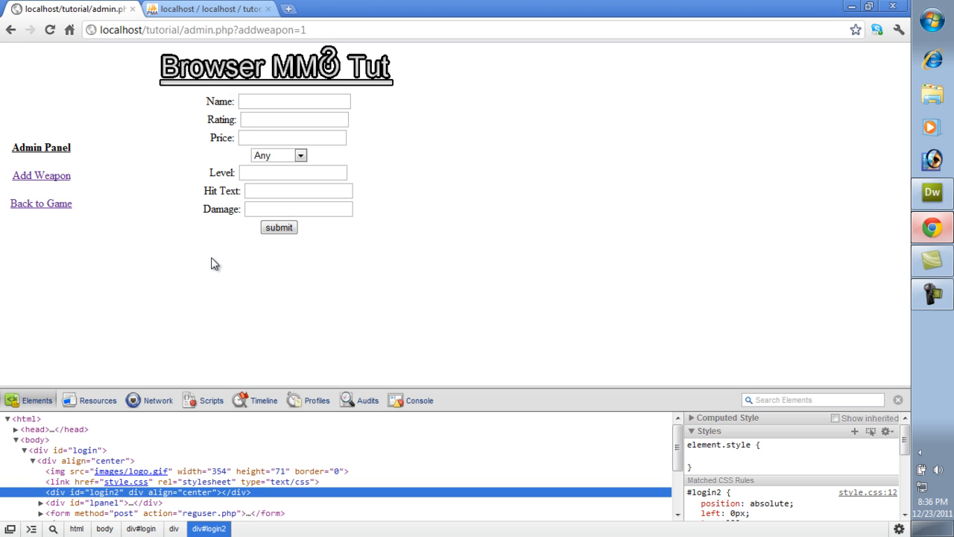
pyautogui.moveTo(223, 251)
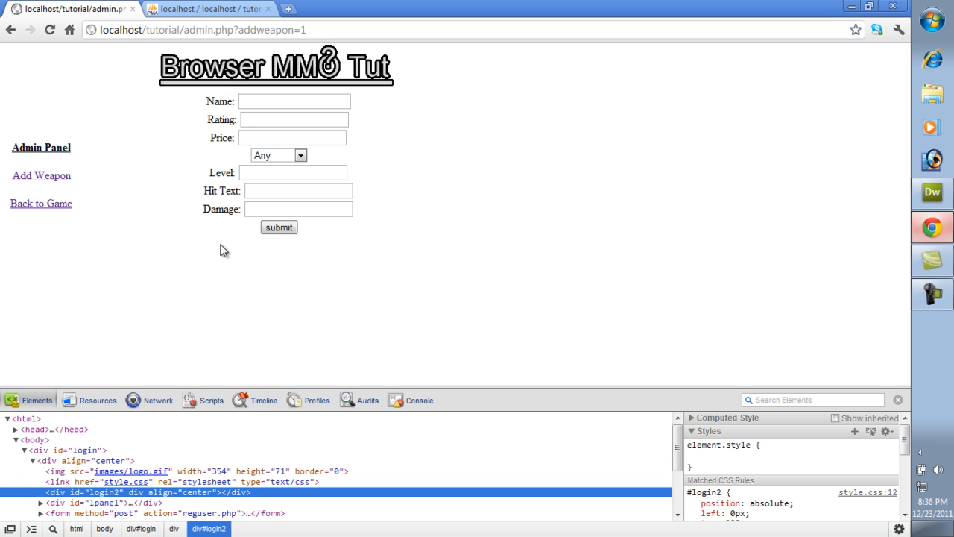
pyautogui.moveTo(931, 233)
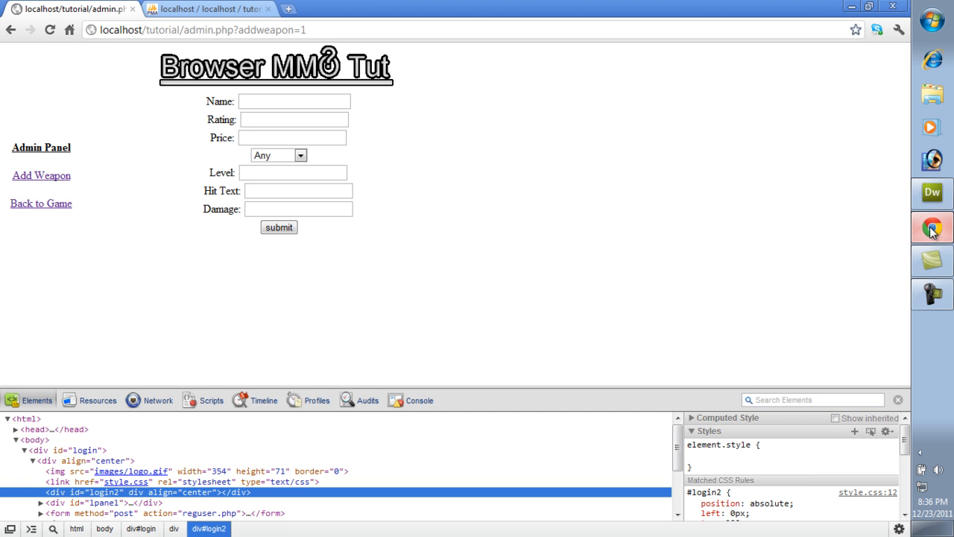
pyautogui.moveTo(931, 193)
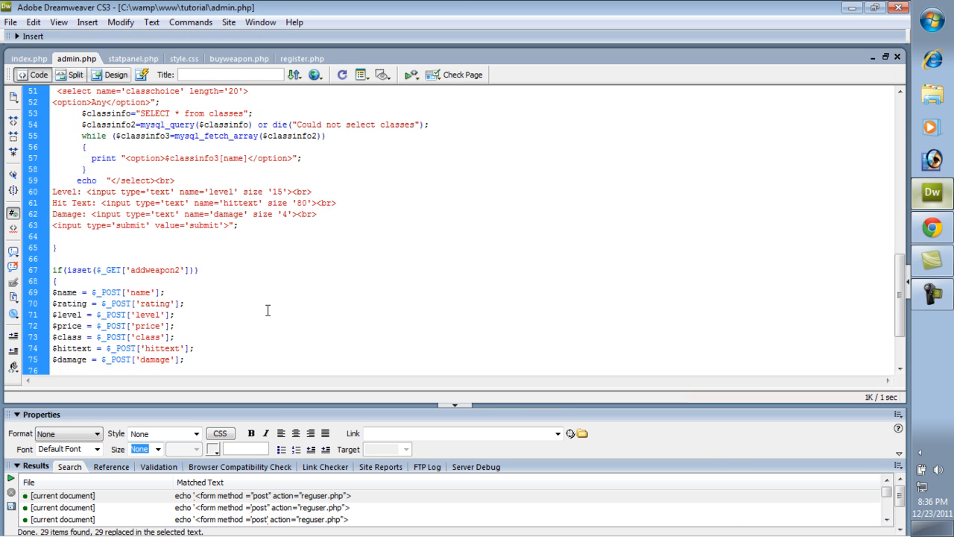
# Step: In style.css, duplicate the #login2 rule as a new #login3 rule
pyautogui.scroll(3)
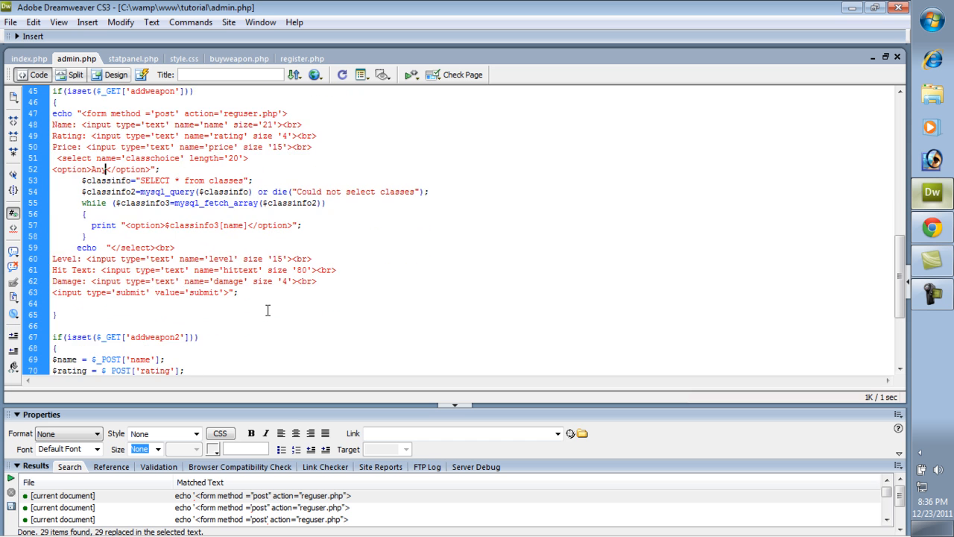
pyautogui.click(182, 58)
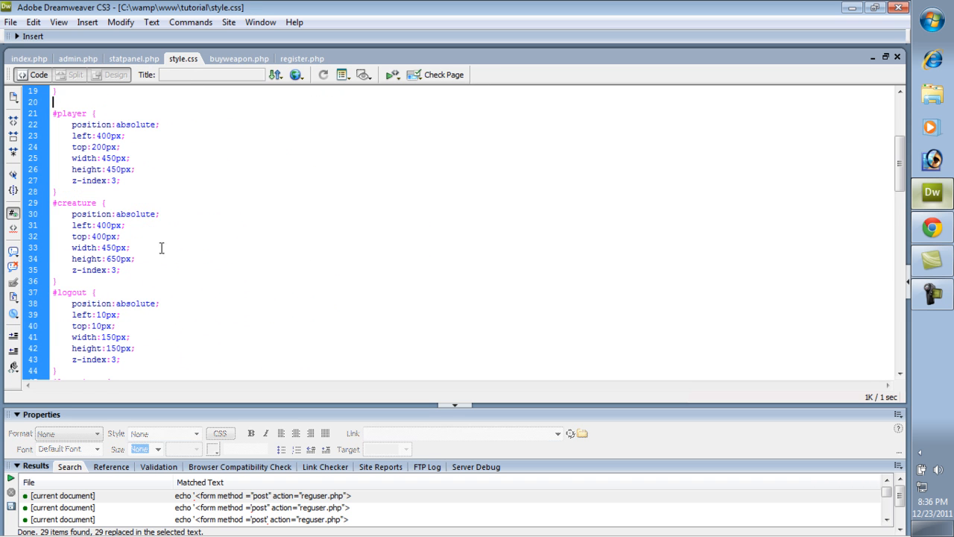
pyautogui.scroll(-3)
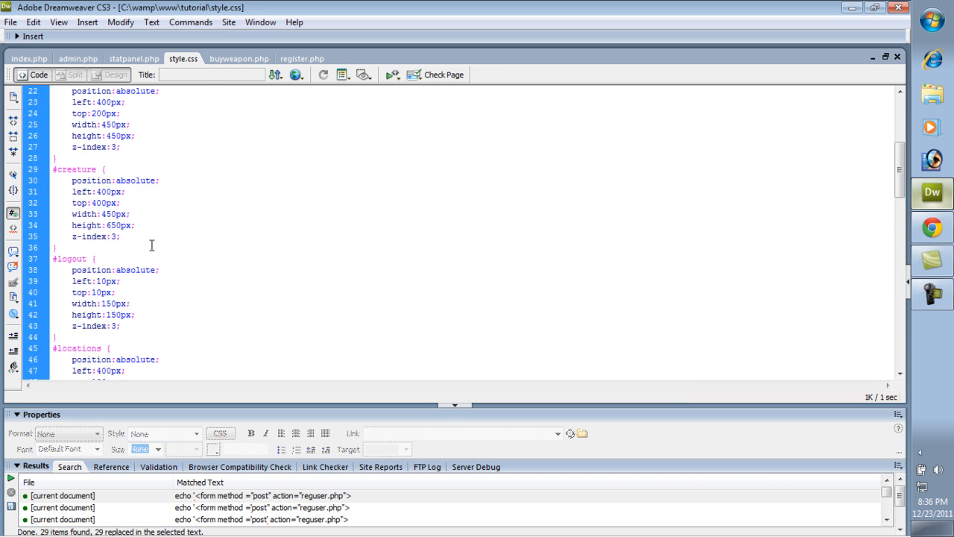
pyautogui.scroll(-3)
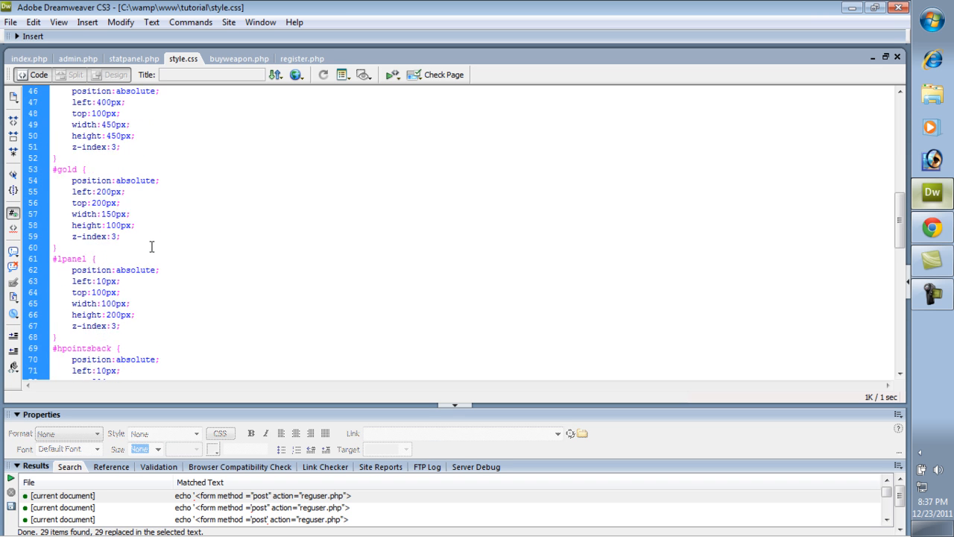
pyautogui.scroll(3)
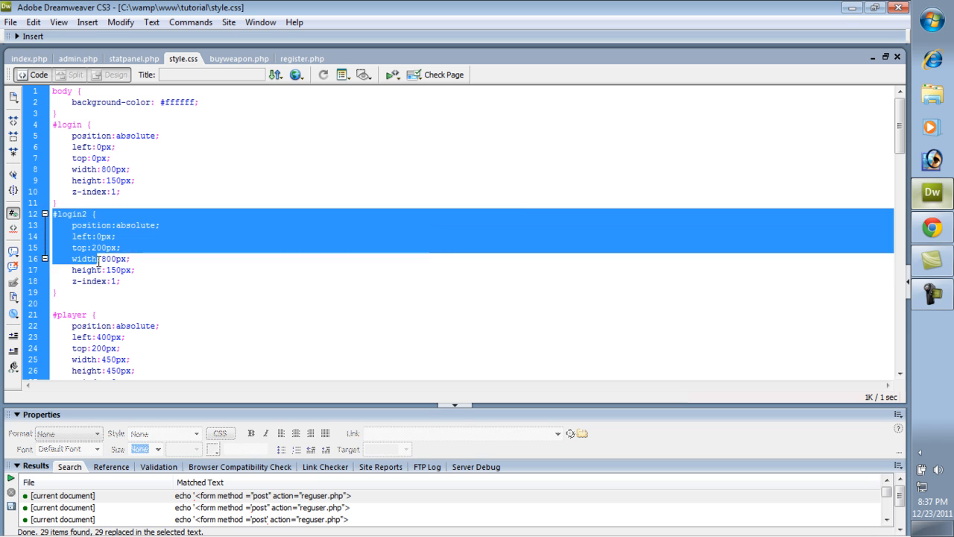
pyautogui.click(58, 304)
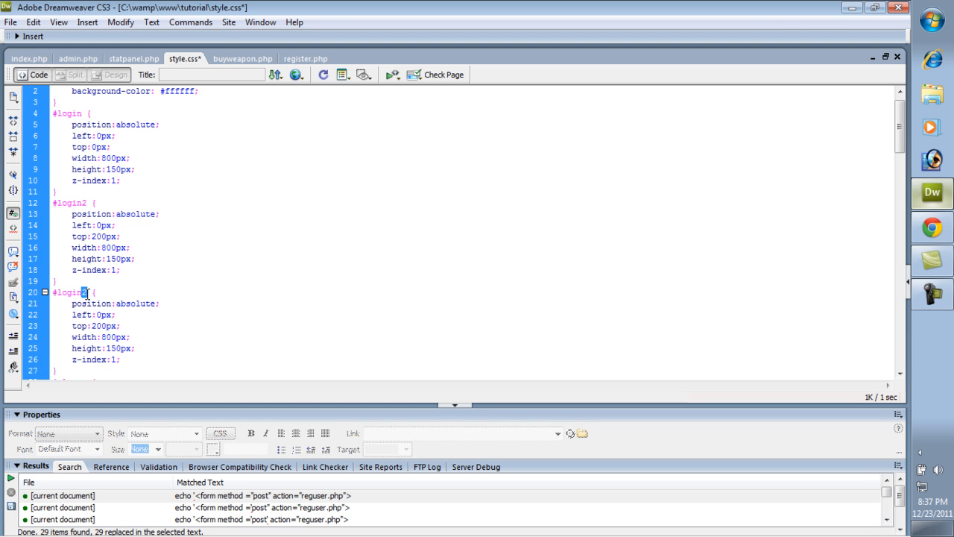
# Step: Adjust the #login3 rule's top value, save, and return to the admin.php code
pyautogui.scroll(-3)
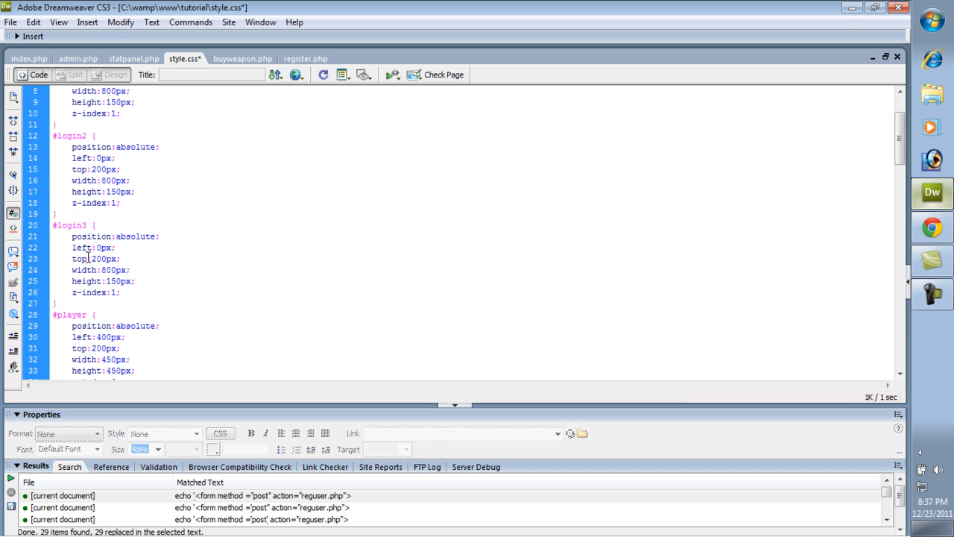
pyautogui.doubleClick(94, 258)
pyautogui.write('4')
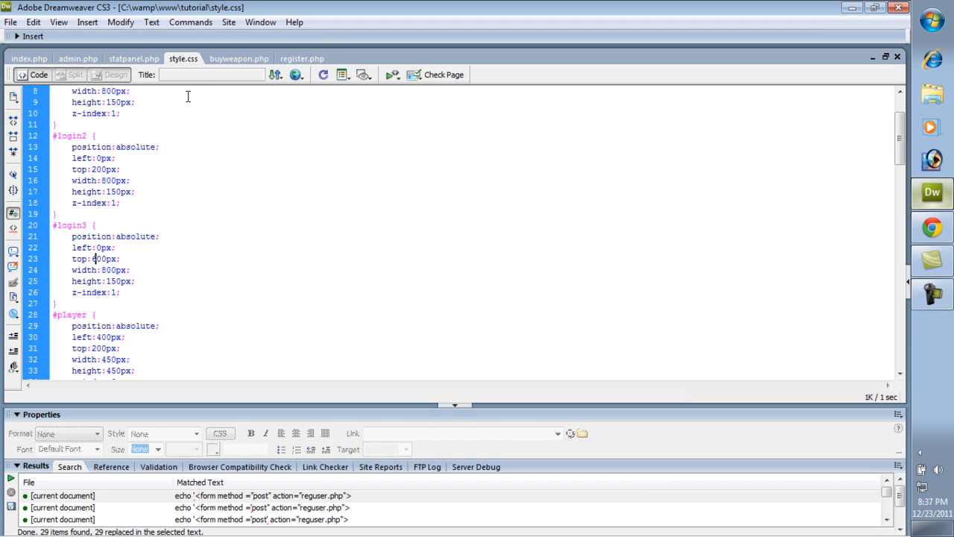
pyautogui.click(76, 58)
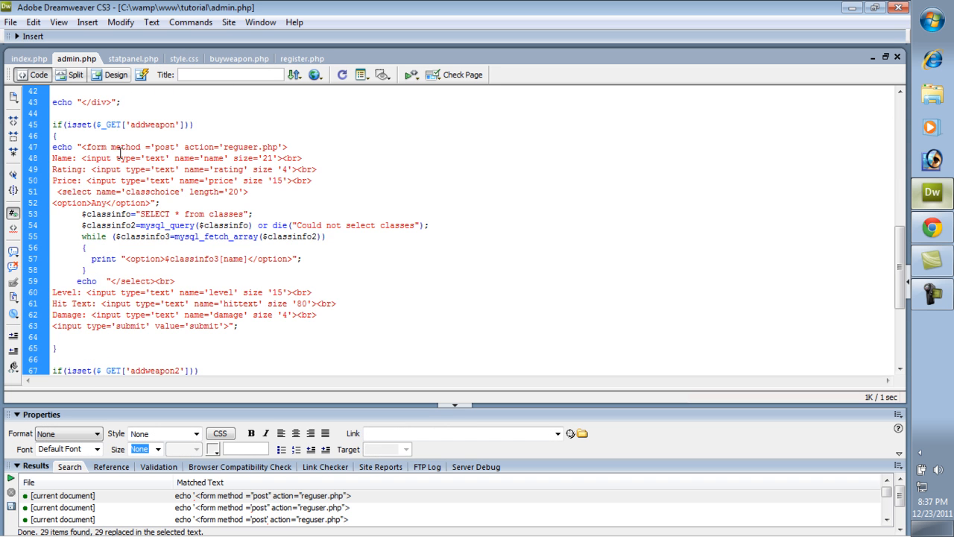
pyautogui.scroll(3)
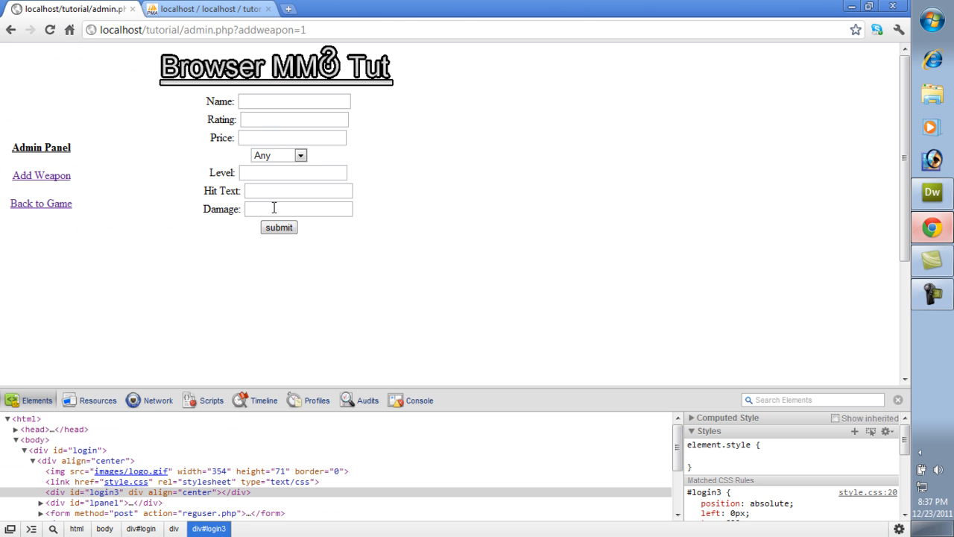
# Step: Fill the form with Name Knife, rating 1, price 10, level 1 and hit text starting 'Slices'
pyautogui.click(299, 191)
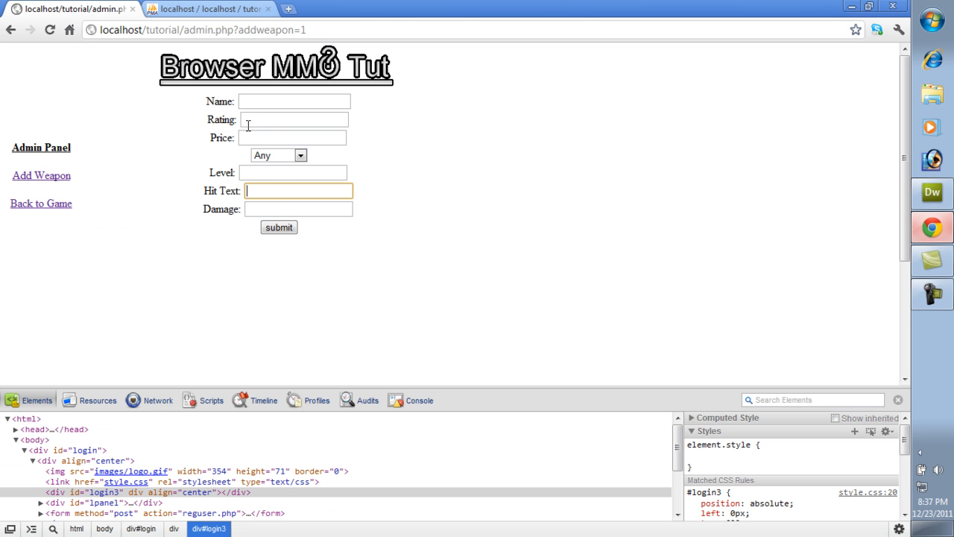
pyautogui.click(294, 101)
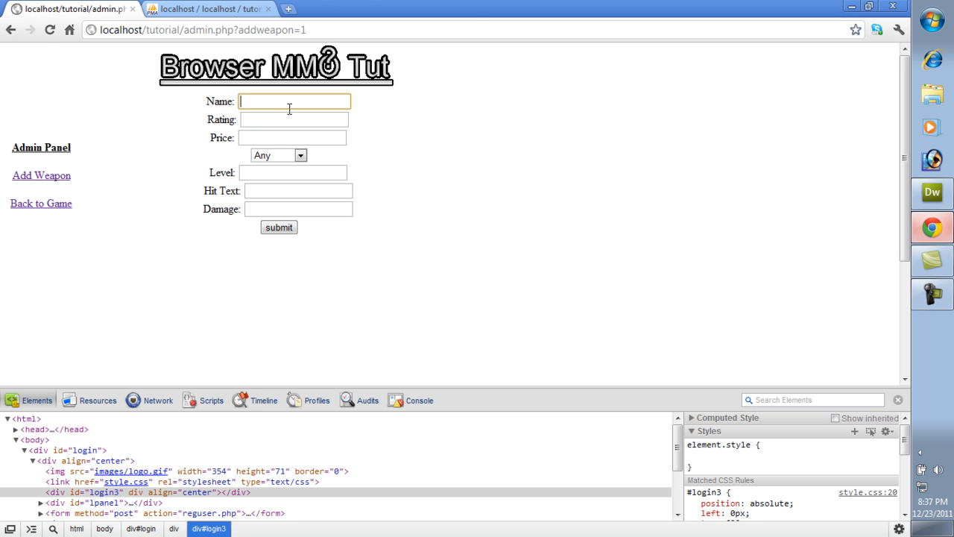
pyautogui.write('K')
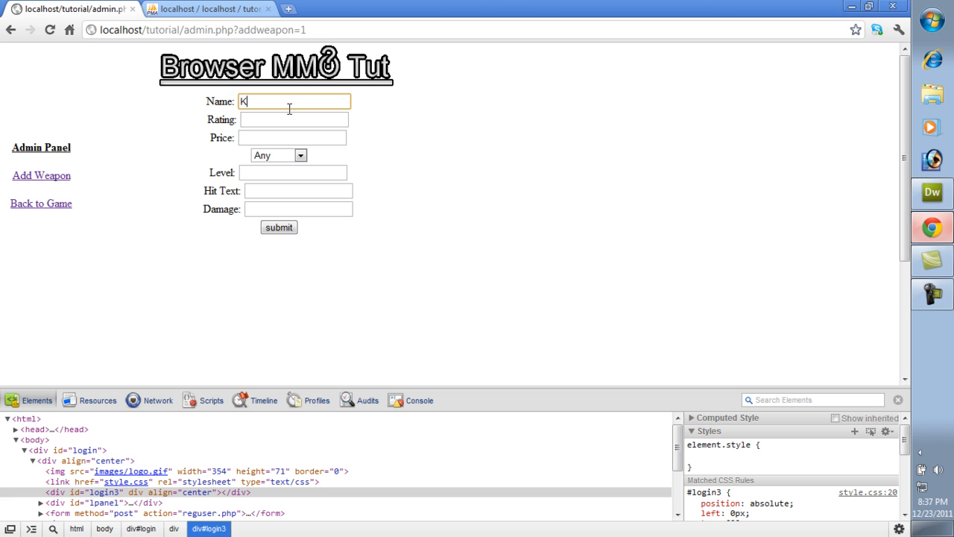
pyautogui.write('nife')
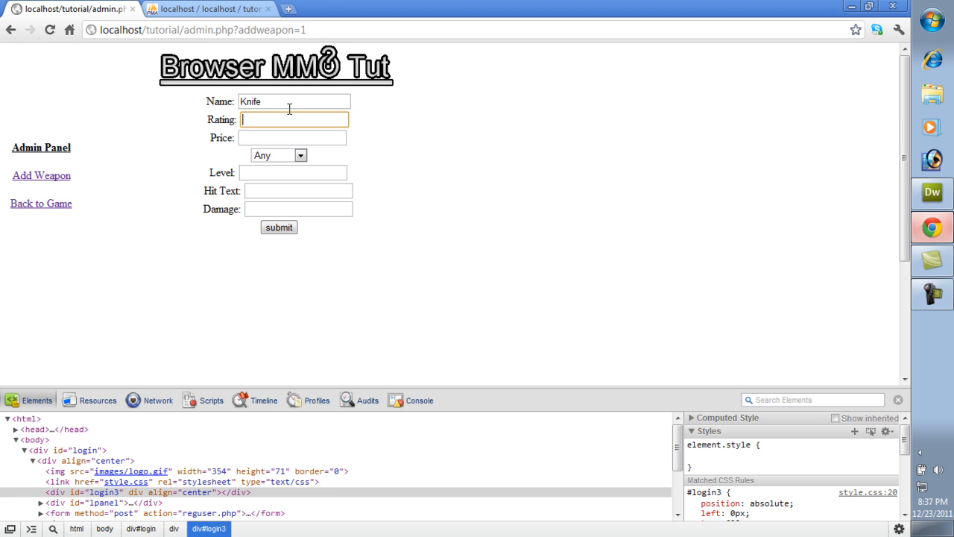
pyautogui.write('1')
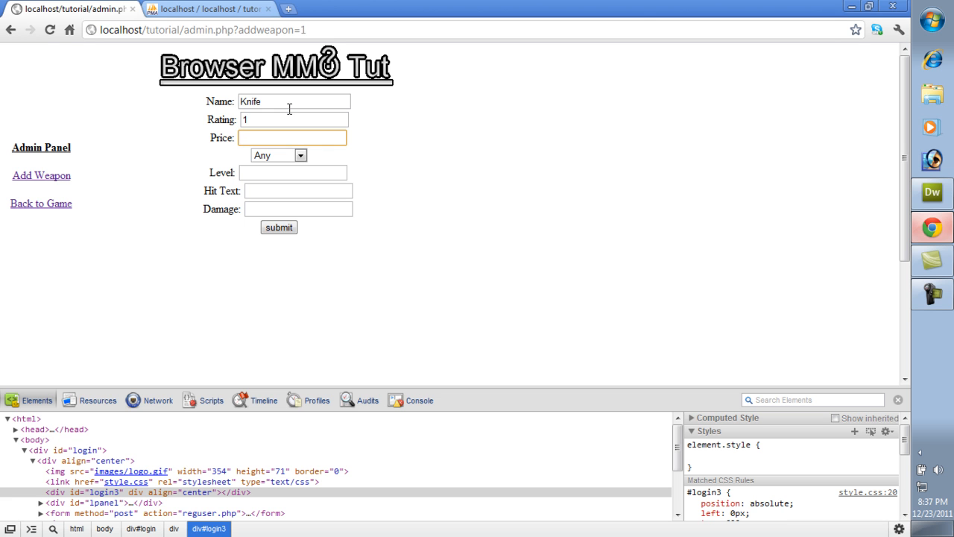
pyautogui.write('10')
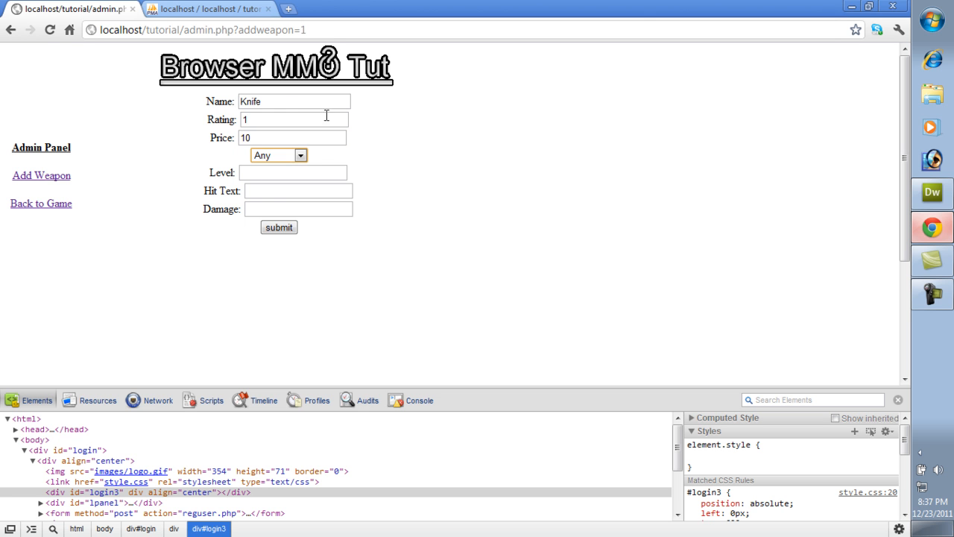
pyautogui.click(292, 173)
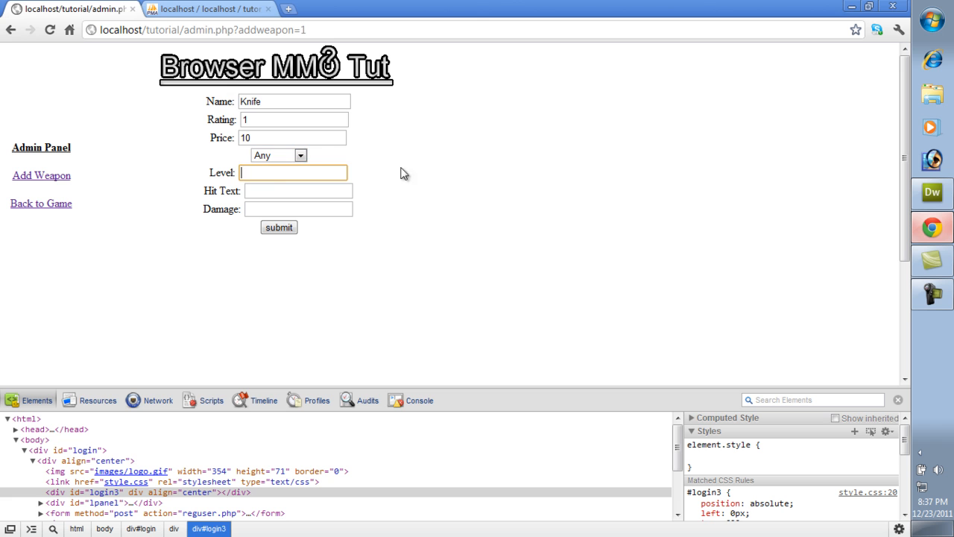
pyautogui.write('1')
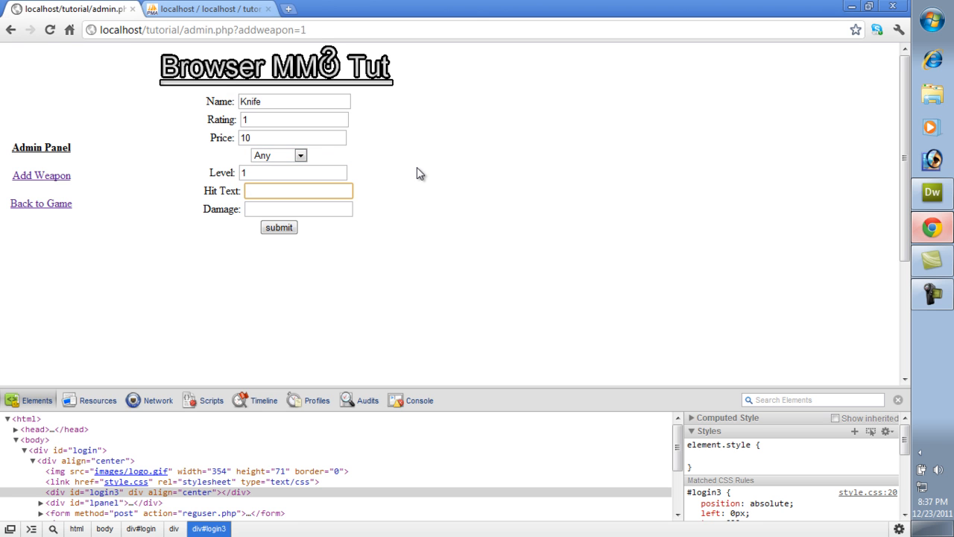
pyautogui.write('Slices')
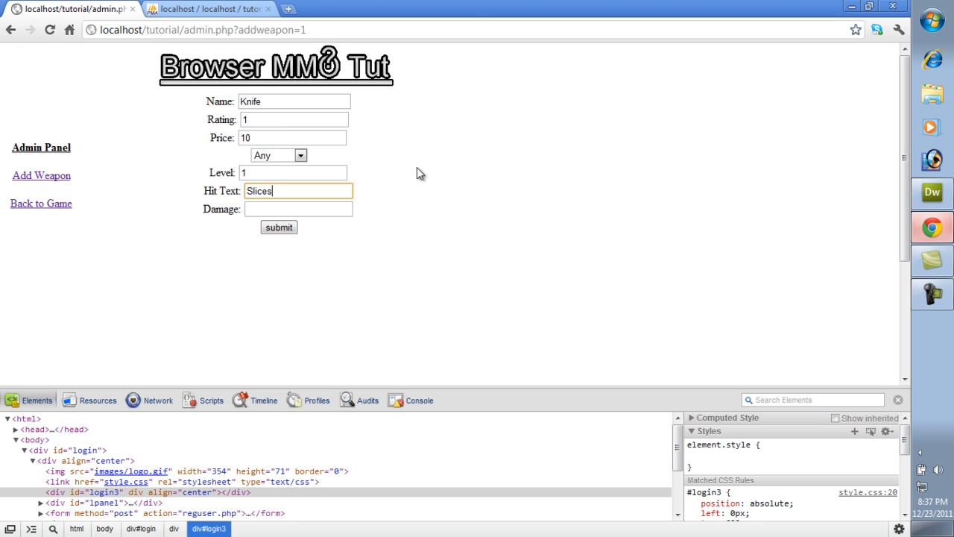
# Step: Check the weapons table in phpMyAdmin, finish hit text 'Slices with knife', damage 1, and submit
pyautogui.click(208, 9)
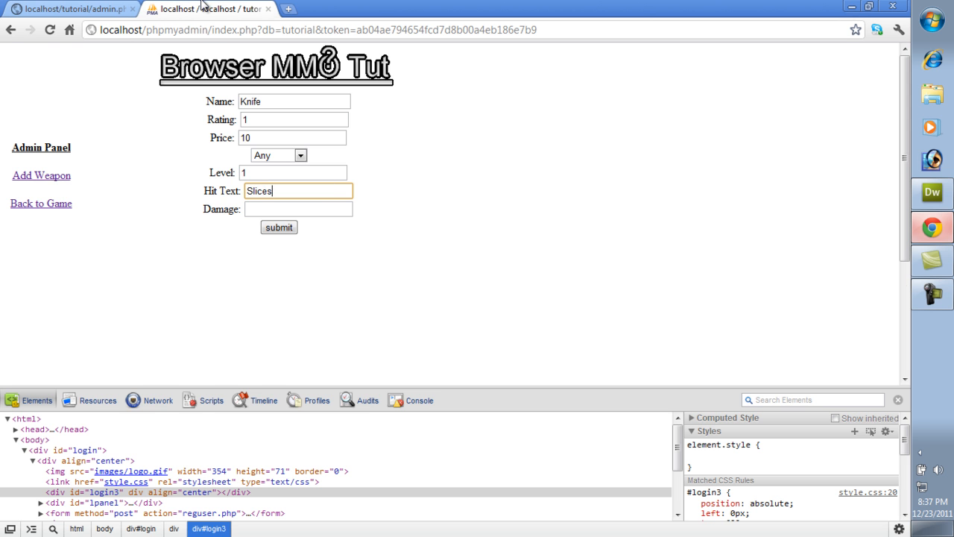
pyautogui.click(209, 9)
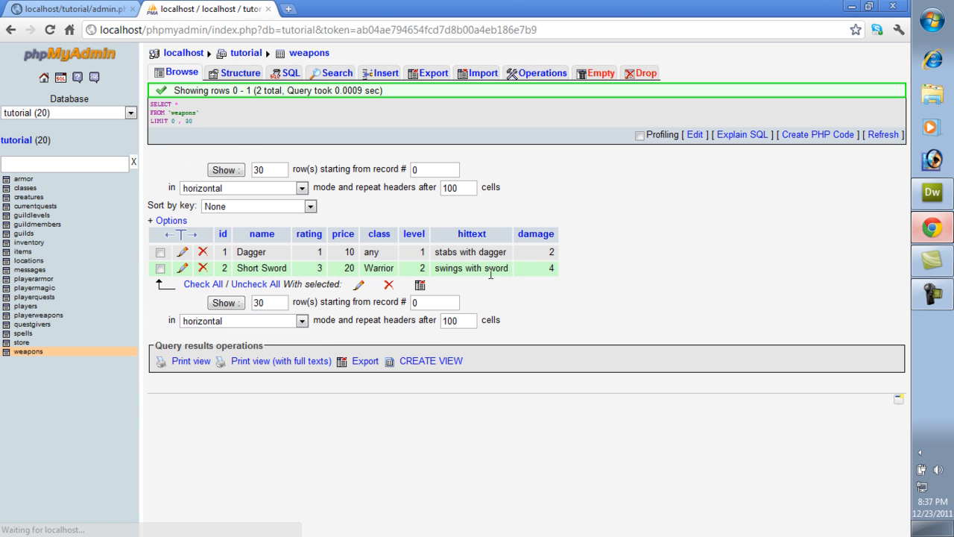
pyautogui.click(72, 9)
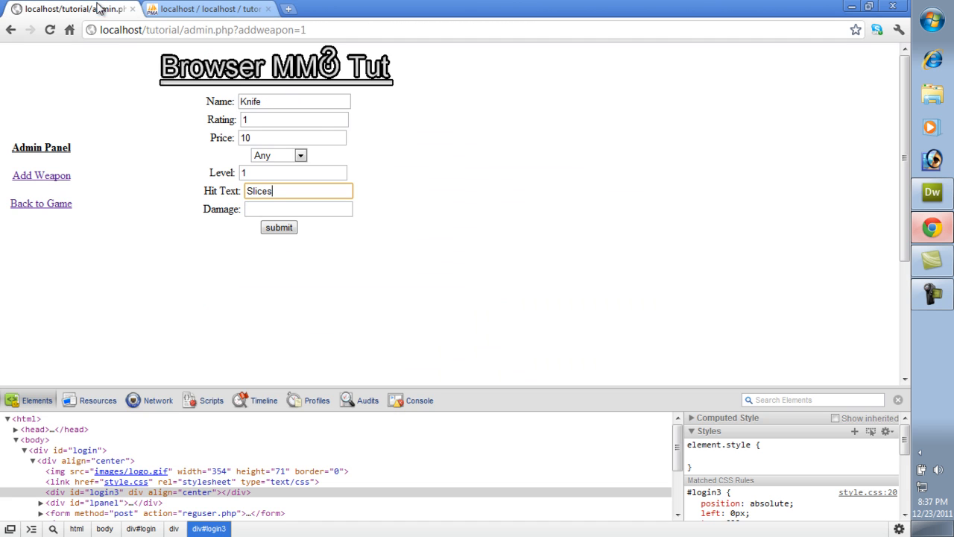
pyautogui.write('with k')
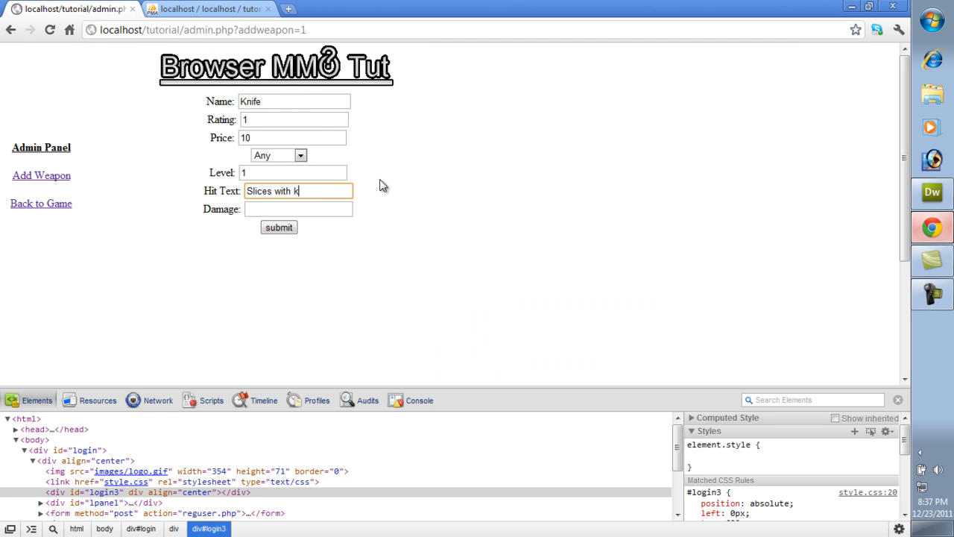
pyautogui.write('nife')
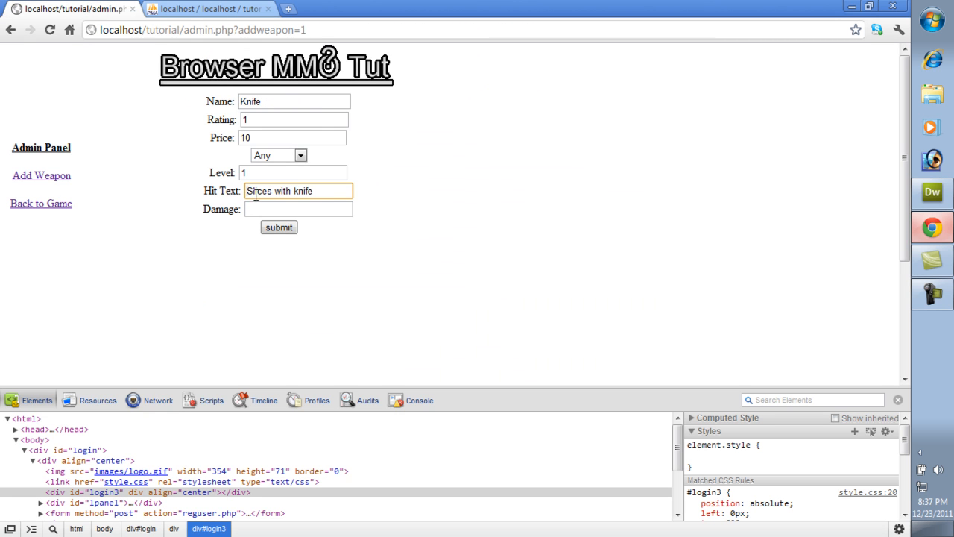
pyautogui.click(298, 208)
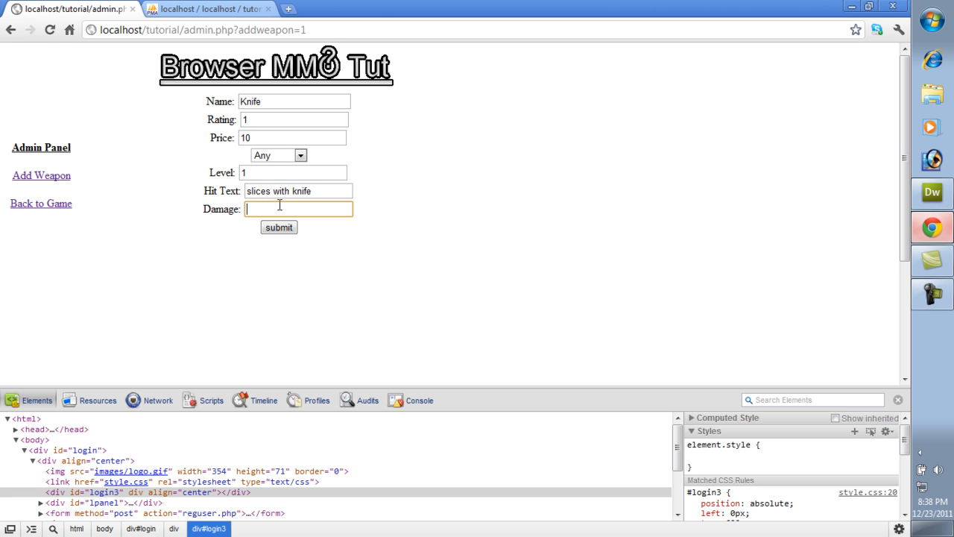
pyautogui.write('1')
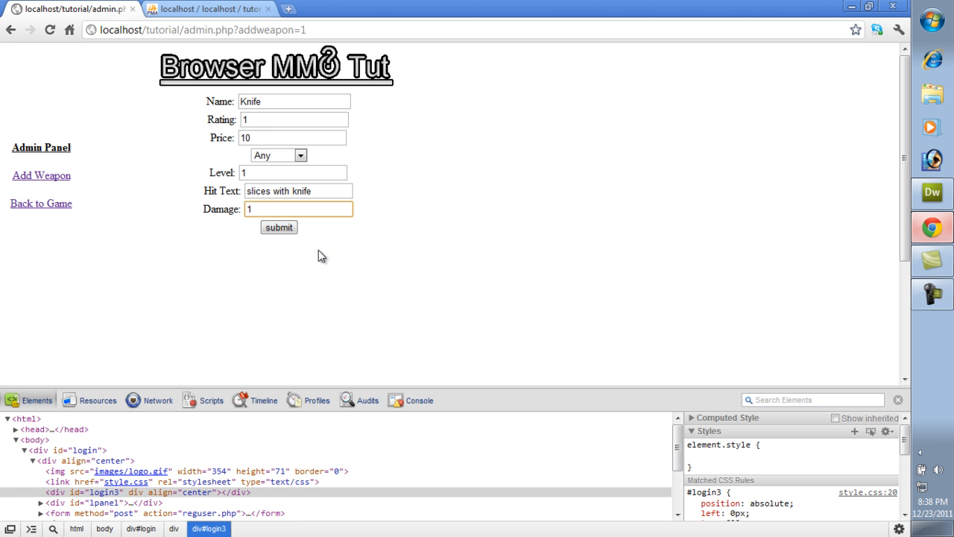
pyautogui.click(277, 227)
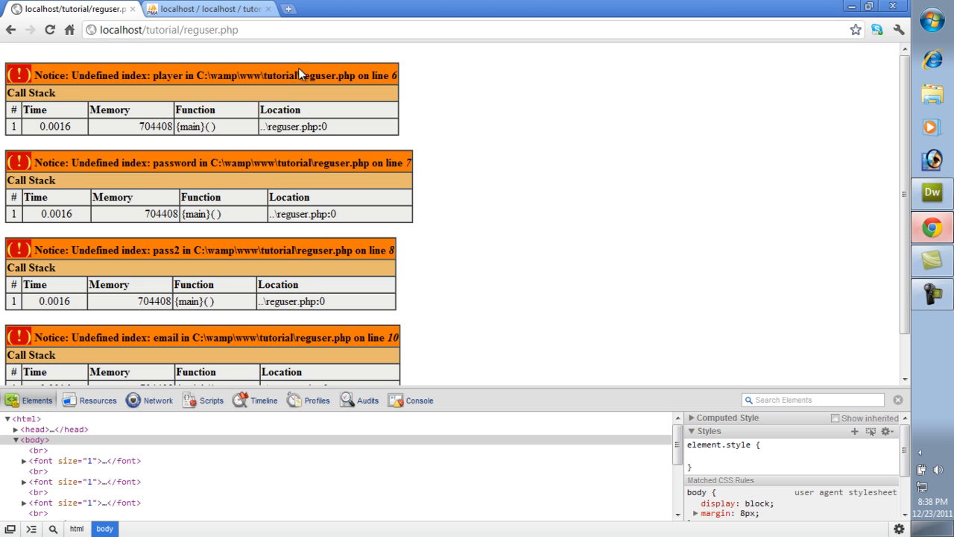
pyautogui.moveTo(101, 72)
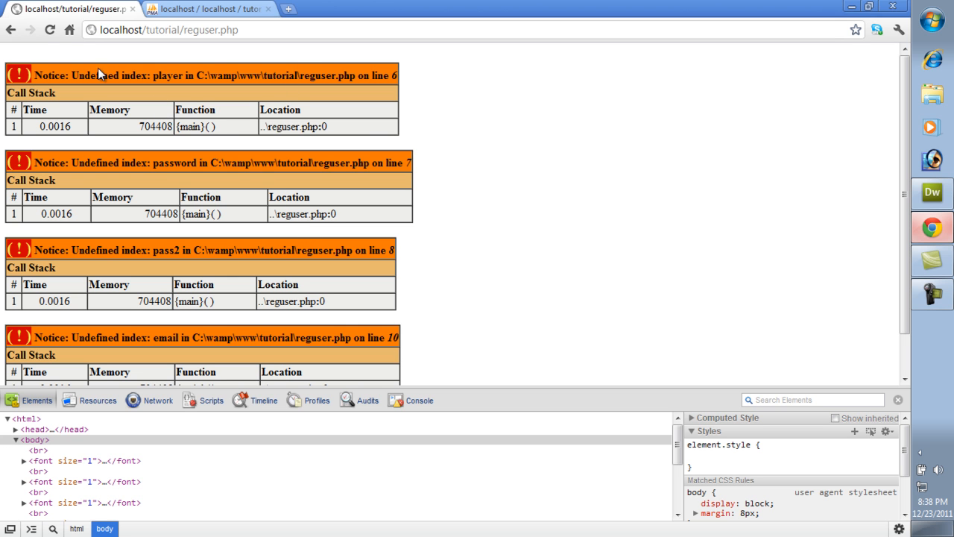
pyautogui.moveTo(207, 108)
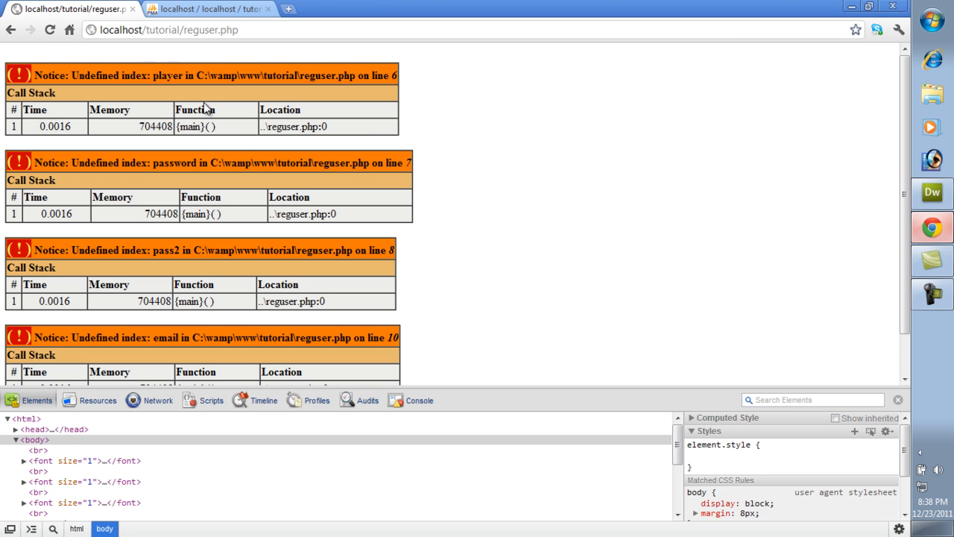
pyautogui.moveTo(188, 153)
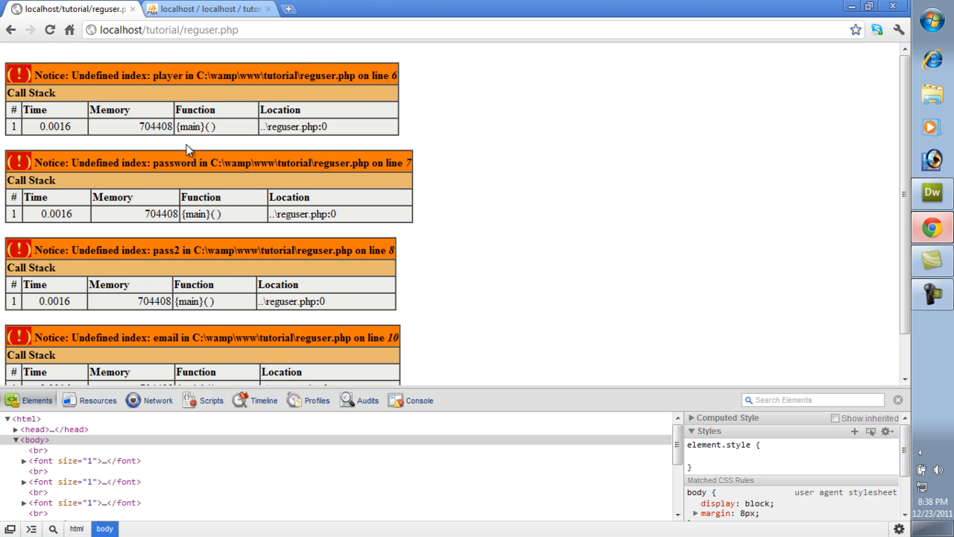
pyautogui.moveTo(698, 200)
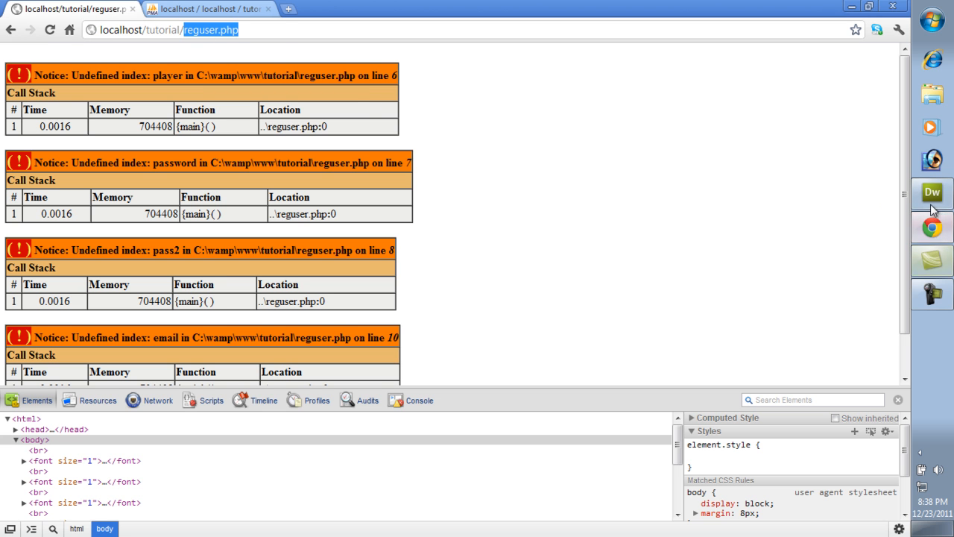
# Step: Leave the reguser.php error page and switch back to admin.php in Dreamweaver
pyautogui.click(930, 192)
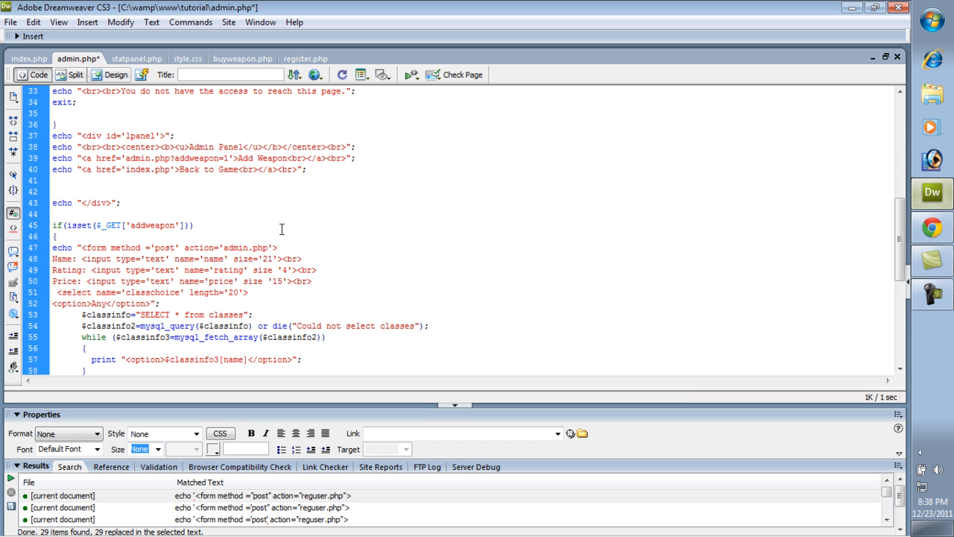
# Step: Change the form action to 'admin.php?addweapon2=1' so it posts back to admin.php
pyautogui.scroll(-3)
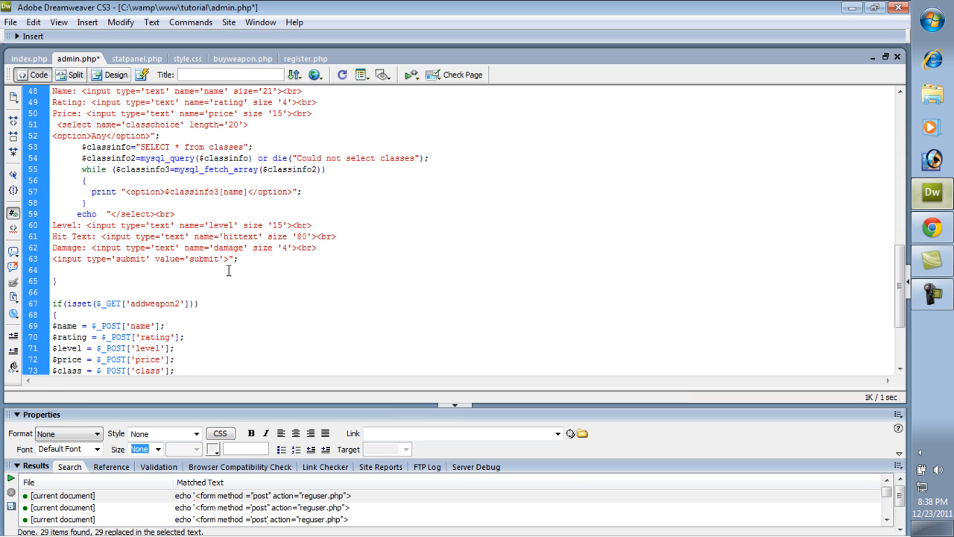
pyautogui.scroll(3)
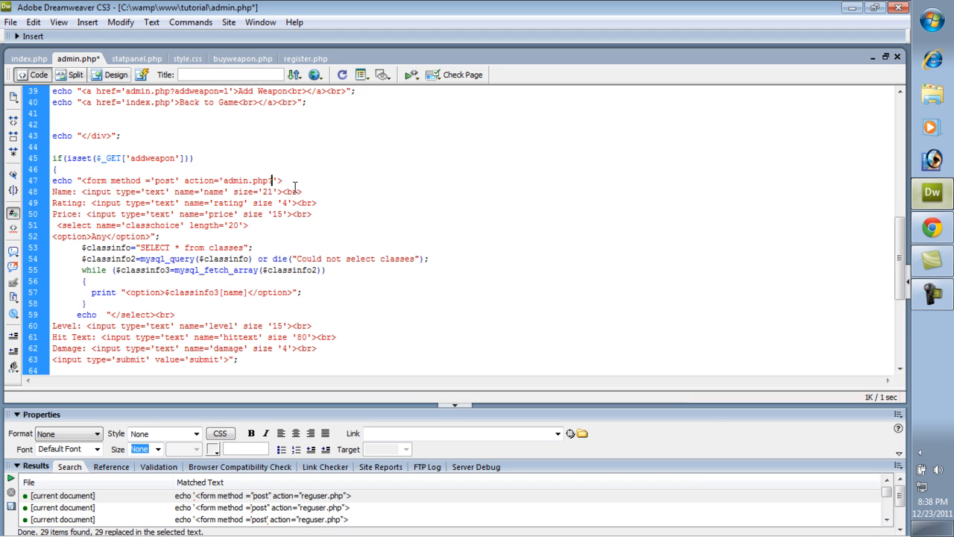
pyautogui.scroll(-3)
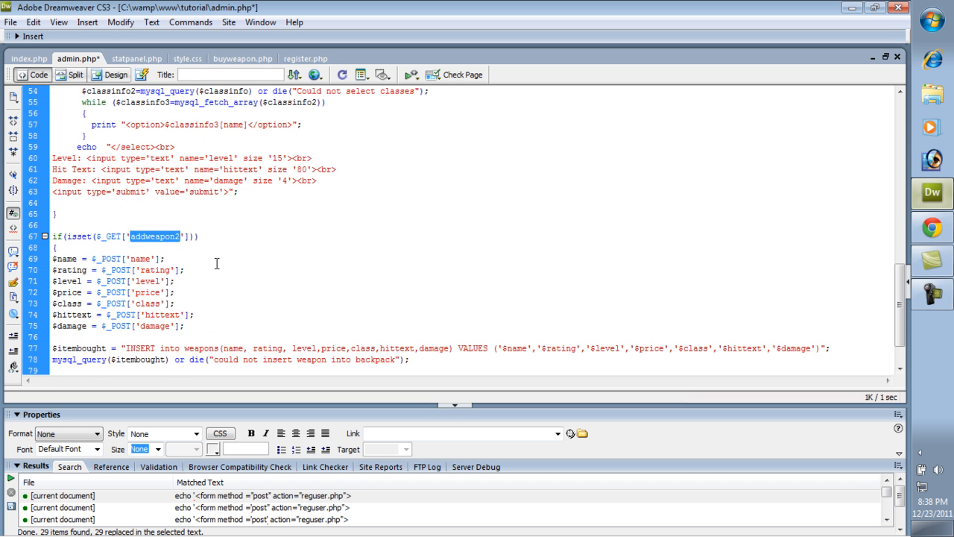
pyautogui.scroll(3)
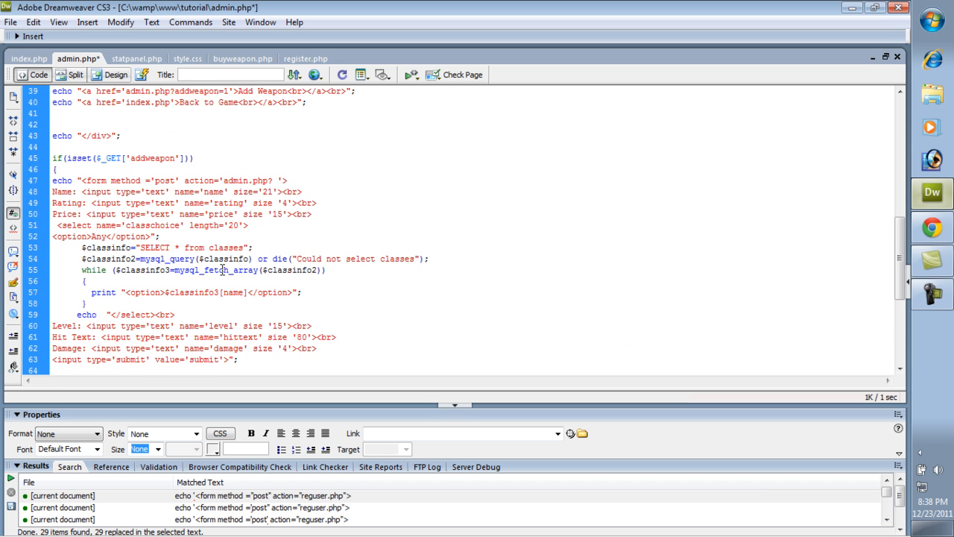
pyautogui.scroll(3)
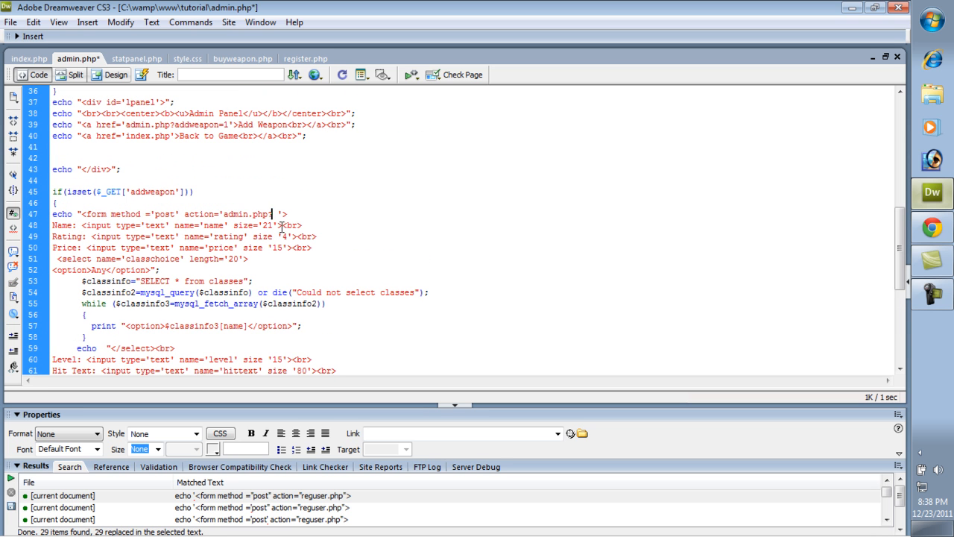
pyautogui.write('?addweapon')
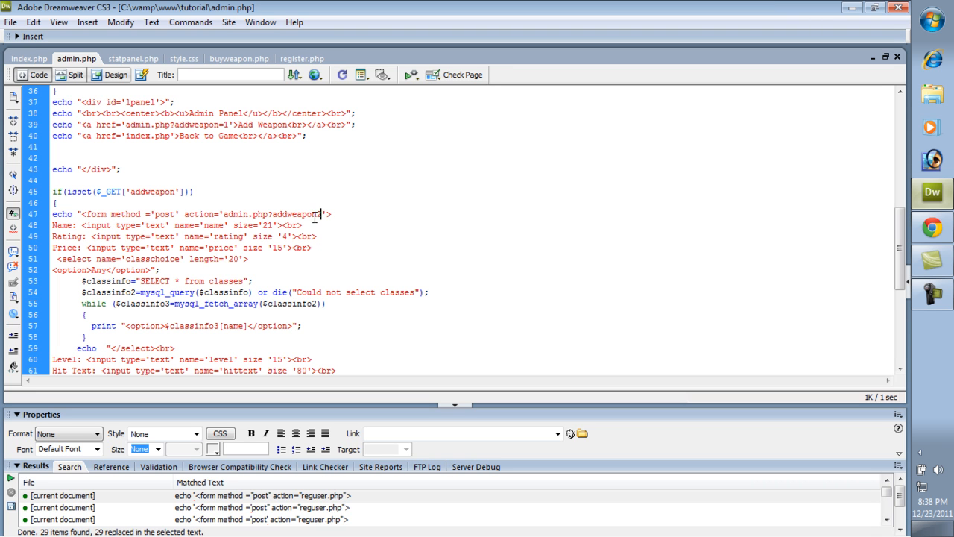
pyautogui.write('2=')
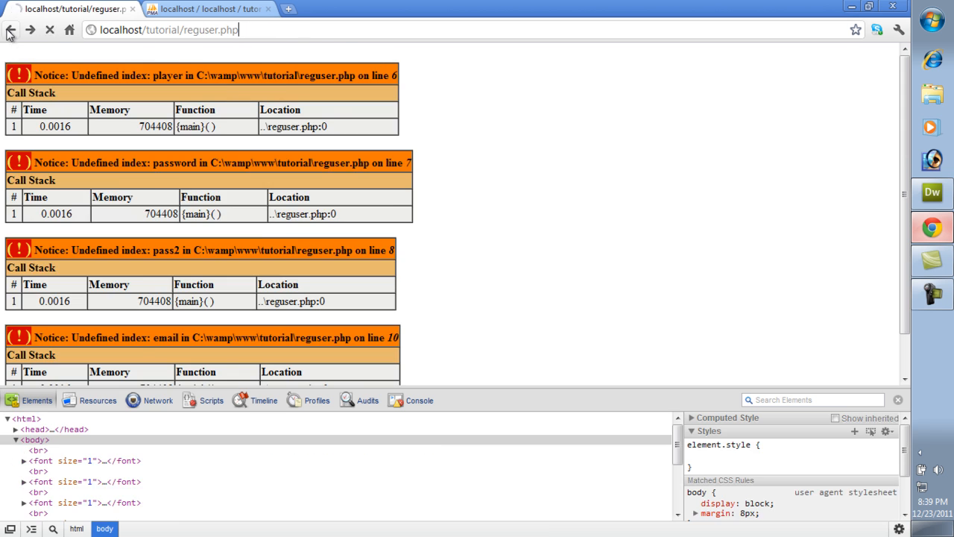
# Step: Re-enter Knife, 1, price 10, 'slices with knife' and submit, reaching Weapon Added
pyautogui.click(10, 29)
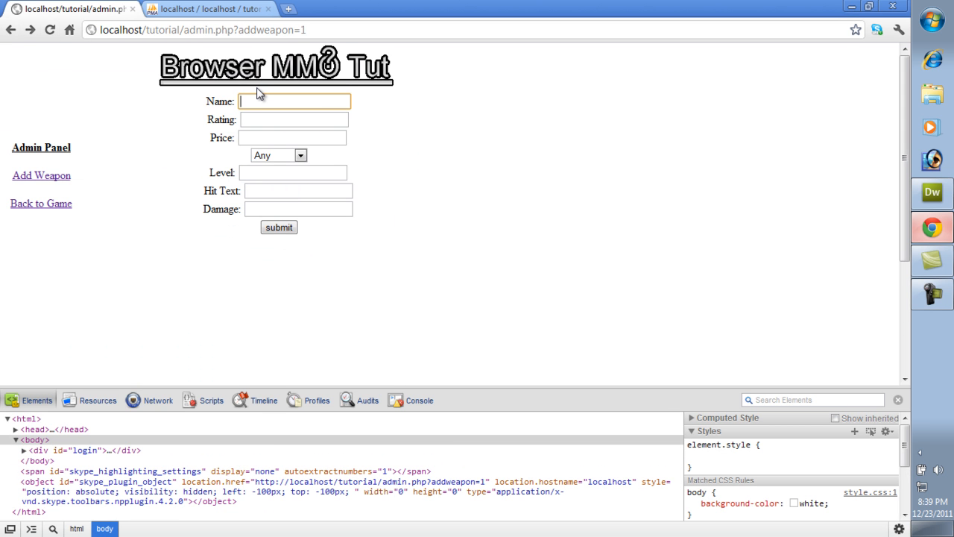
pyautogui.write('Knife')
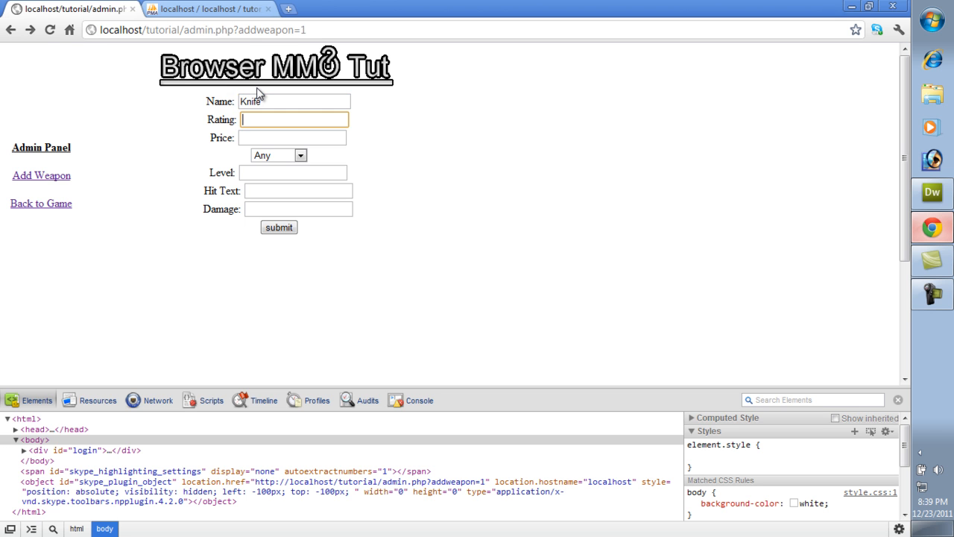
pyautogui.write('1')
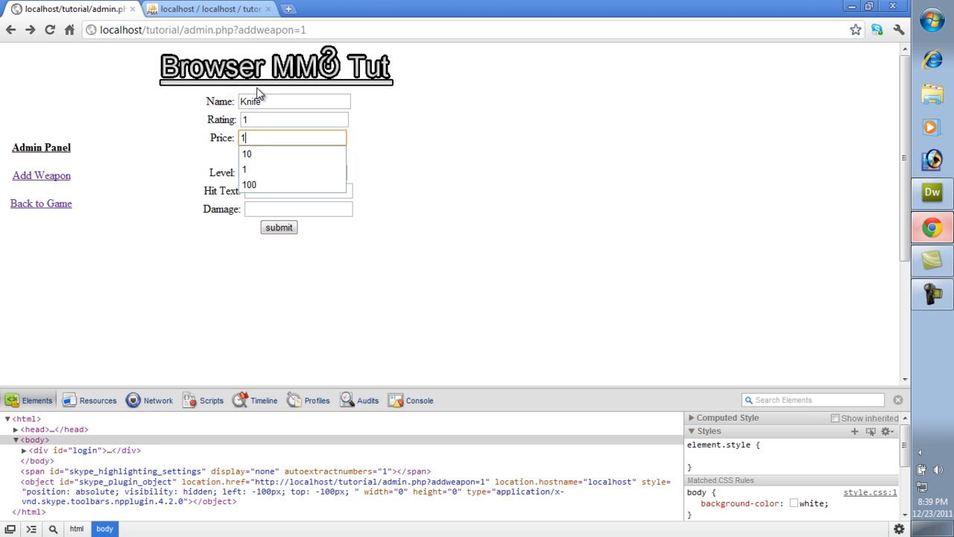
pyautogui.click(247, 153)
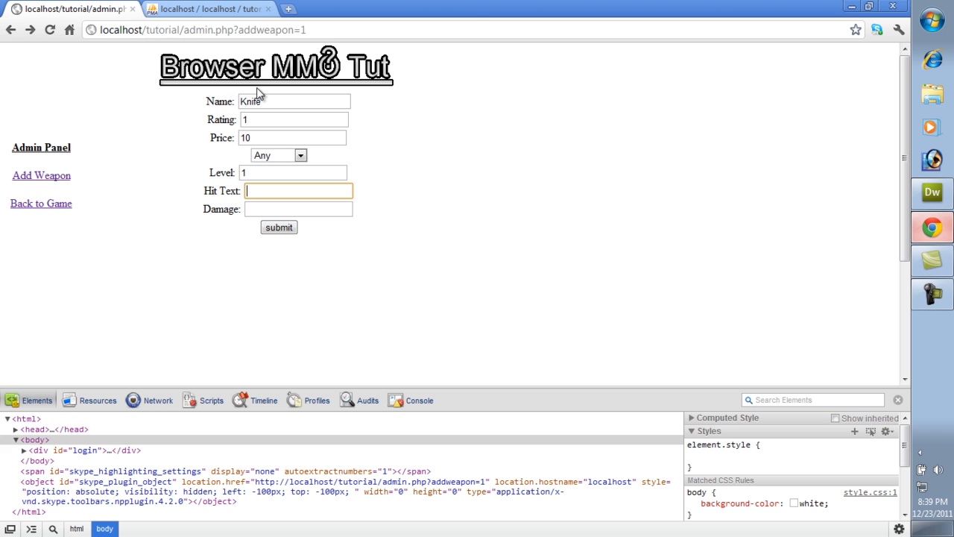
pyautogui.write('slices with knife')
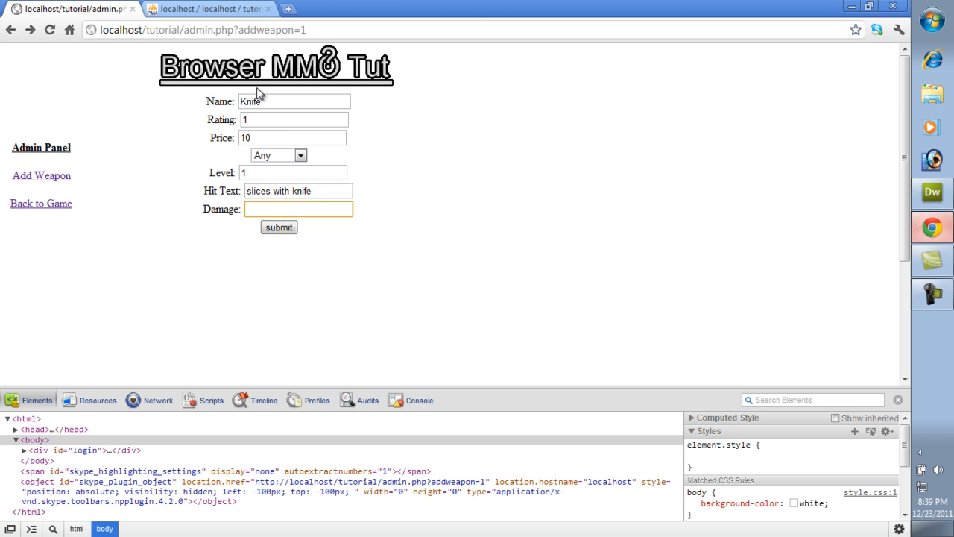
pyautogui.click(278, 227)
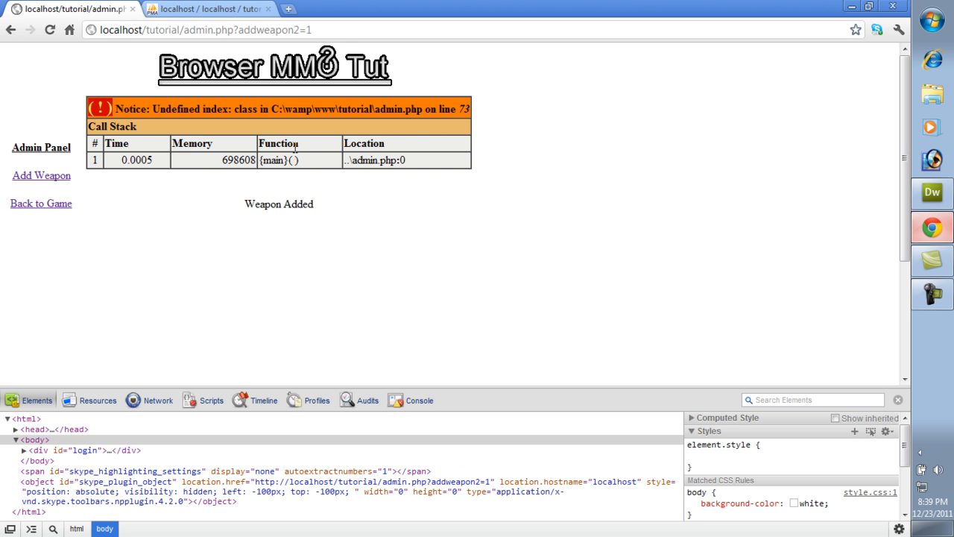
pyautogui.moveTo(685, 132)
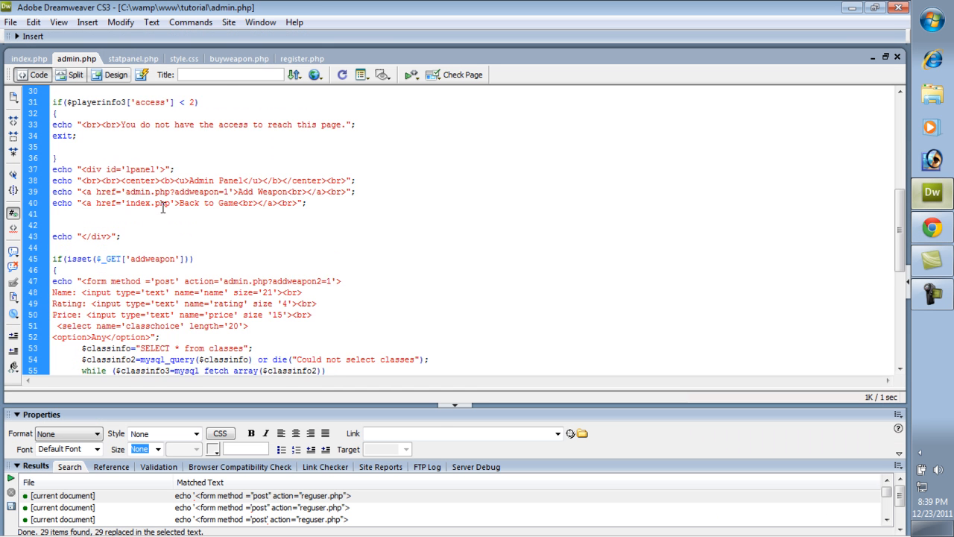
pyautogui.scroll(-3)
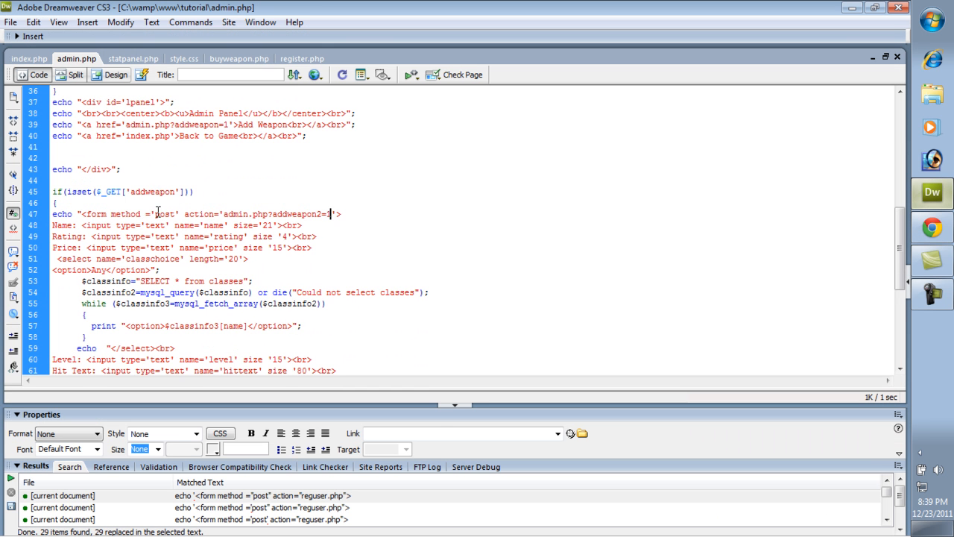
pyautogui.scroll(3)
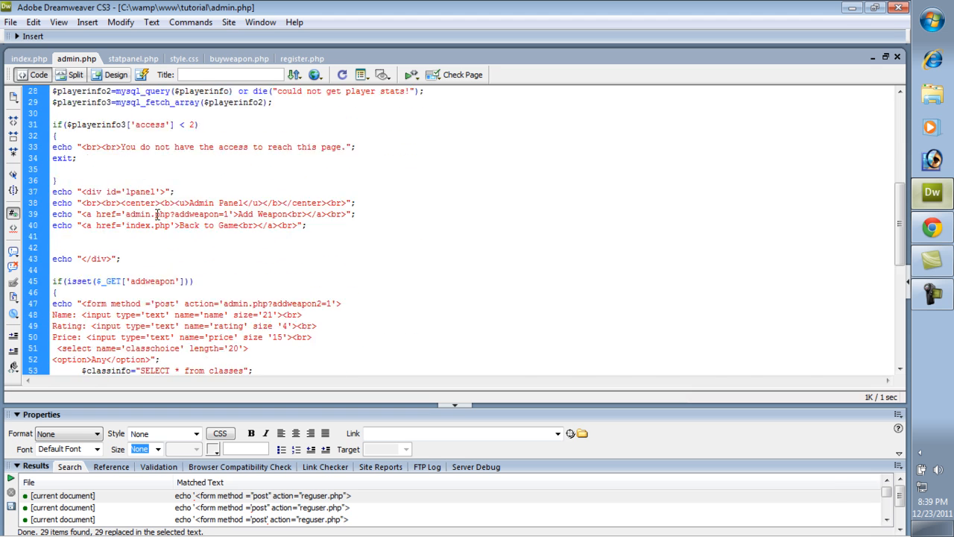
pyautogui.scroll(-3)
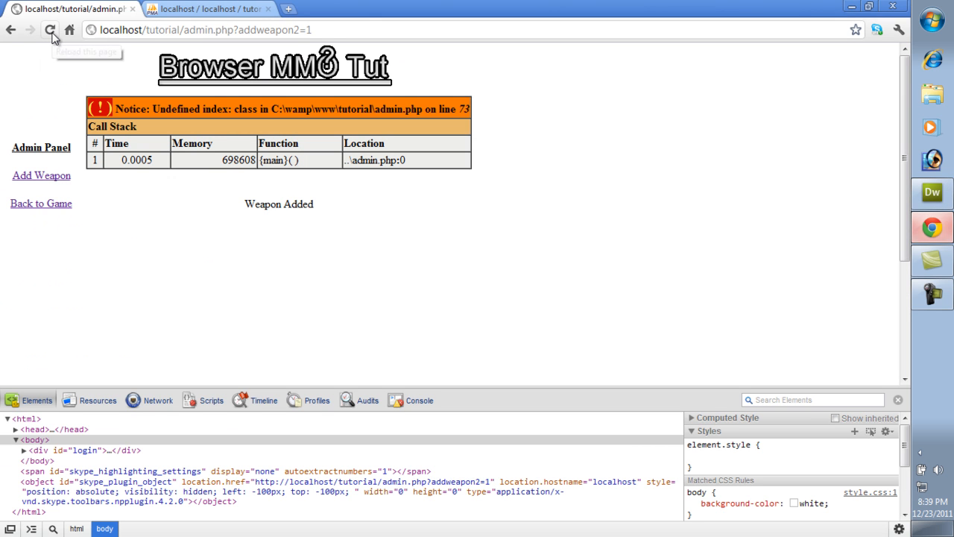
pyautogui.moveTo(243, 202)
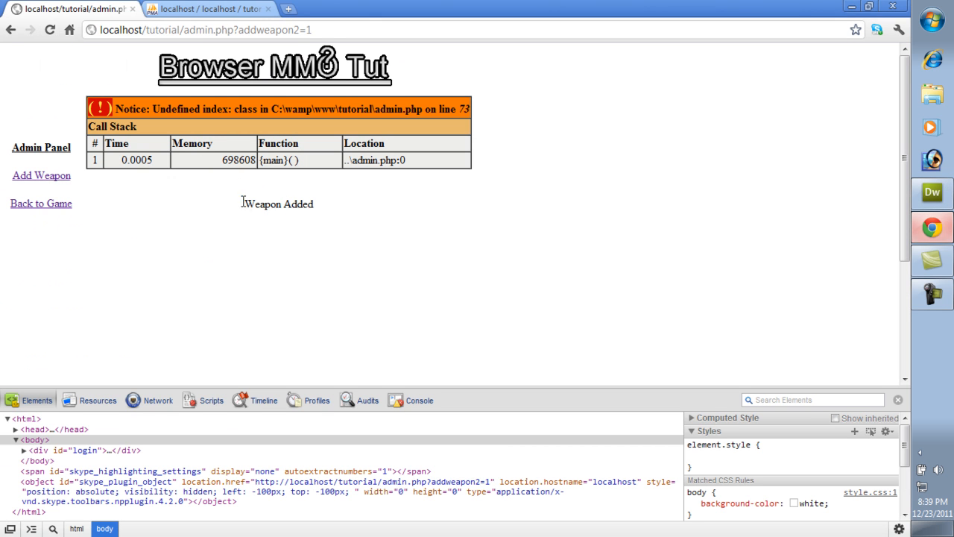
# Step: Return from the Weapon Added result to a blank Add Weapon form
pyautogui.doubleClick(277, 203)
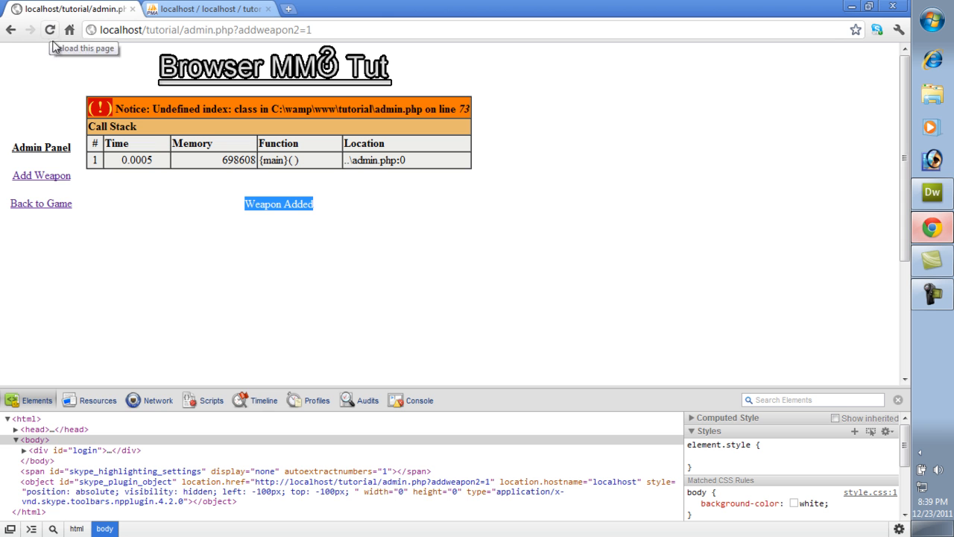
pyautogui.click(42, 176)
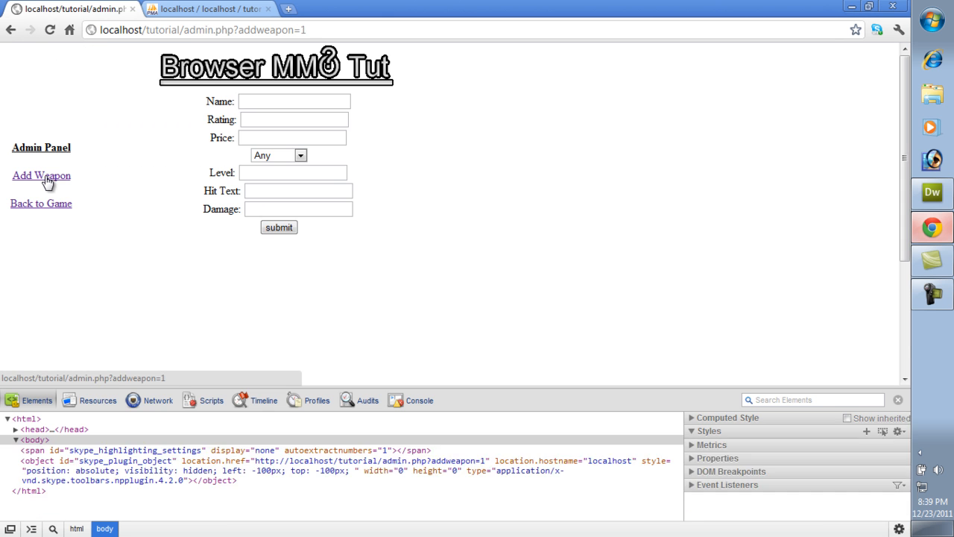
pyautogui.click(208, 9)
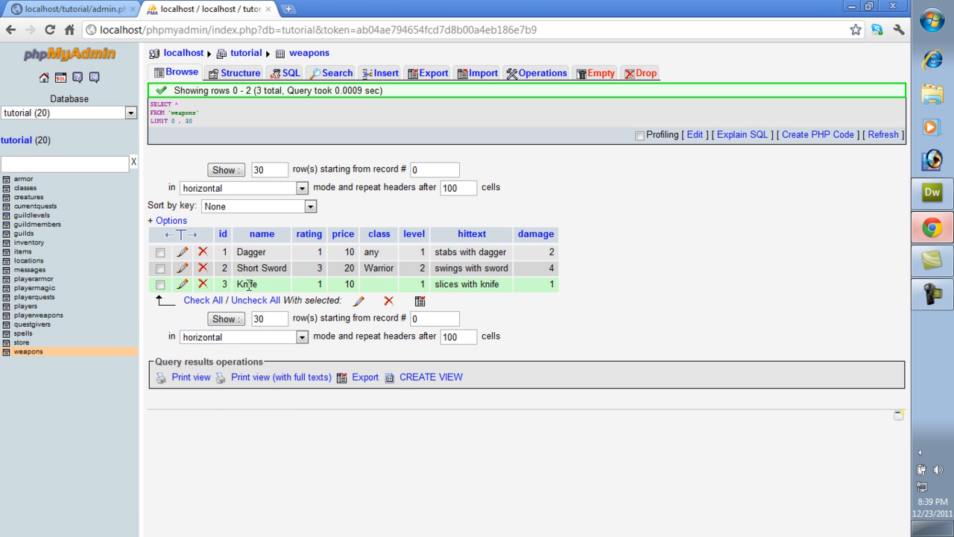
pyautogui.moveTo(176, 295)
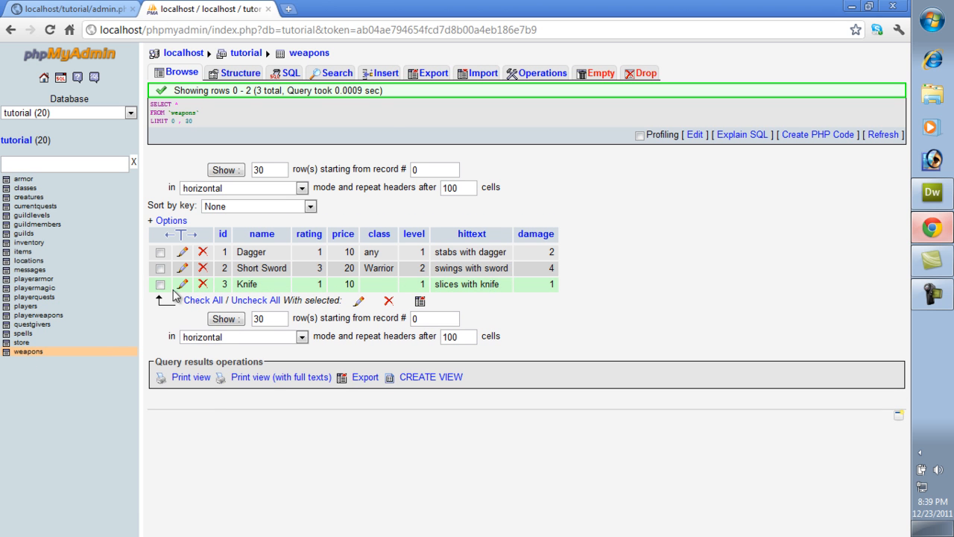
# Step: Set the Knife row's class to 'any' in phpMyAdmin, save, and return to the admin page
pyautogui.click(182, 284)
pyautogui.write('any')
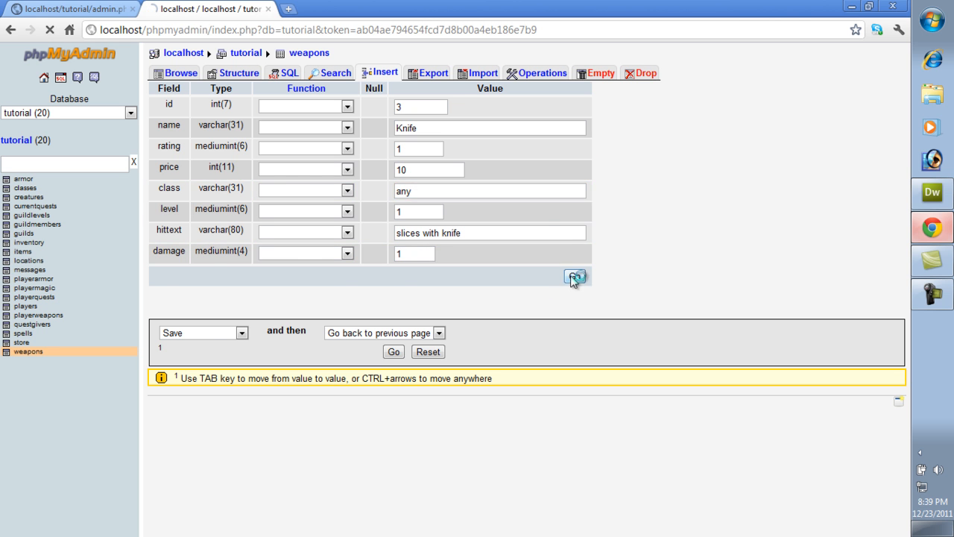
pyautogui.click(575, 277)
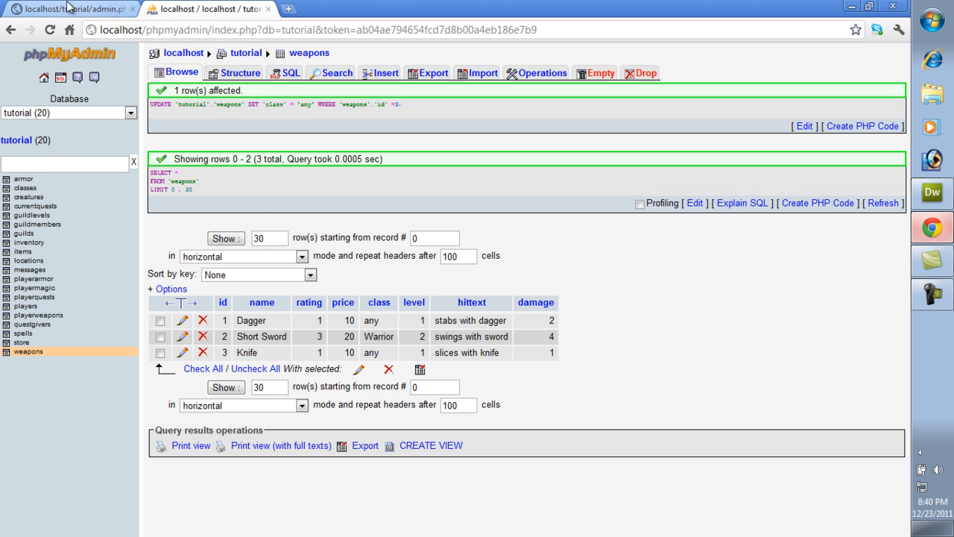
pyautogui.click(209, 9)
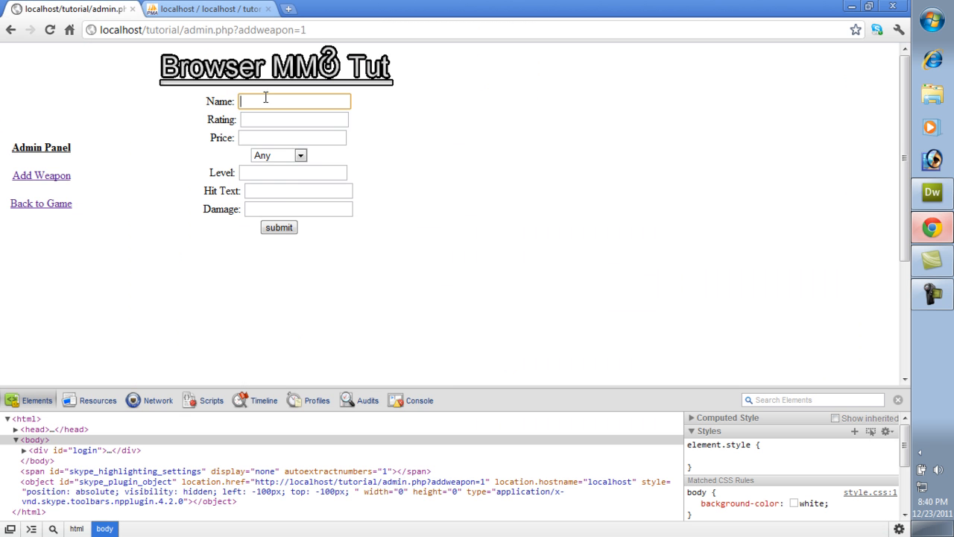
# Step: Submit a Sword with rating 2, price 23, class Warrior, level 2, hit text 'swings', then check phpMyAdmin
pyautogui.write('Sword')
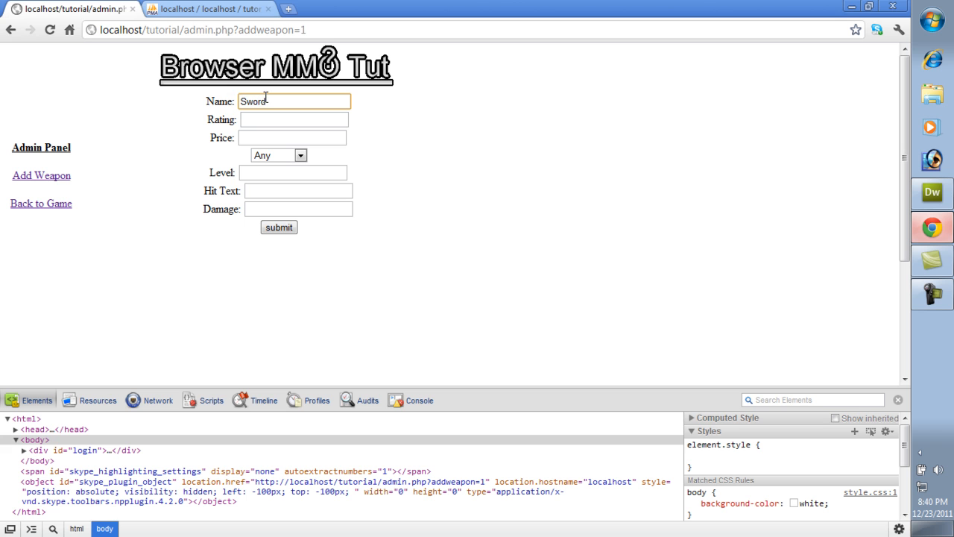
pyautogui.click(293, 119)
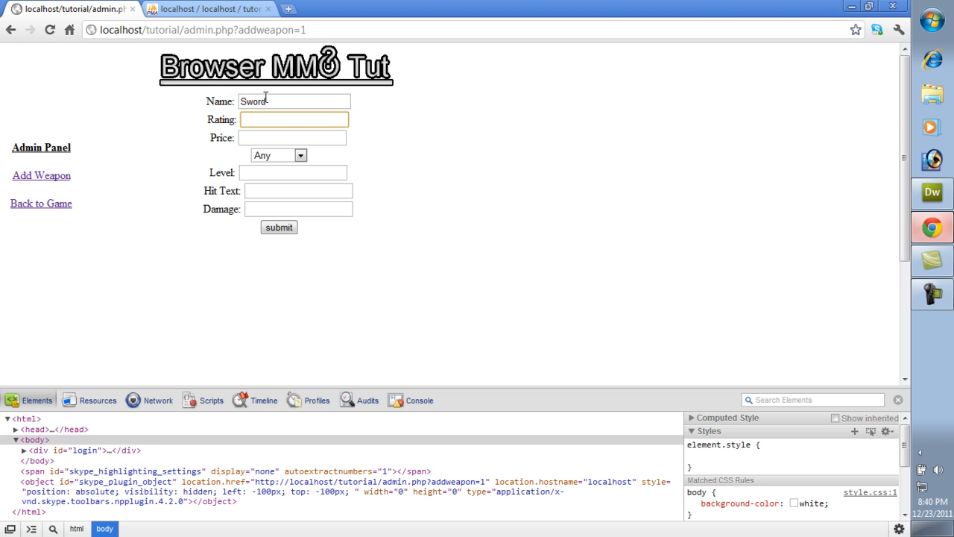
pyautogui.write('2')
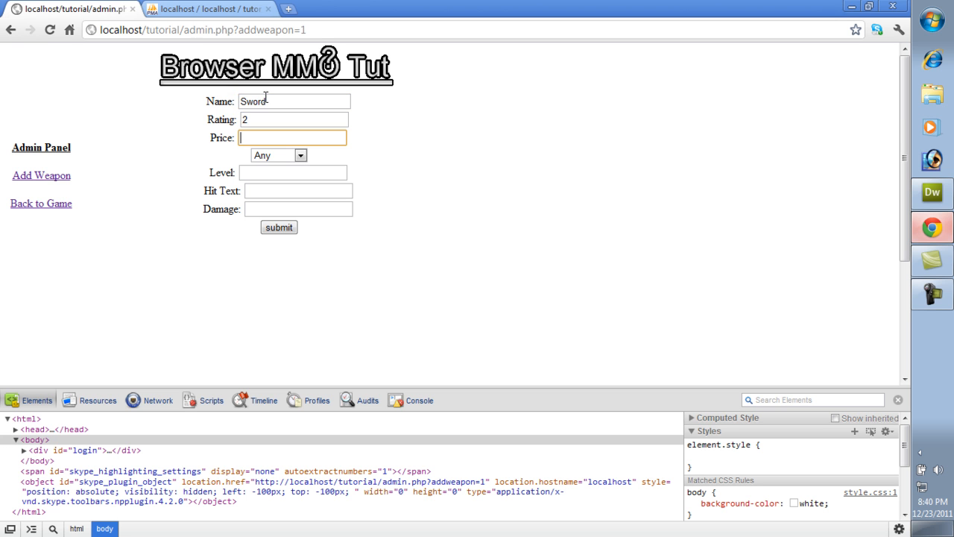
pyautogui.click(277, 155)
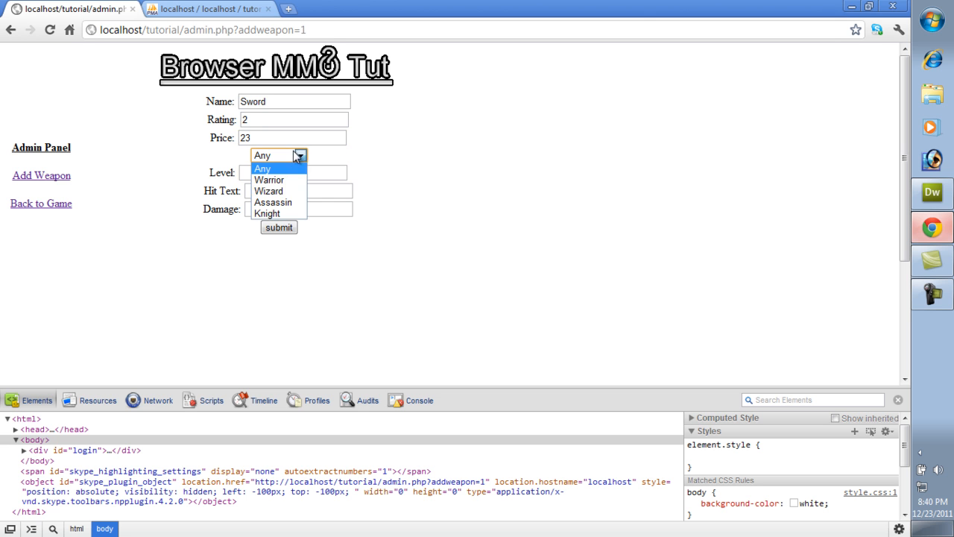
pyautogui.click(269, 179)
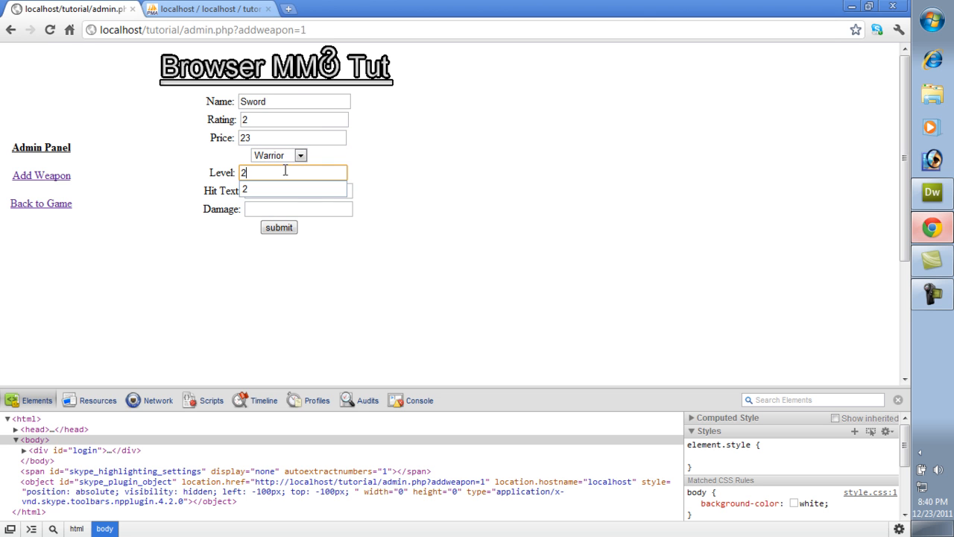
pyautogui.write('sw')
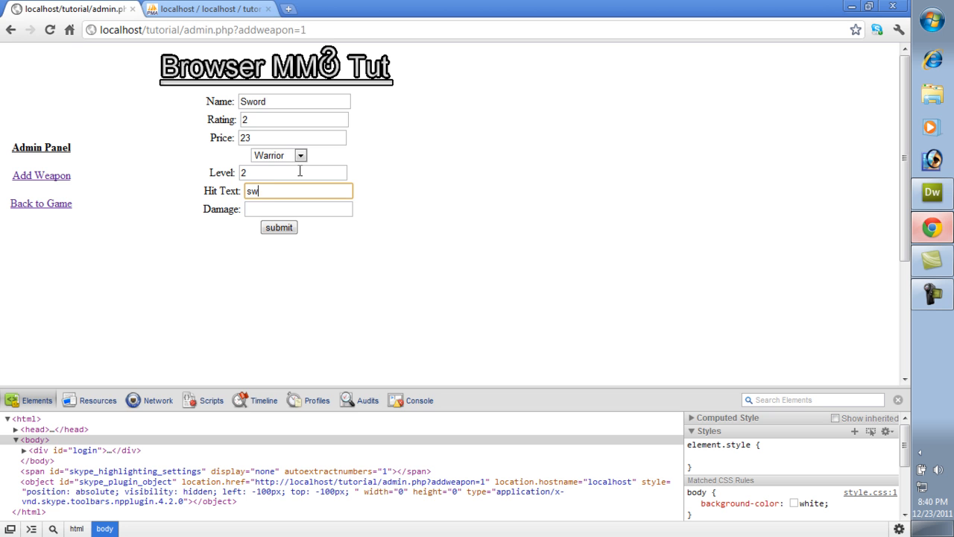
pyautogui.write('ings')
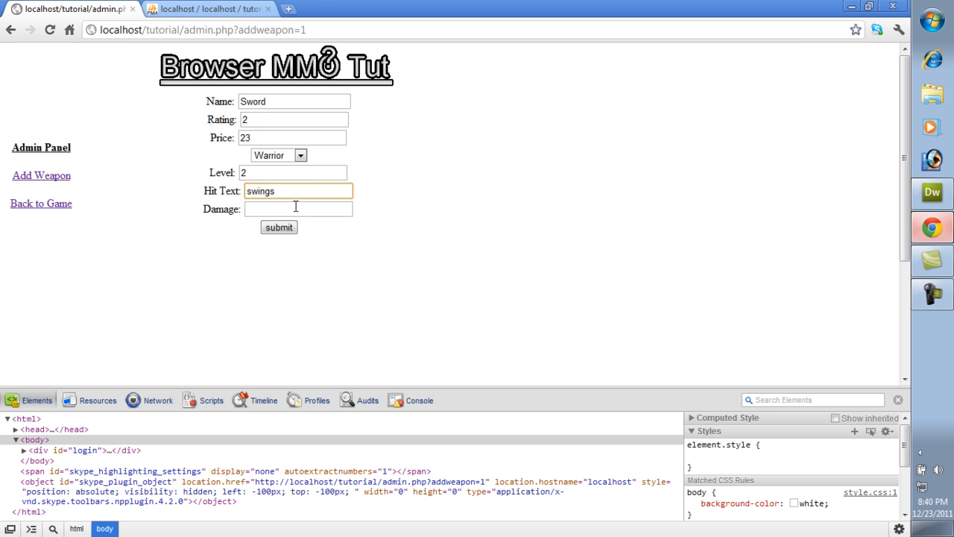
pyautogui.click(279, 226)
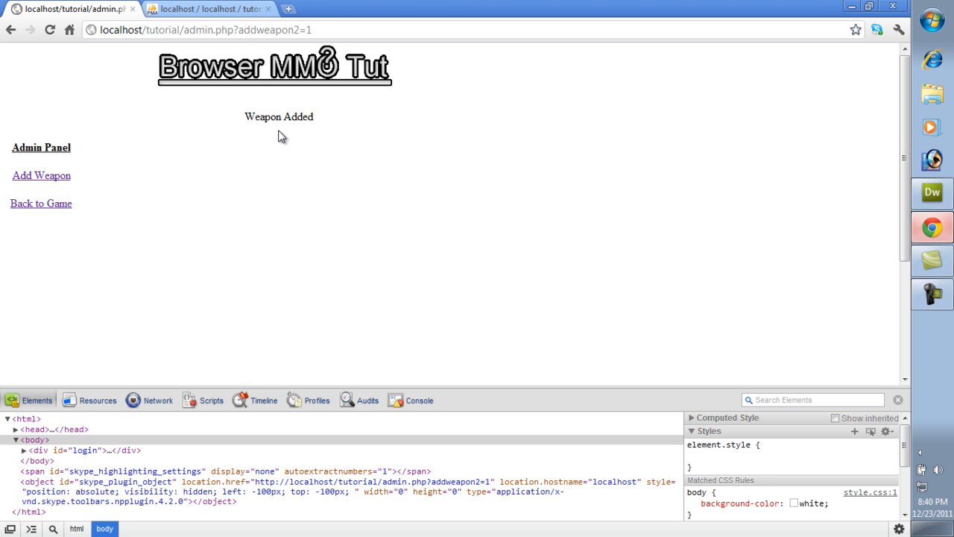
pyautogui.click(209, 9)
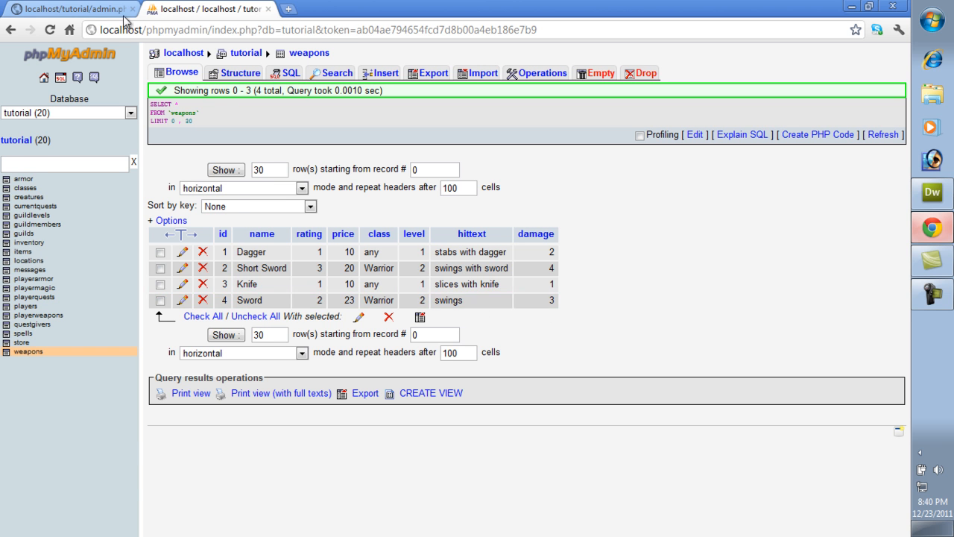
# Step: After seeing the Sword as the fourth weapons row, return to the admin panel page
pyautogui.click(209, 9)
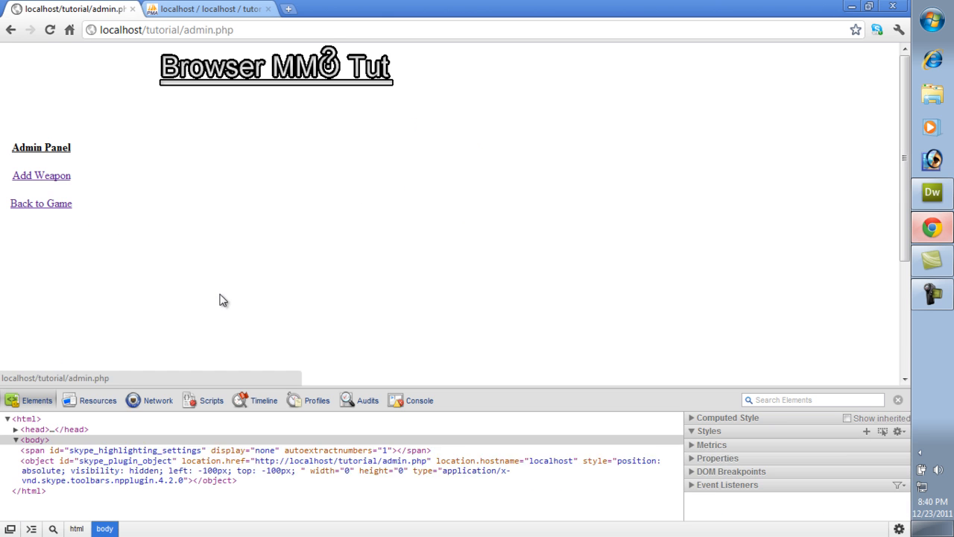
# Step: Return to the blank Add Weapon form on the admin page via the Add Weapon link
pyautogui.click(42, 176)
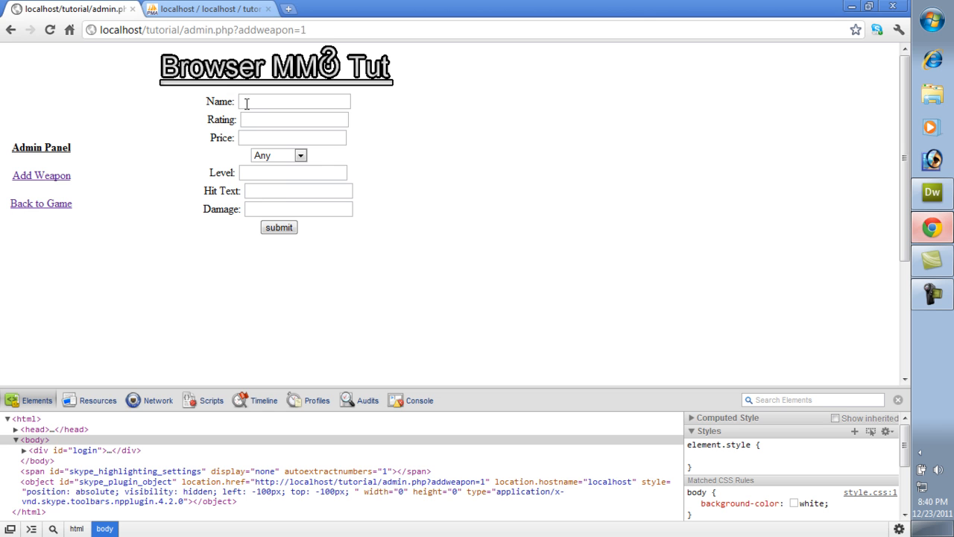
pyautogui.moveTo(132, 161)
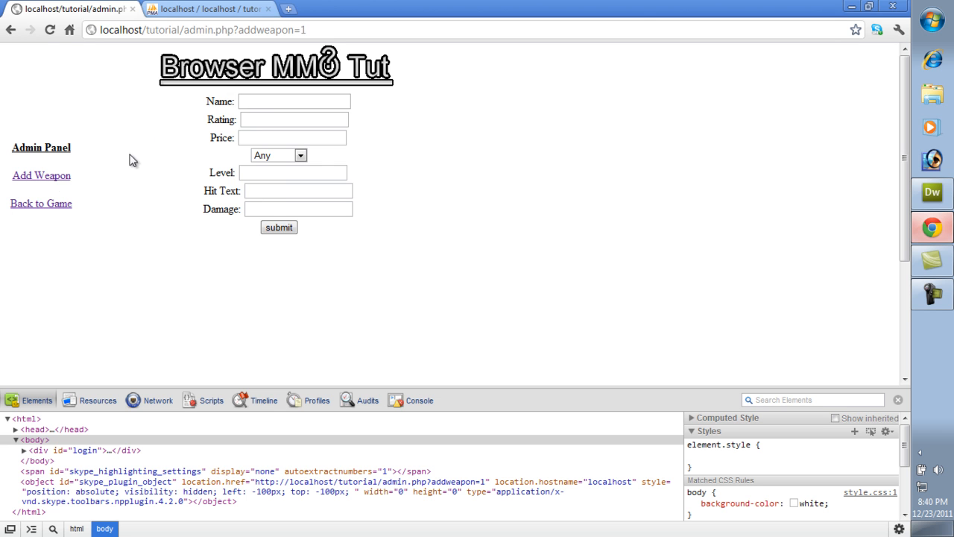
pyautogui.moveTo(101, 162)
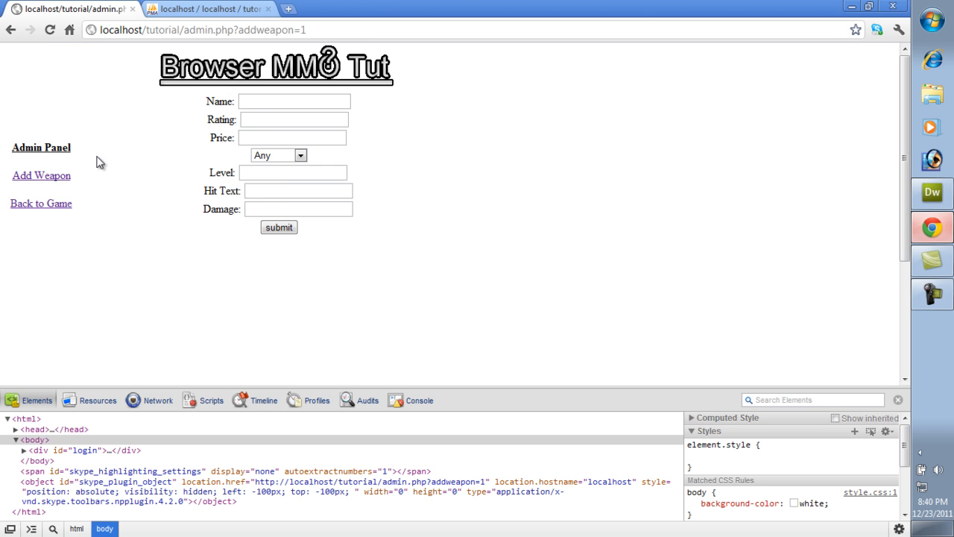
pyautogui.moveTo(42, 176)
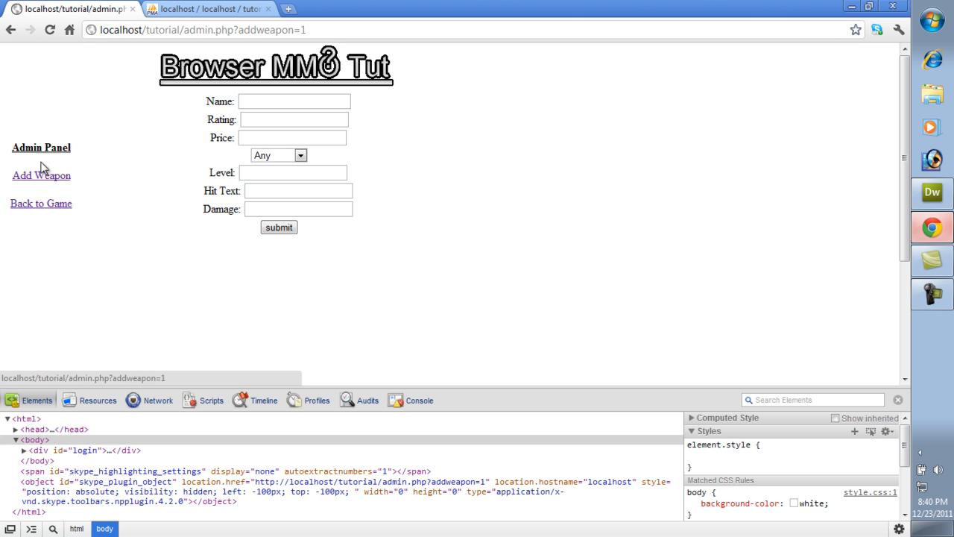
pyautogui.moveTo(45, 182)
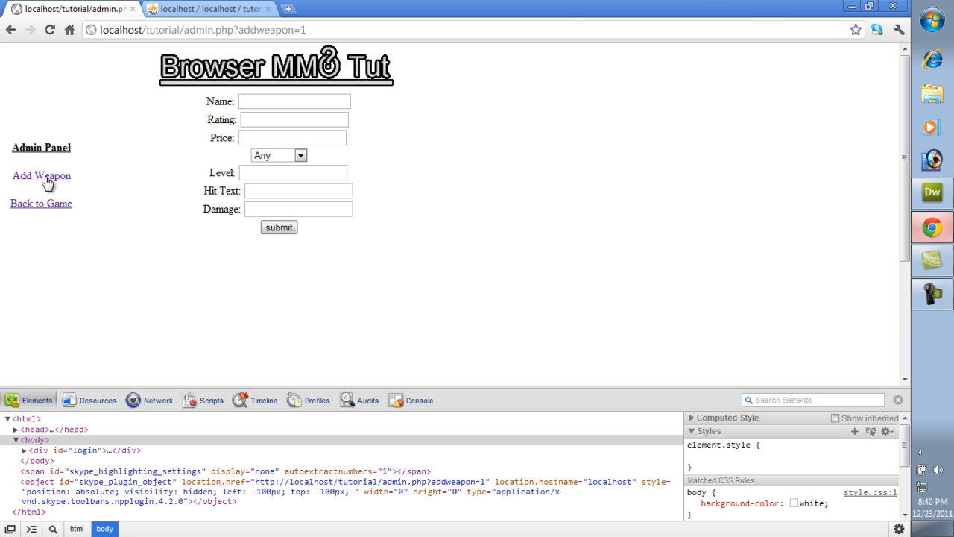
pyautogui.moveTo(37, 170)
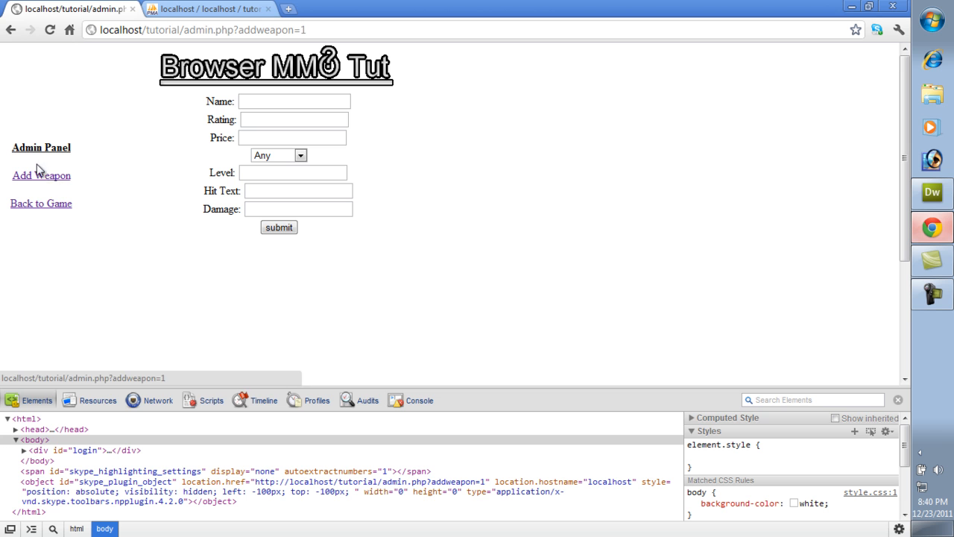
pyautogui.moveTo(31, 185)
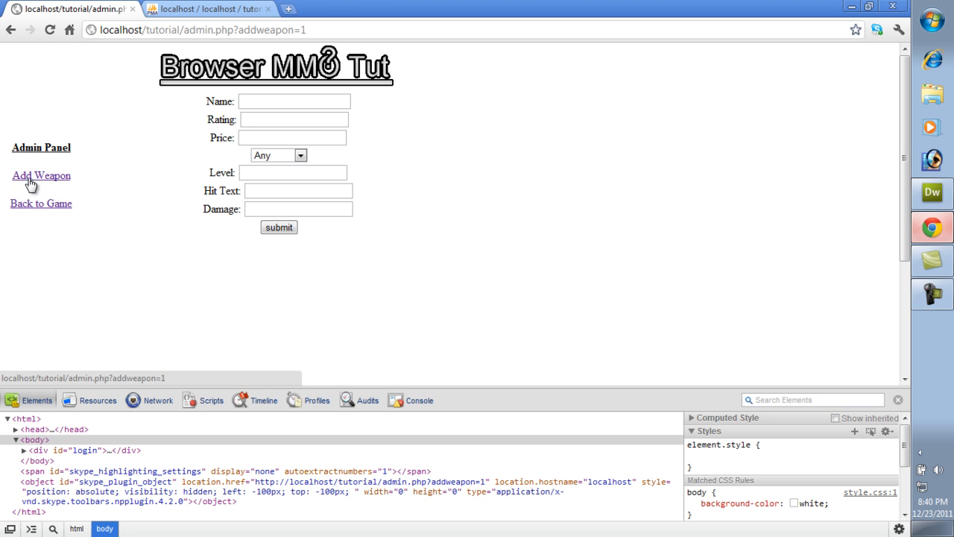
pyautogui.moveTo(110, 175)
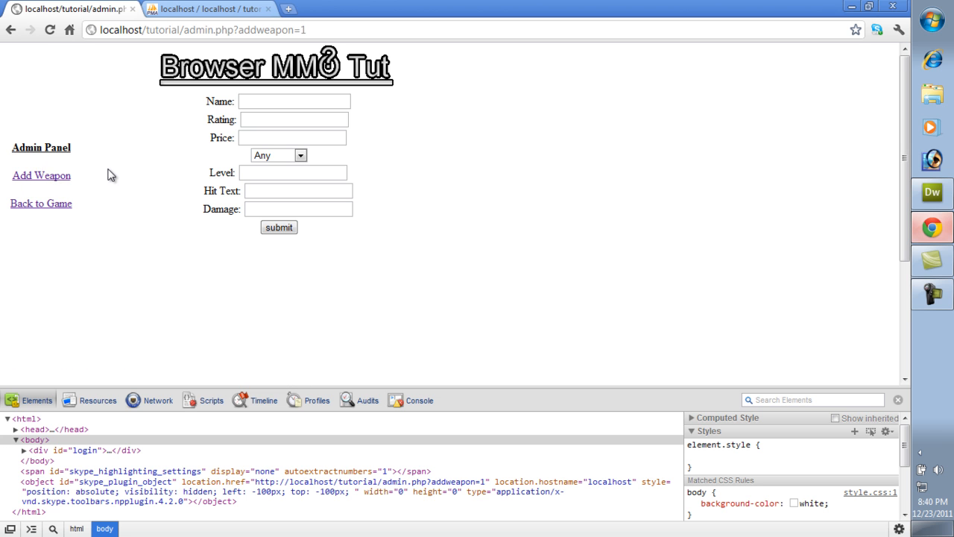
pyautogui.moveTo(21, 229)
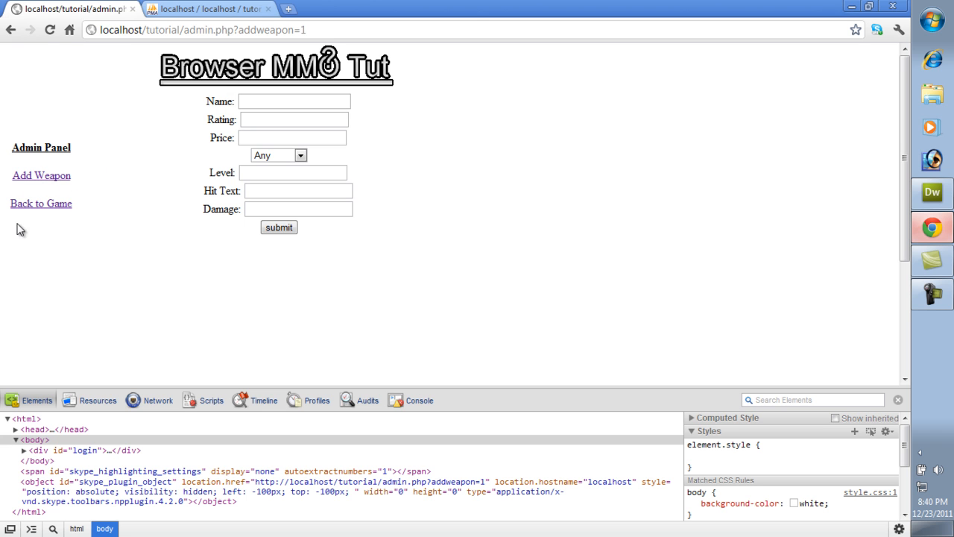
pyautogui.moveTo(71, 194)
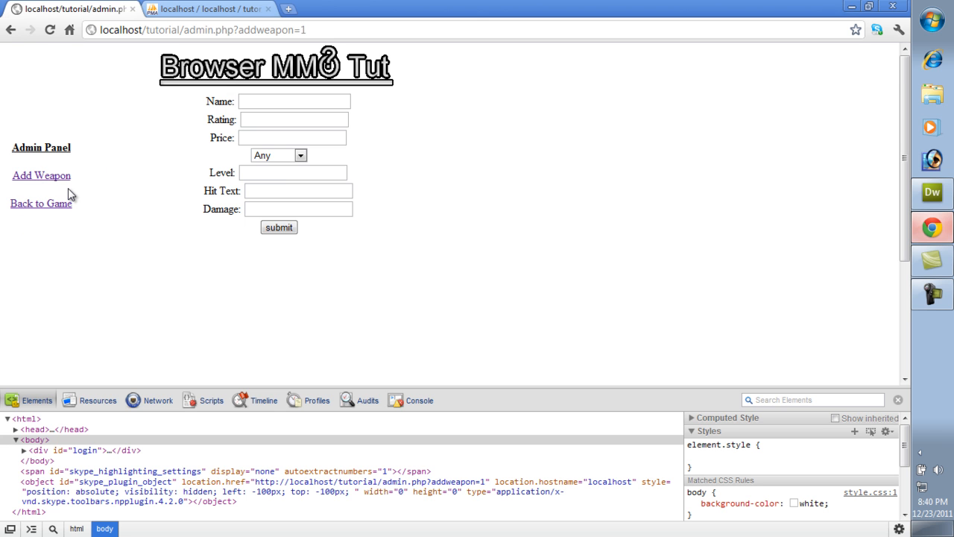
pyautogui.moveTo(847, 370)
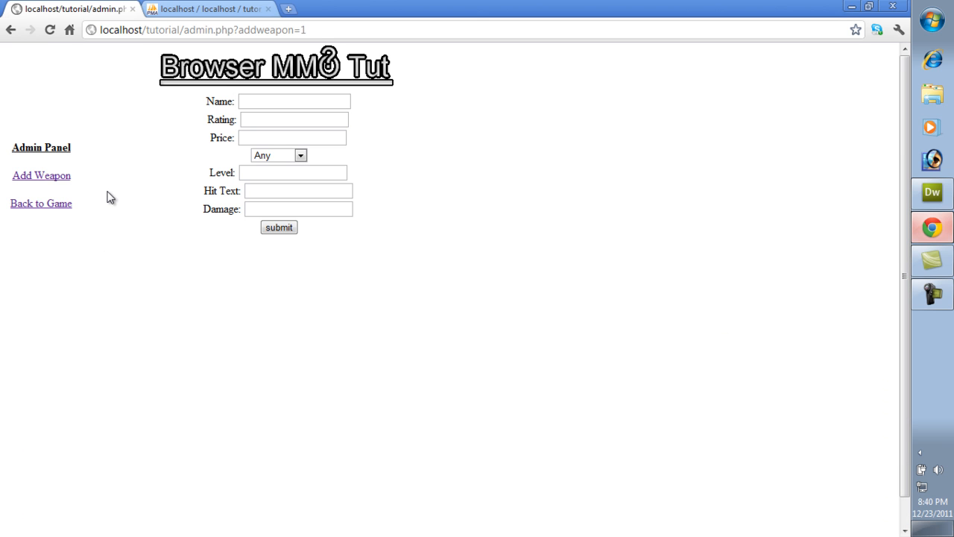
pyautogui.moveTo(114, 182)
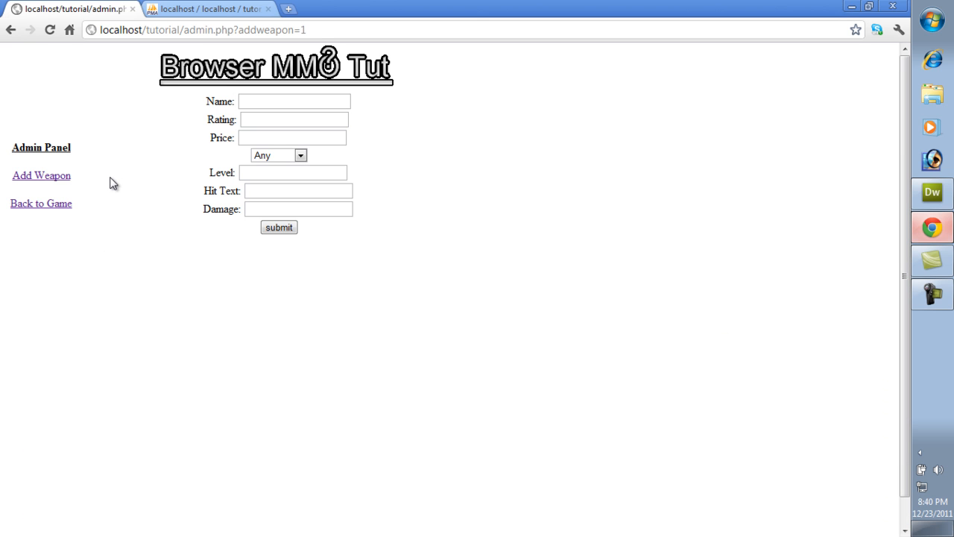
pyautogui.moveTo(117, 167)
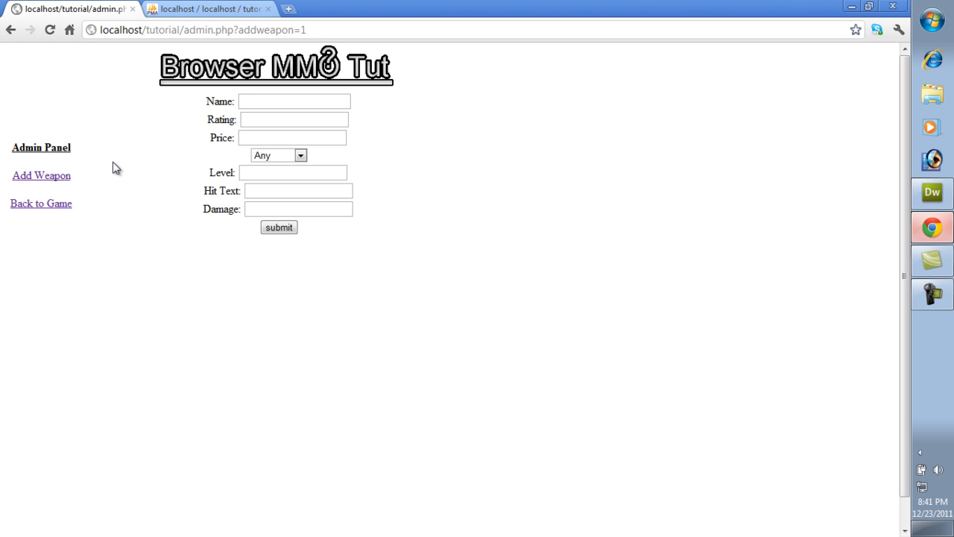
pyautogui.moveTo(388, 178)
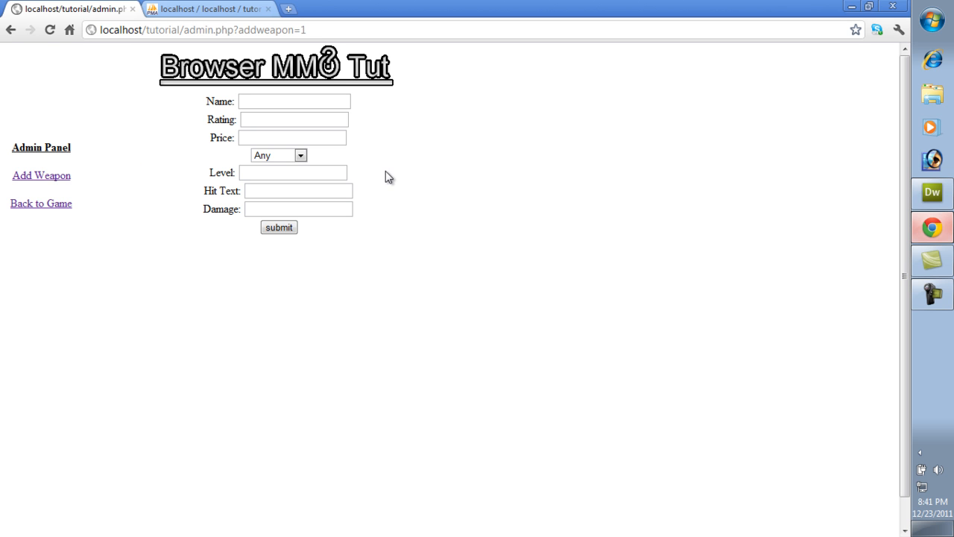